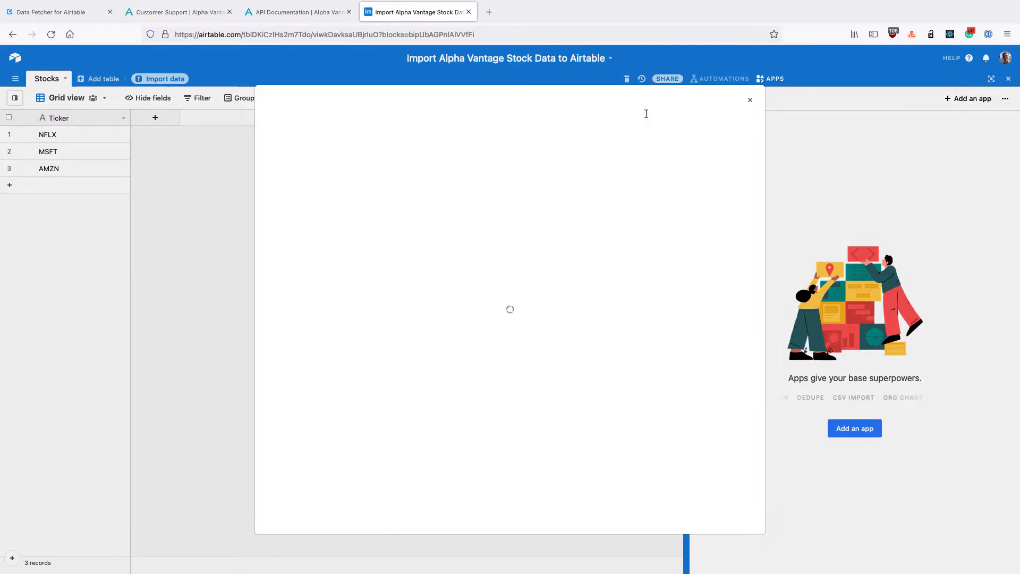
# Step: Add the Data Fetcher app from the marketplace and sign in with an existing account
pyautogui.write('data f')
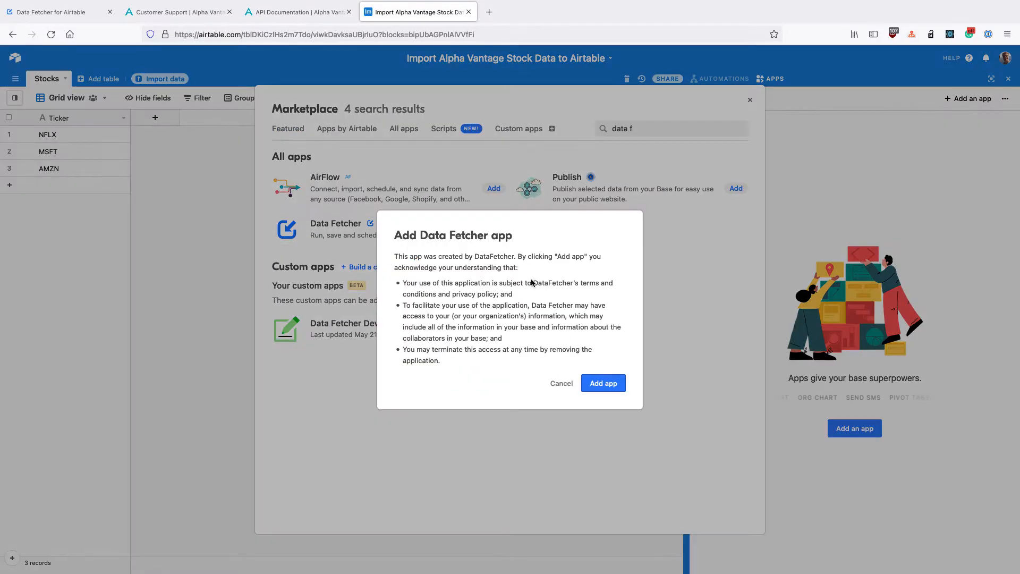
pyautogui.click(602, 382)
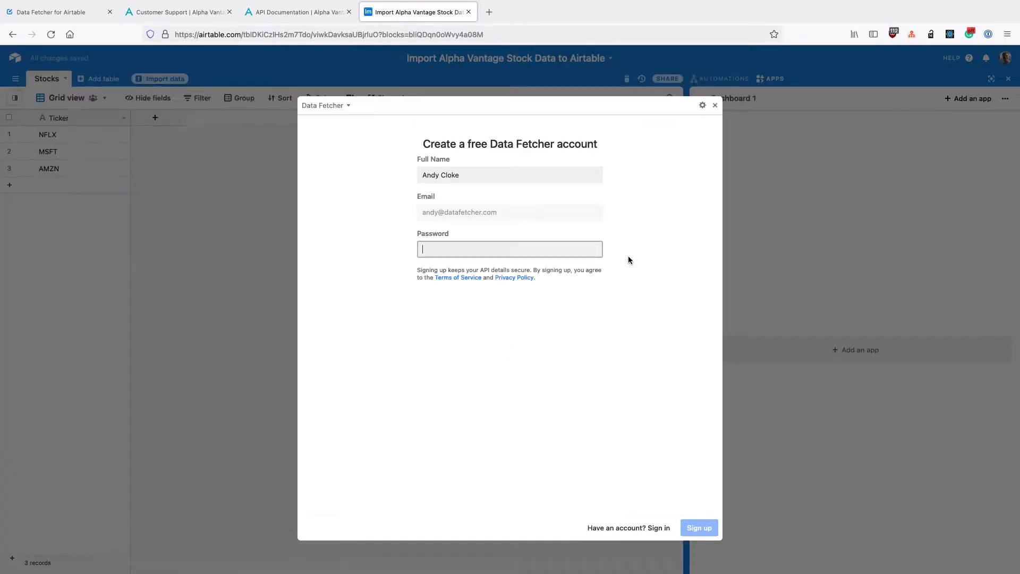
pyautogui.moveTo(457, 154)
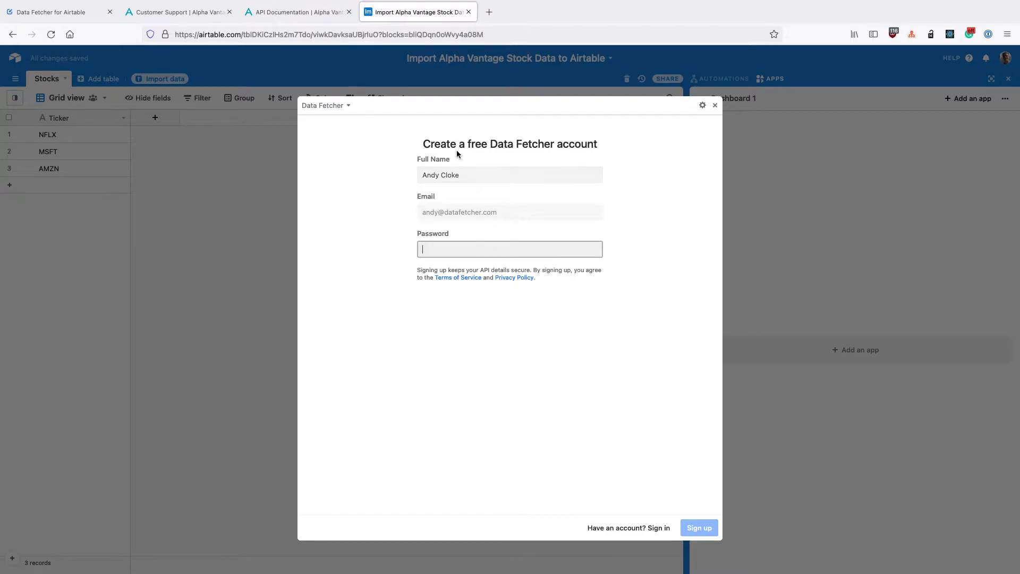
pyautogui.moveTo(644, 527)
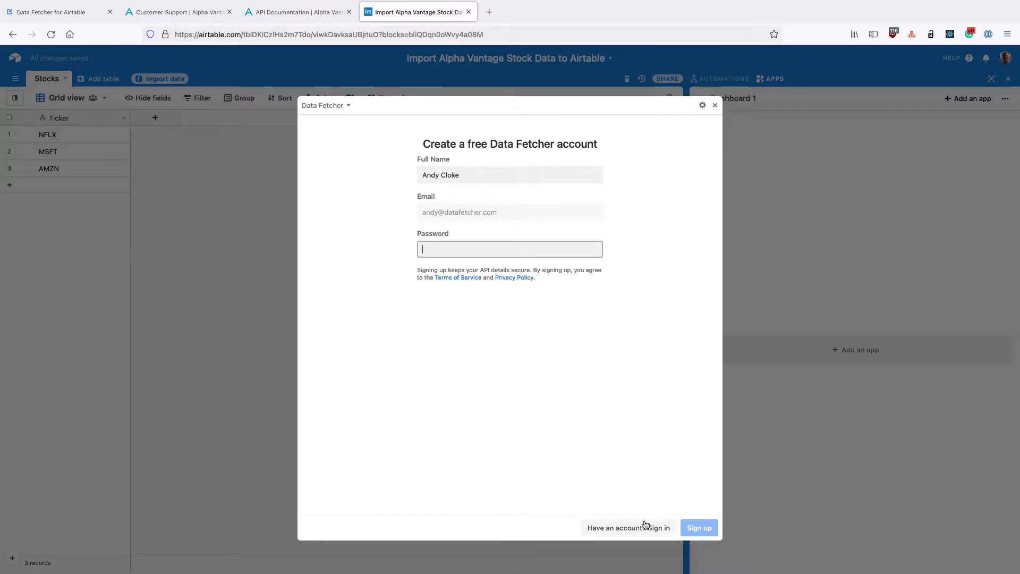
pyautogui.click(658, 527)
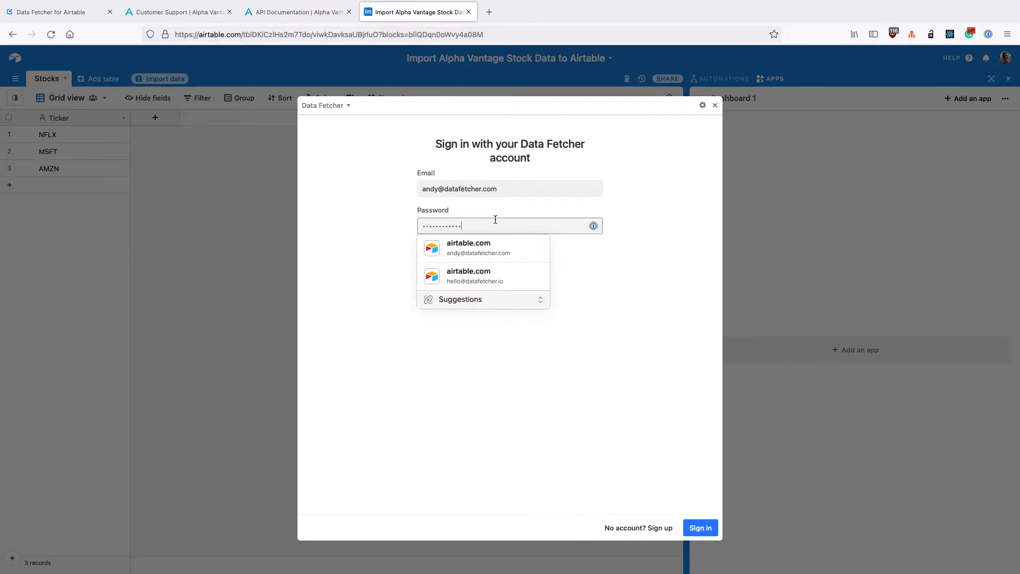
pyautogui.click(700, 528)
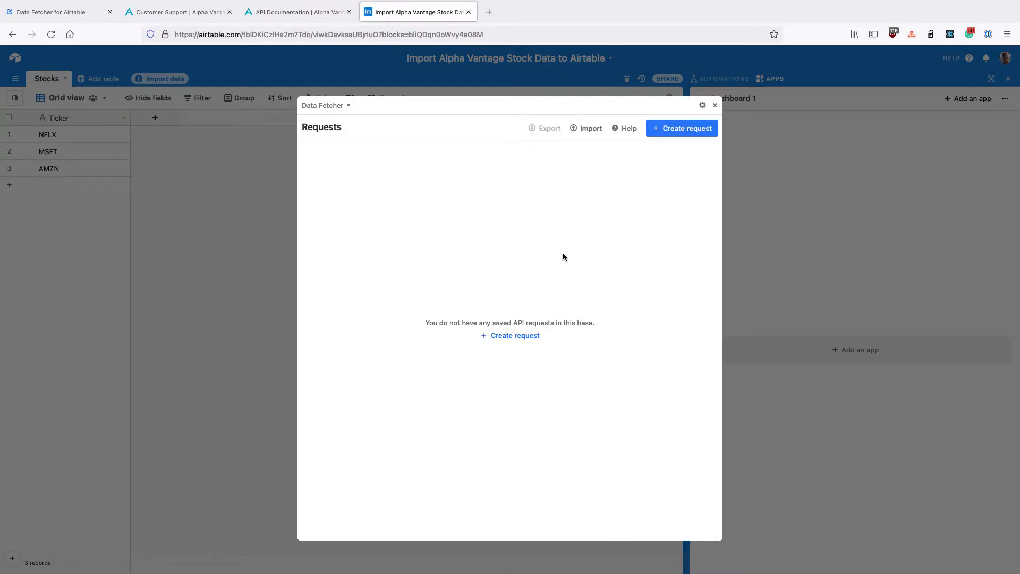
pyautogui.moveTo(556, 244)
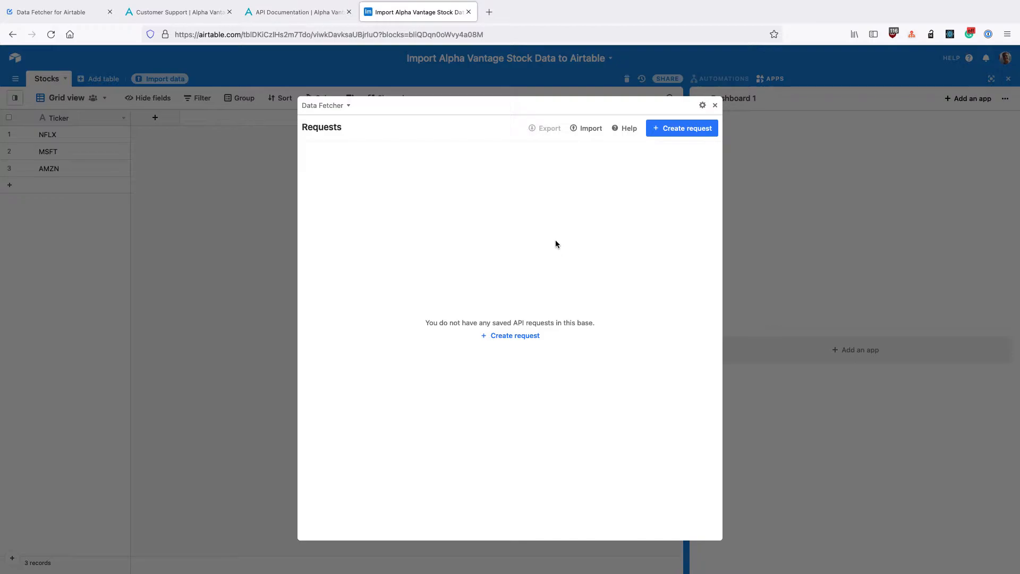
pyautogui.moveTo(549, 241)
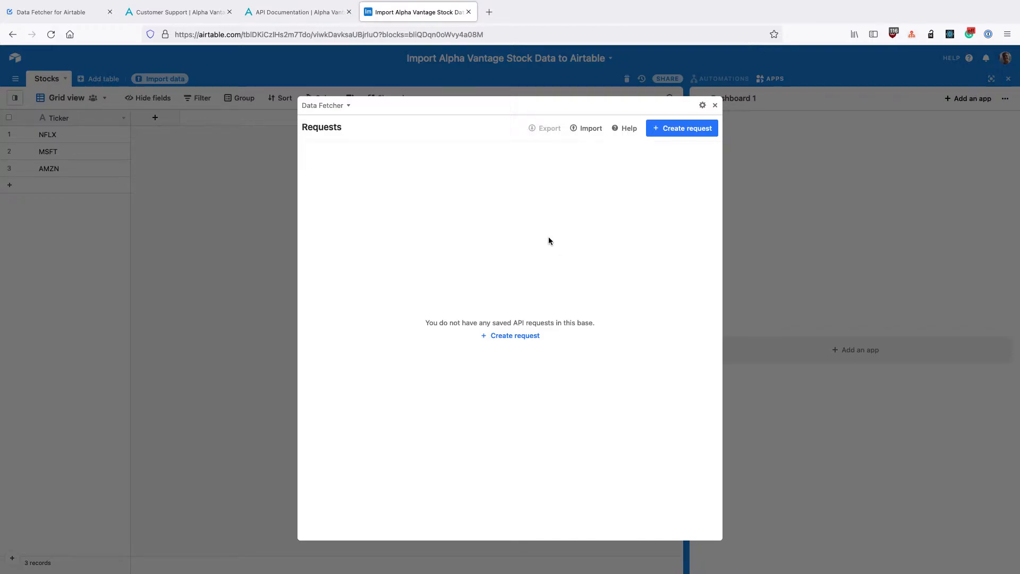
pyautogui.moveTo(506, 213)
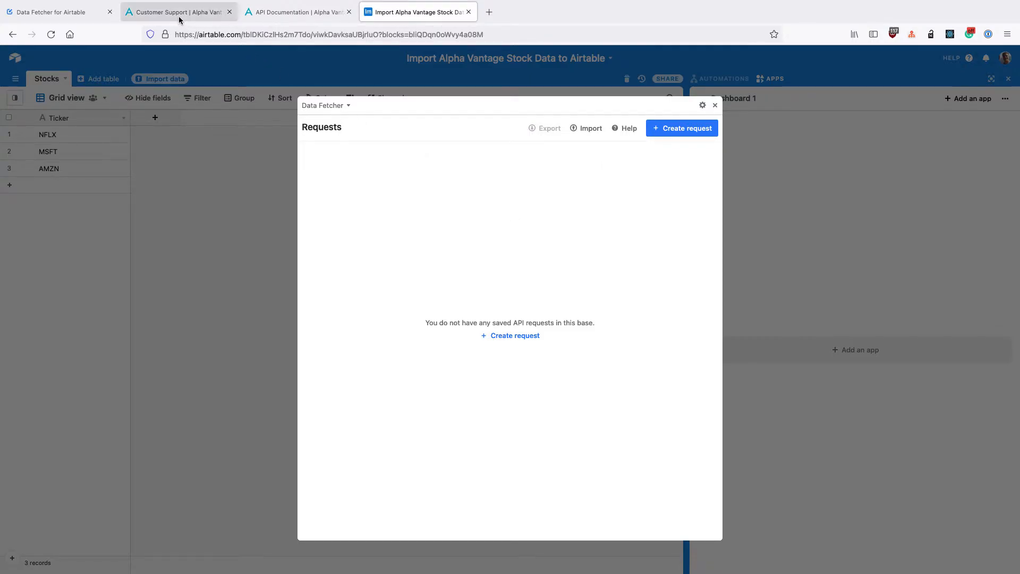
# Step: Claim a free Alpha Vantage API key for organization 'Data Fetcher.io' and select the key
pyautogui.click(179, 12)
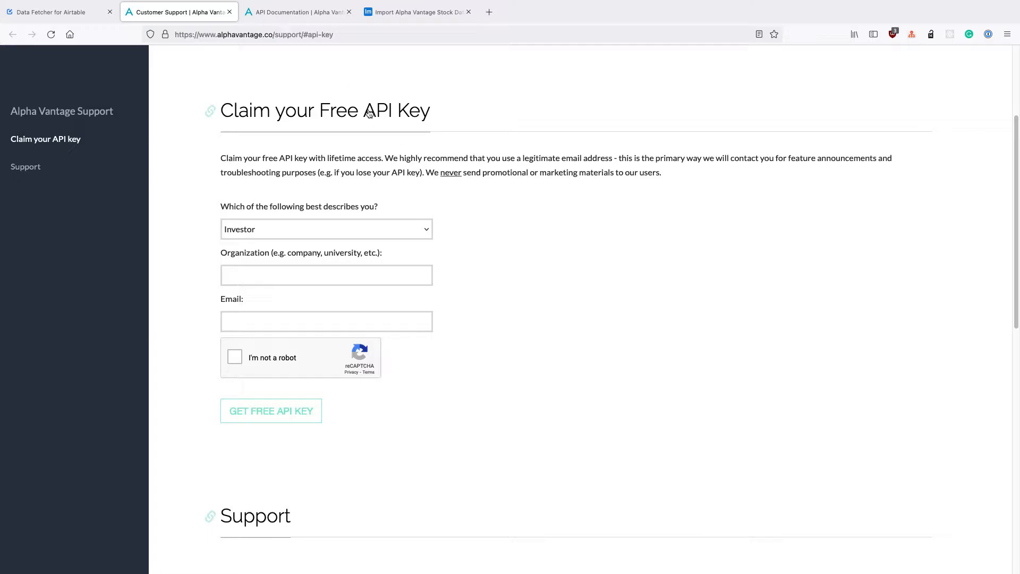
pyautogui.click(326, 274)
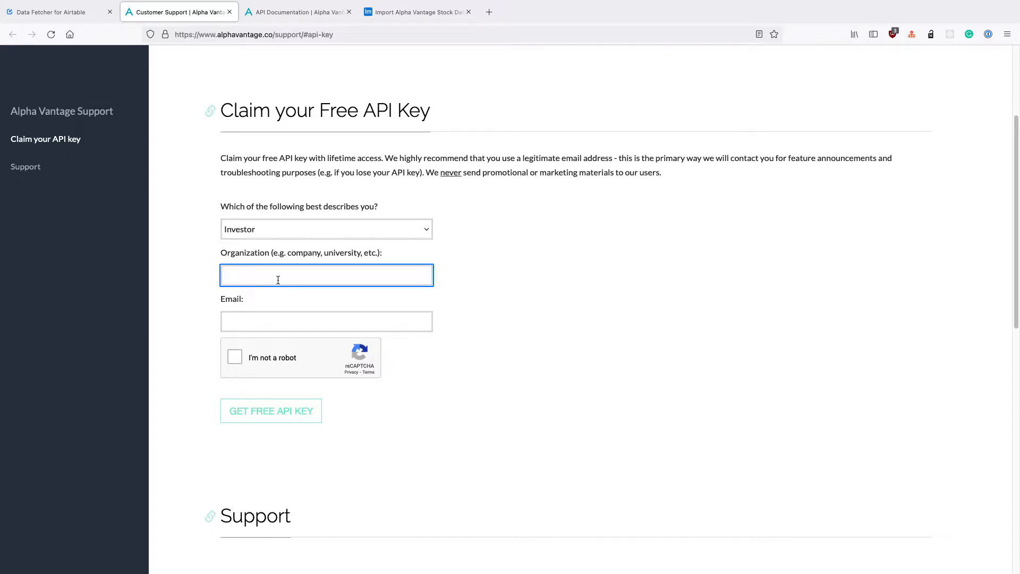
pyautogui.write('Data Fet')
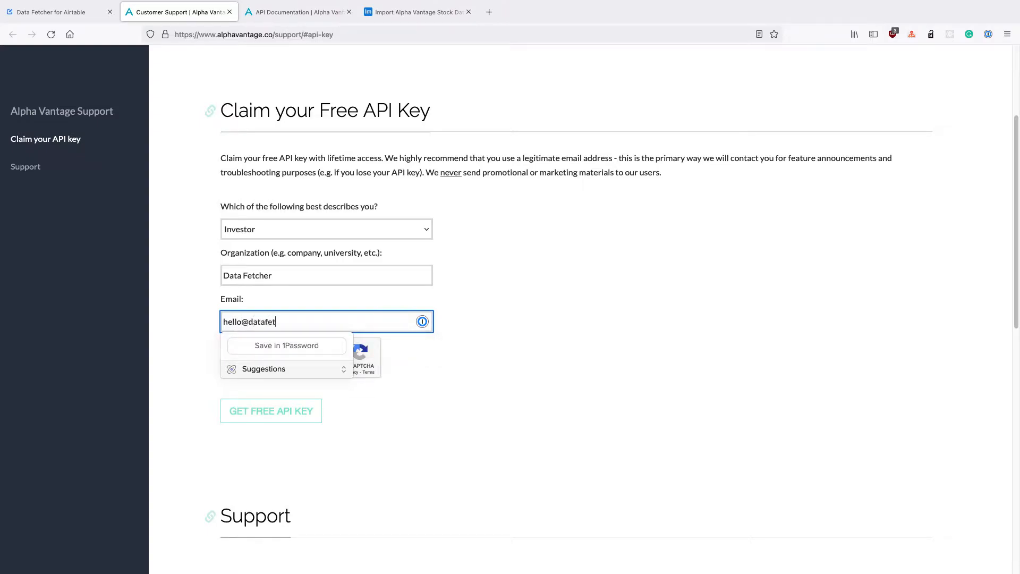
pyautogui.write('cher.io')
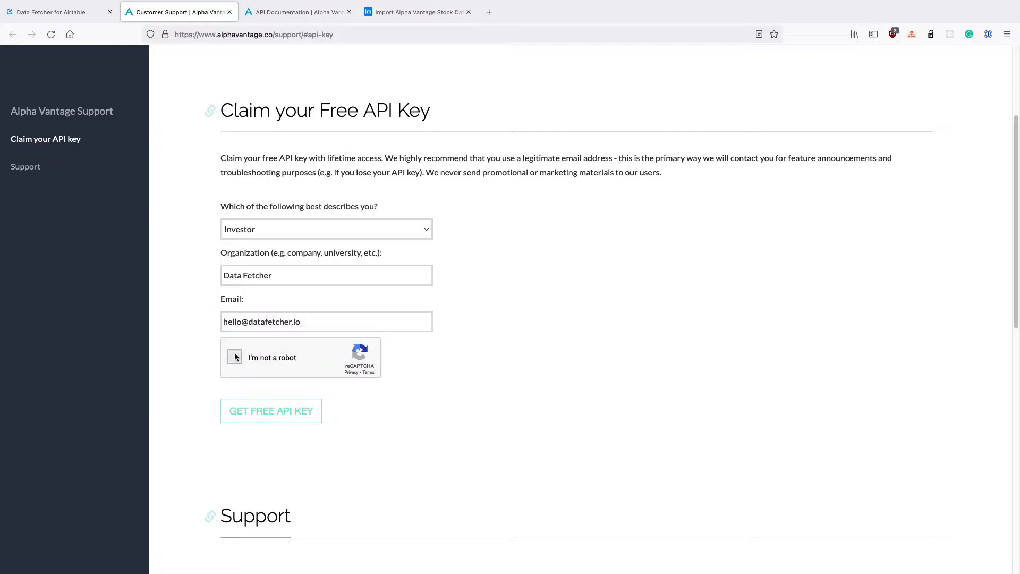
pyautogui.click(235, 356)
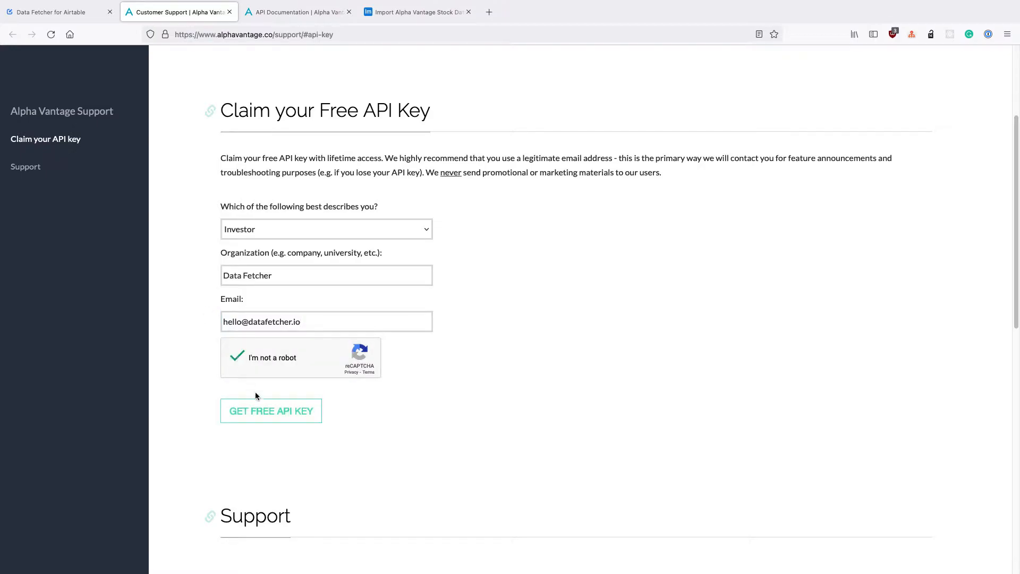
pyautogui.click(270, 411)
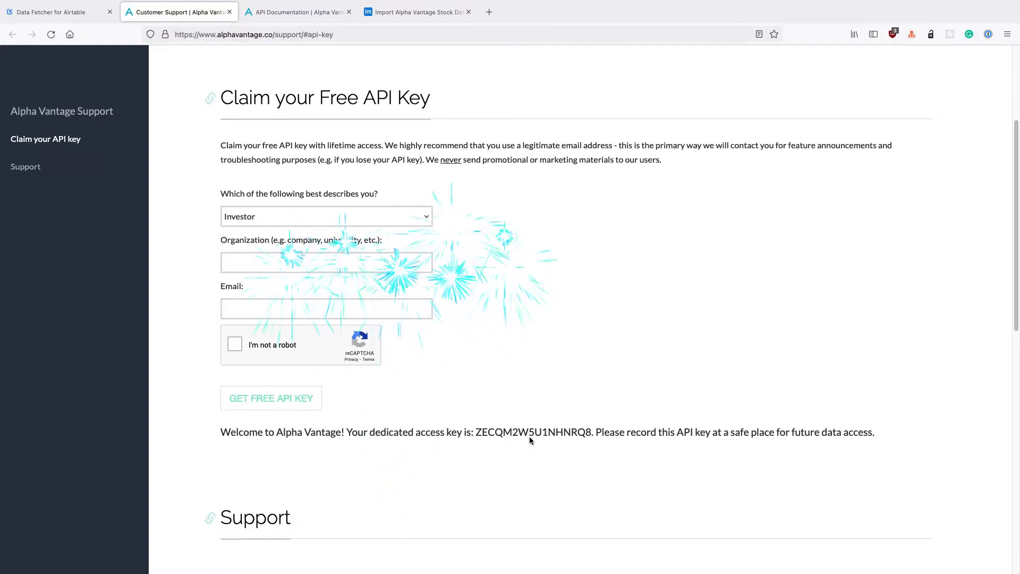
pyautogui.scroll(-3)
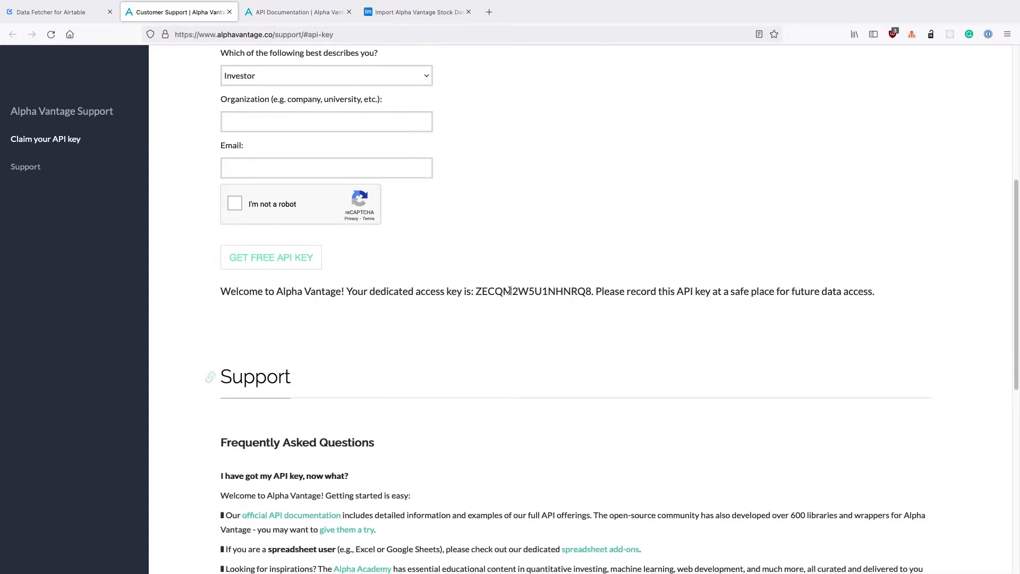
pyautogui.doubleClick(533, 291)
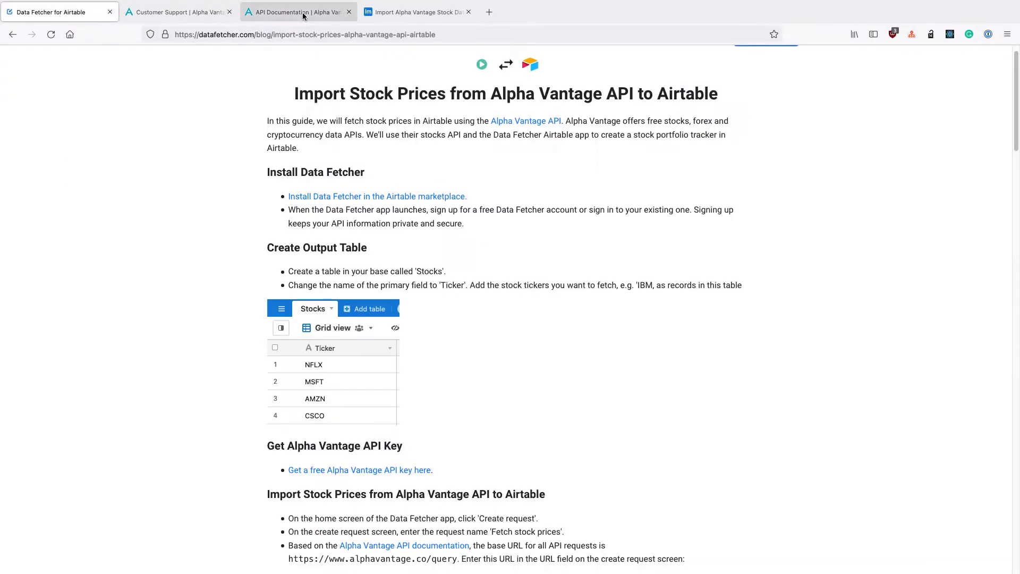
# Step: Return to the Airtable base and expand the Data Fetcher app to full screen
pyautogui.click(417, 11)
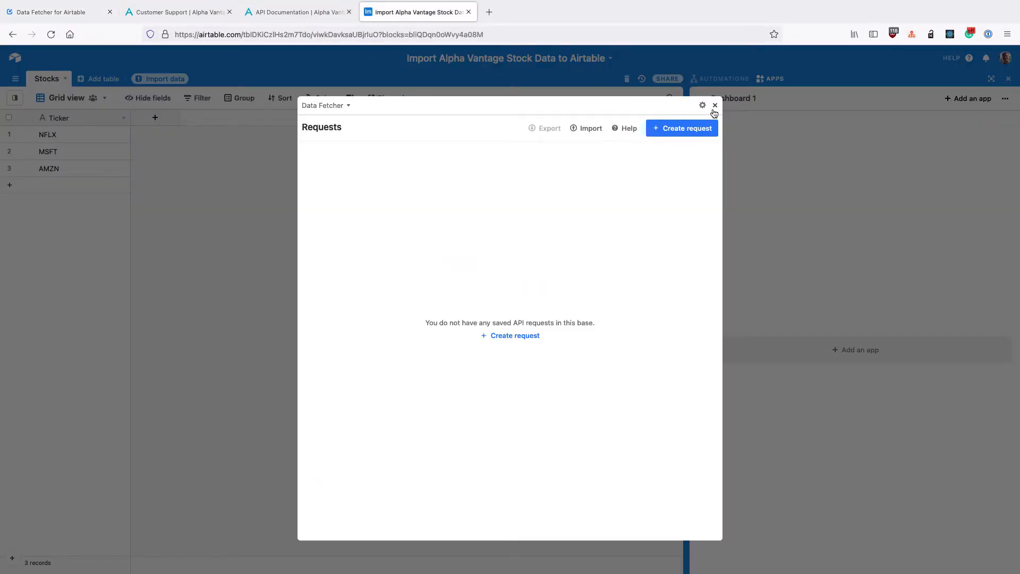
pyautogui.click(714, 105)
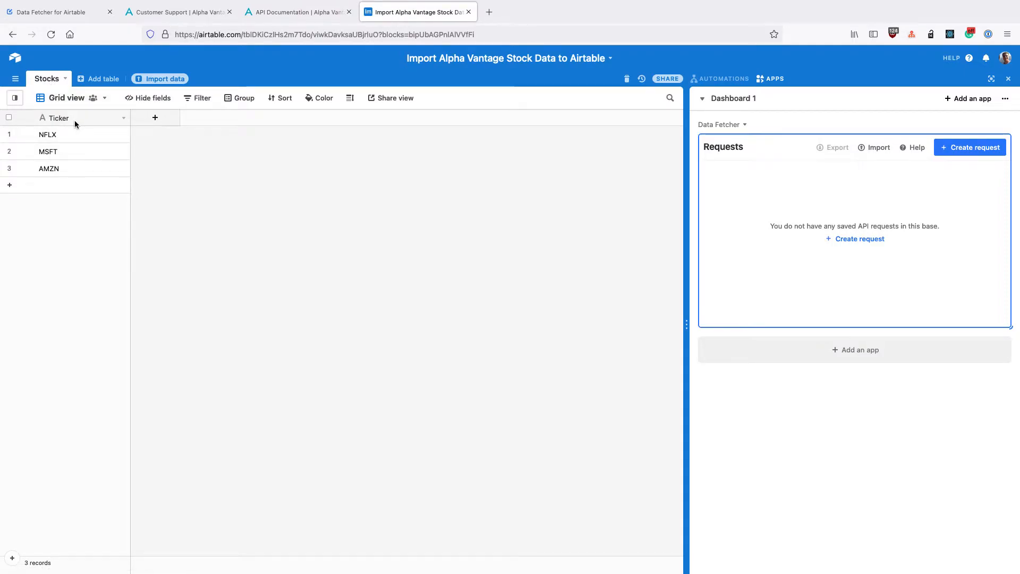
pyautogui.moveTo(59, 118)
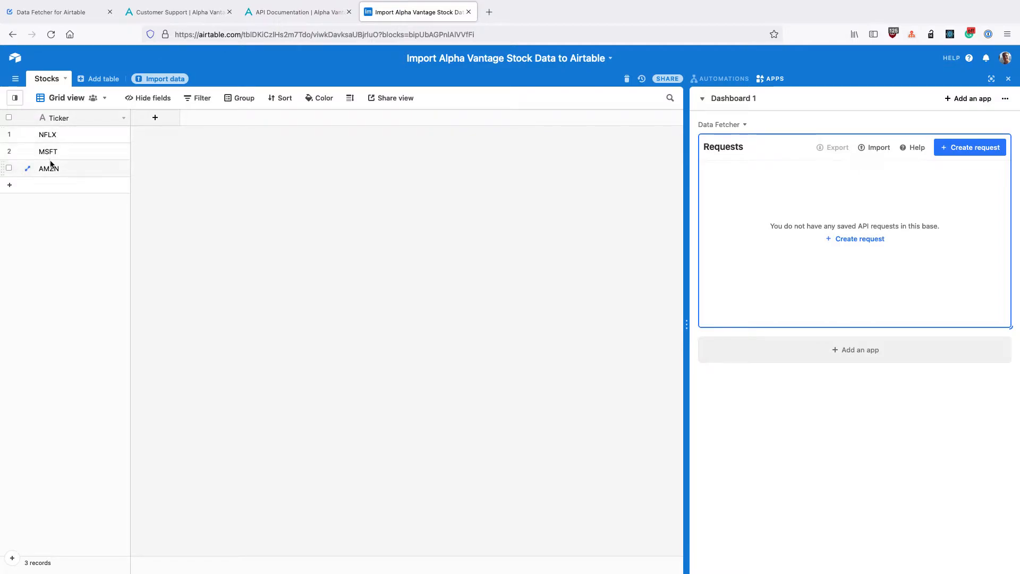
pyautogui.moveTo(67, 189)
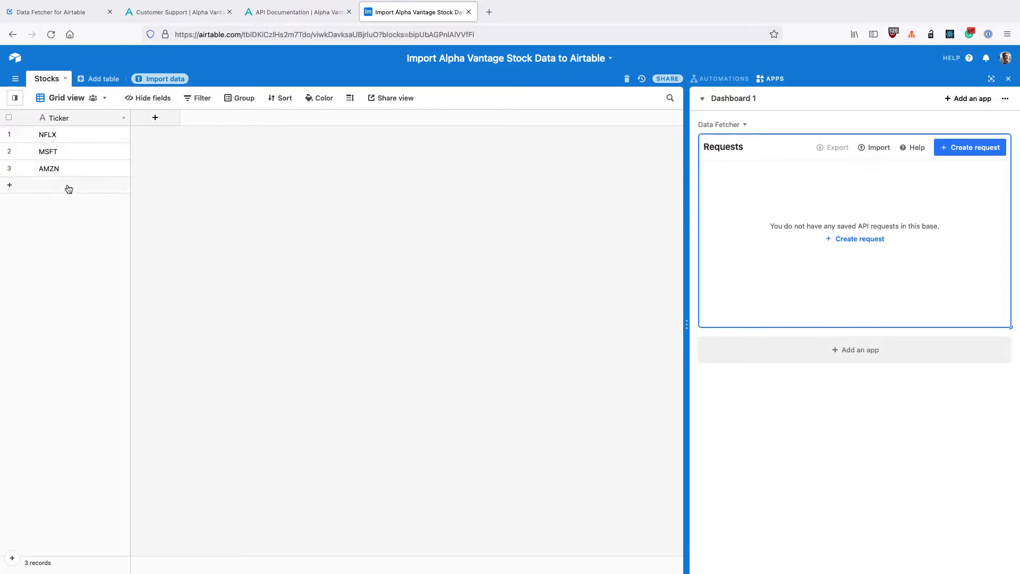
pyautogui.moveTo(957, 181)
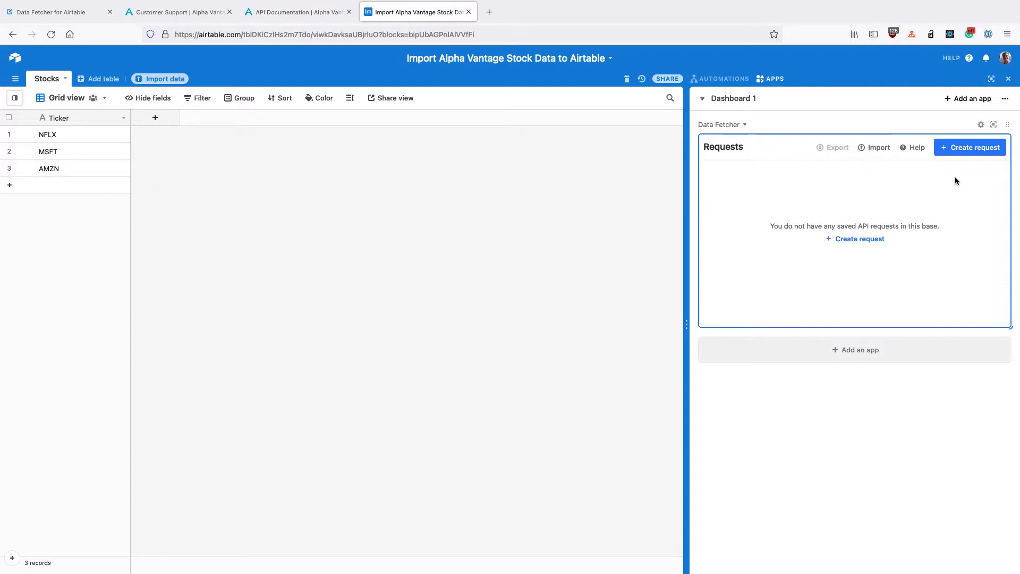
pyautogui.moveTo(994, 125)
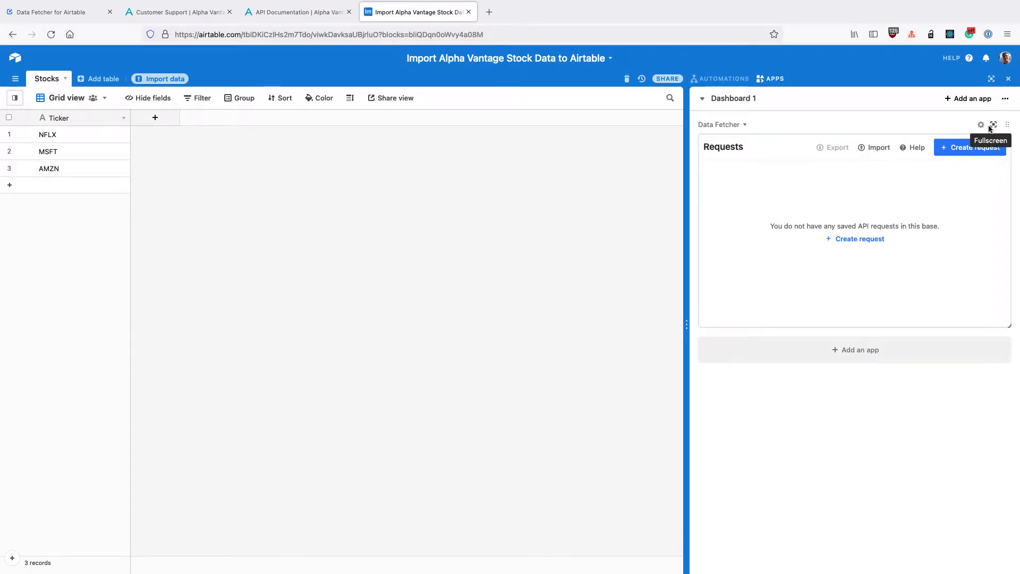
pyautogui.click(993, 124)
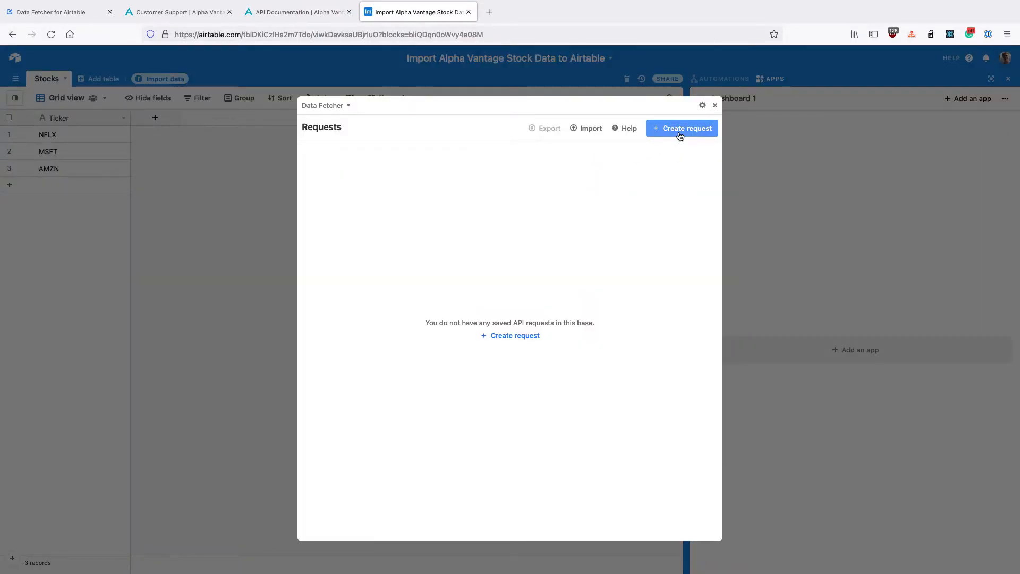
# Step: Create a new Data Fetcher request and name it 'Fetch stock prices'
pyautogui.click(682, 127)
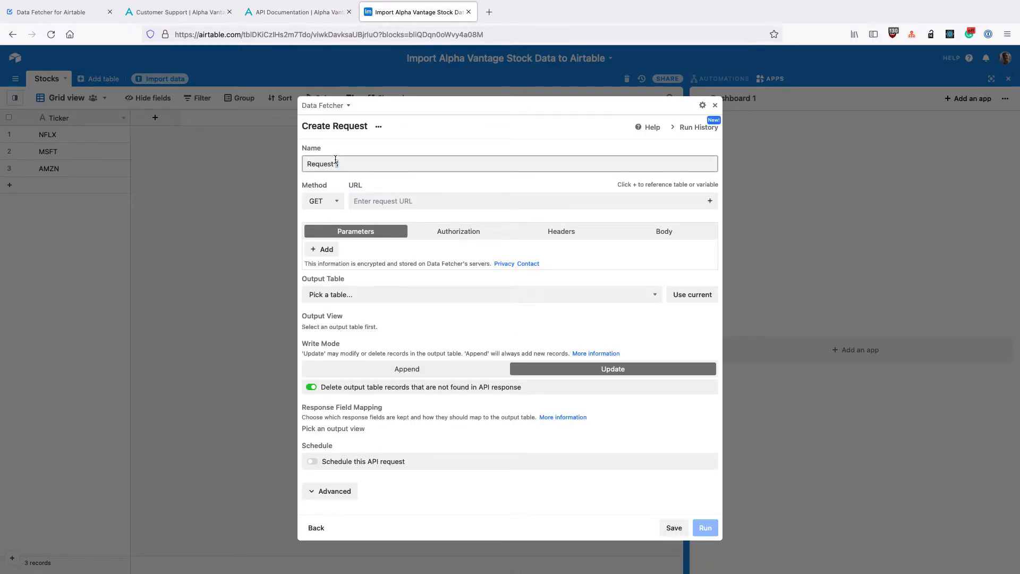
pyautogui.write('Fetch s')
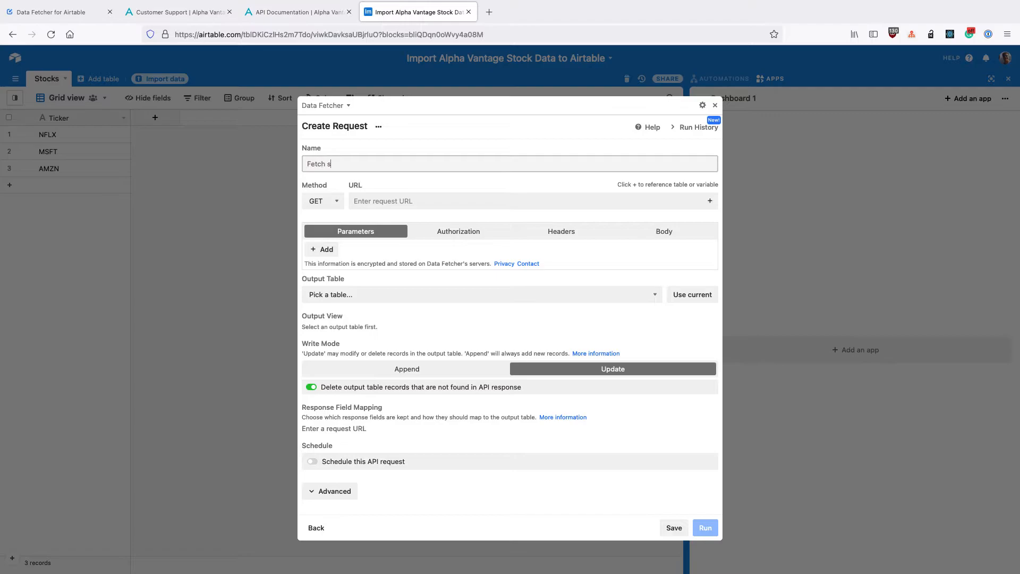
pyautogui.write('tock')
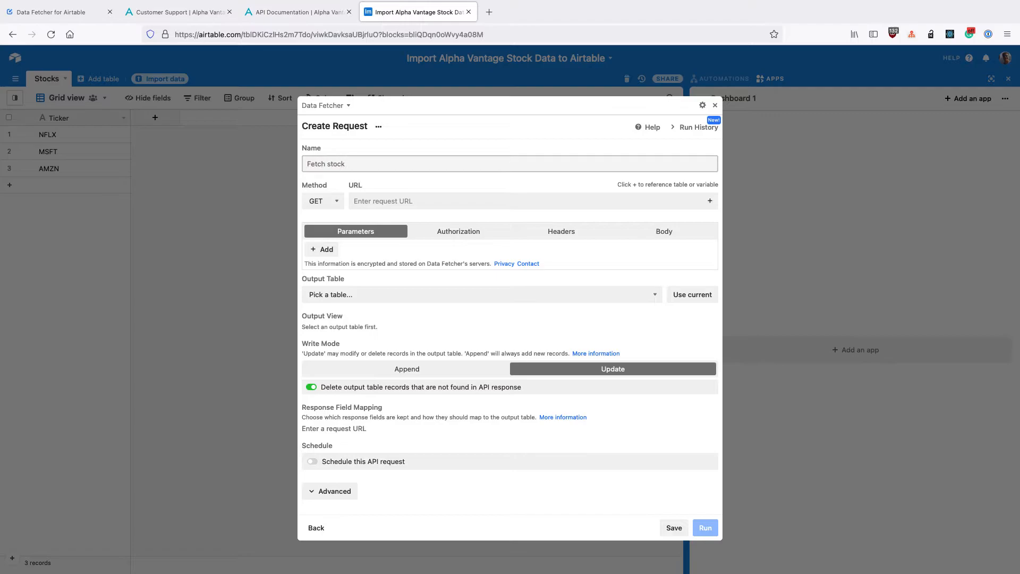
pyautogui.write('prices')
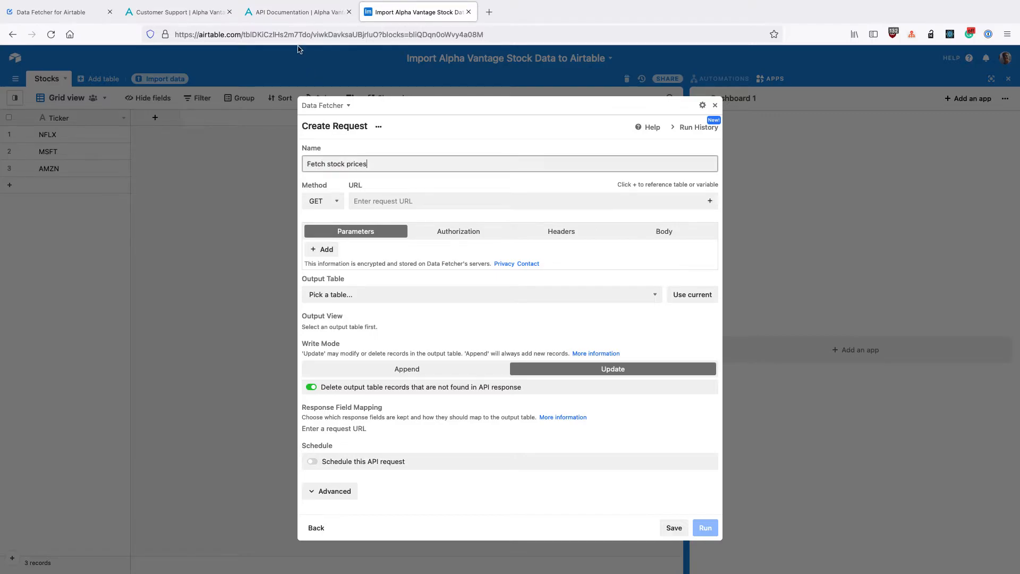
# Step: Scroll the Alpha Vantage Quote Endpoint docs to the Python sample's demo request URL
pyautogui.click(298, 11)
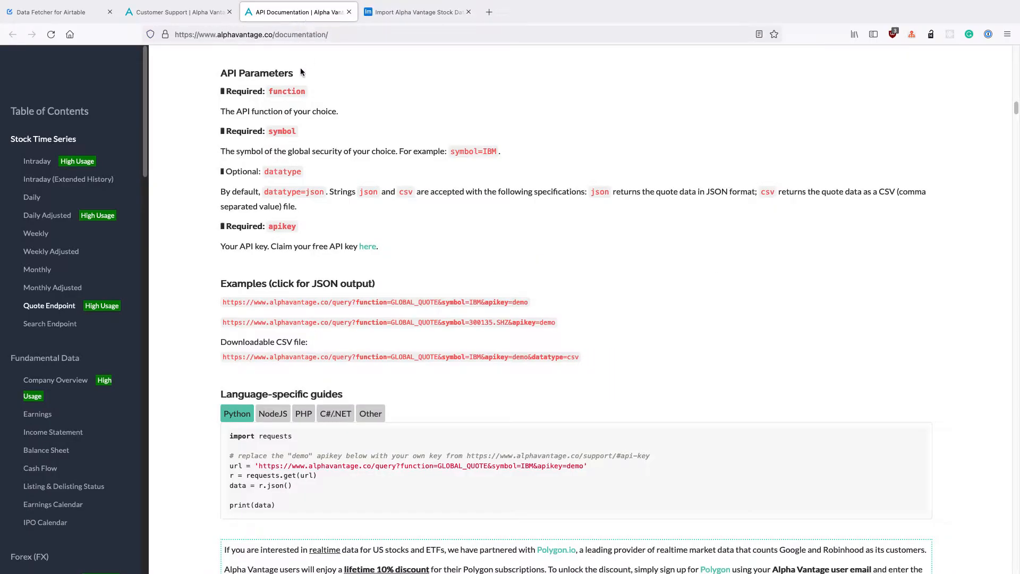
pyautogui.scroll(-3)
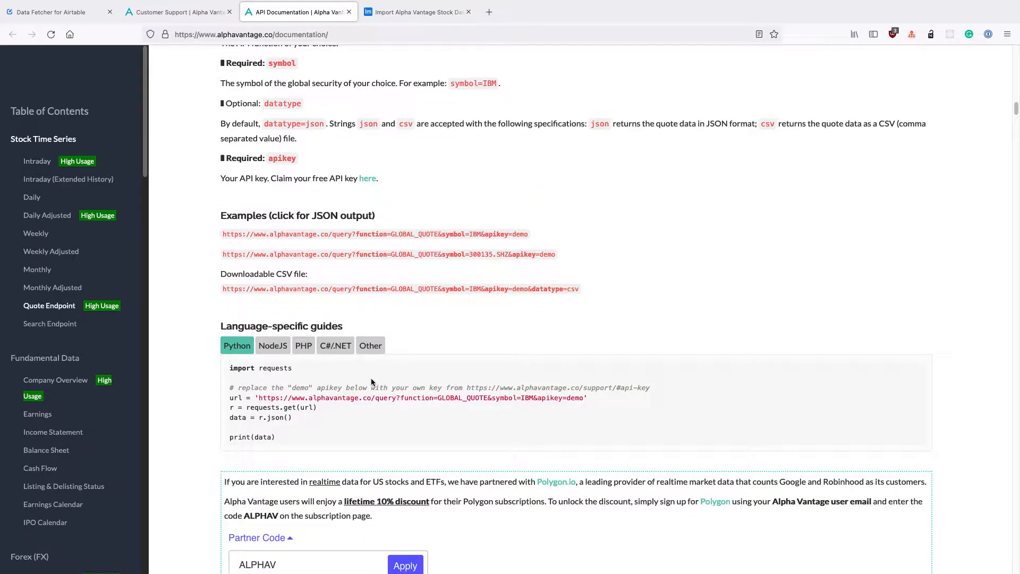
pyautogui.scroll(-3)
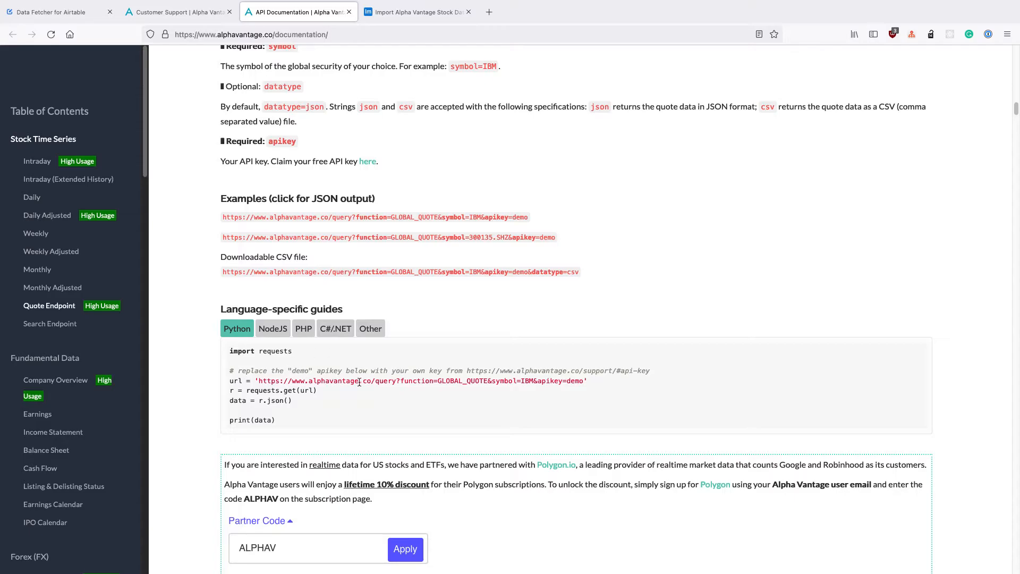
pyautogui.scroll(-3)
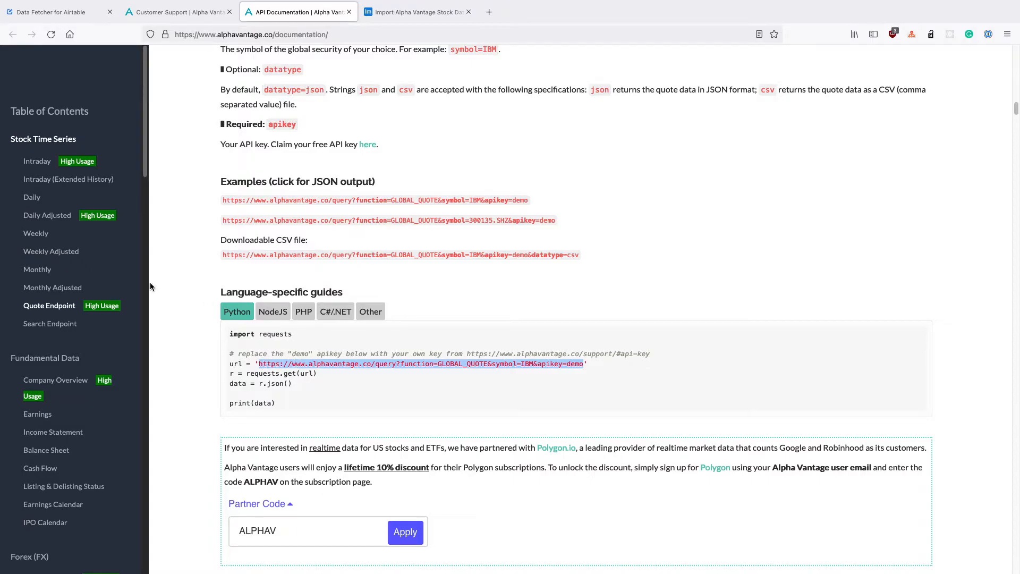
pyautogui.moveTo(424, 288)
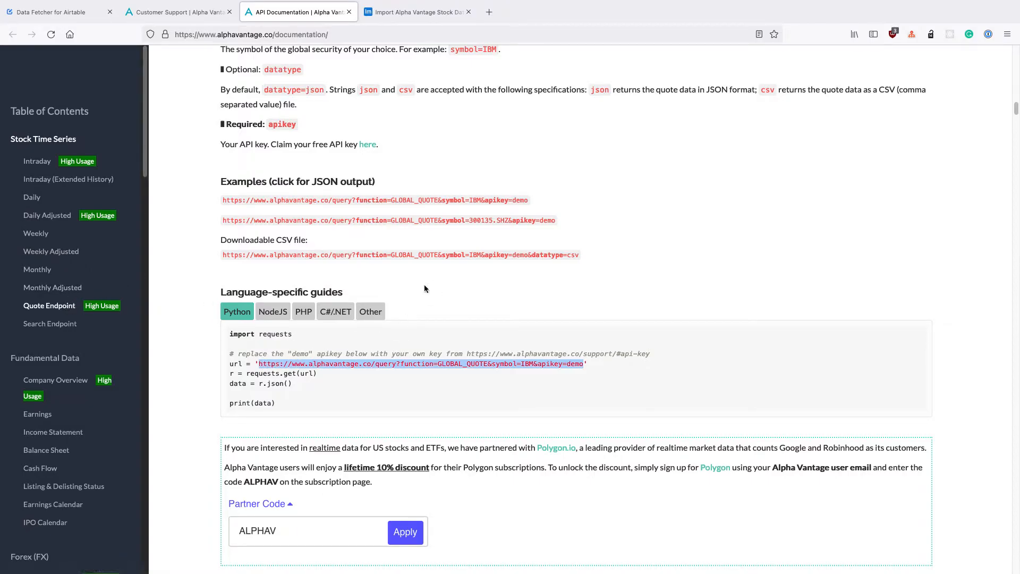
pyautogui.moveTo(416, 12)
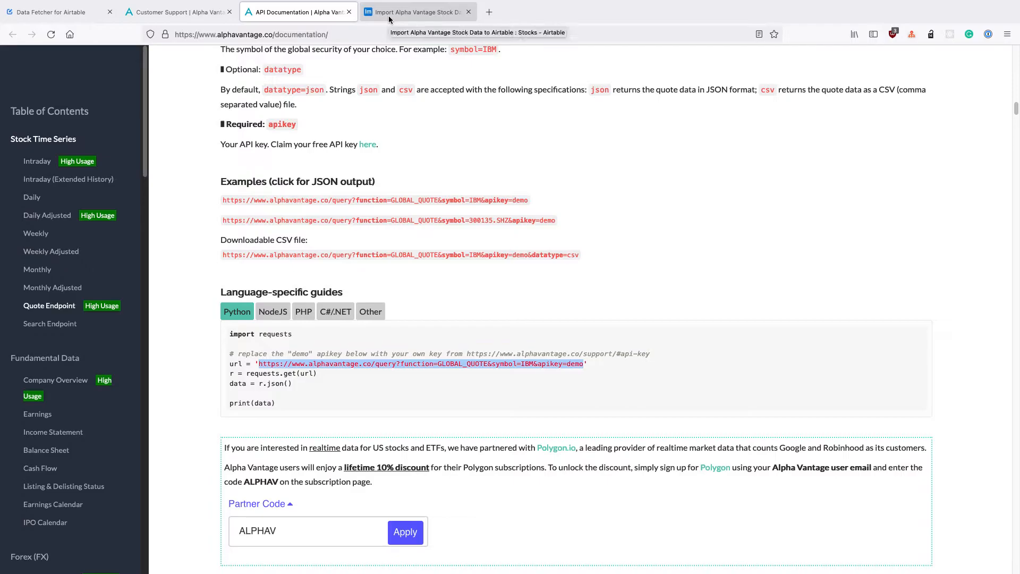
# Step: Paste the GLOBAL_QUOTE demo URL (symbol=IBM, apikey=demo) into the request's URL field
pyautogui.click(415, 11)
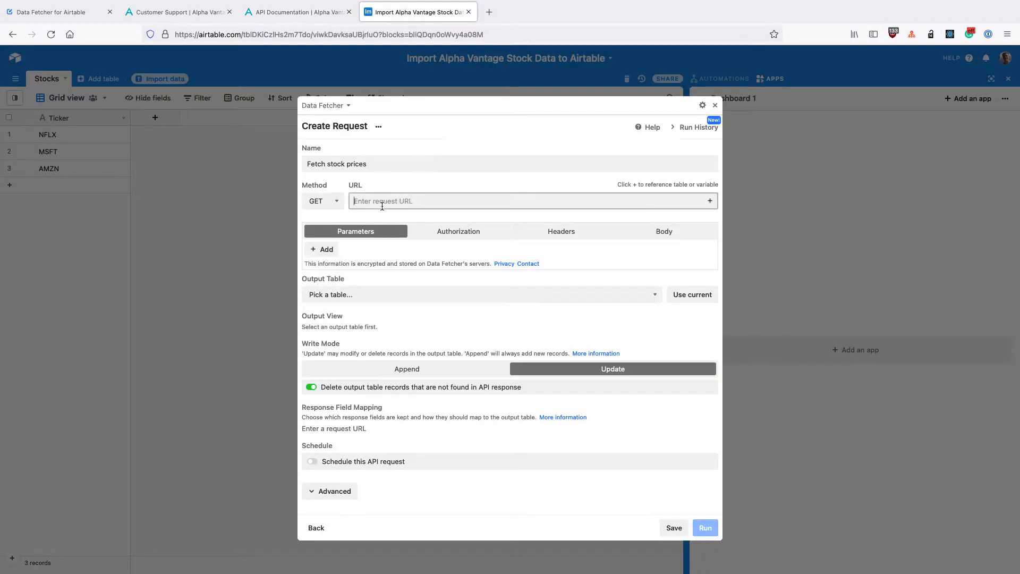
pyautogui.write('https://www.alphavantage.co/query?function=GLOBAL_QUOTE&symbol=IBM&apikey=demo')
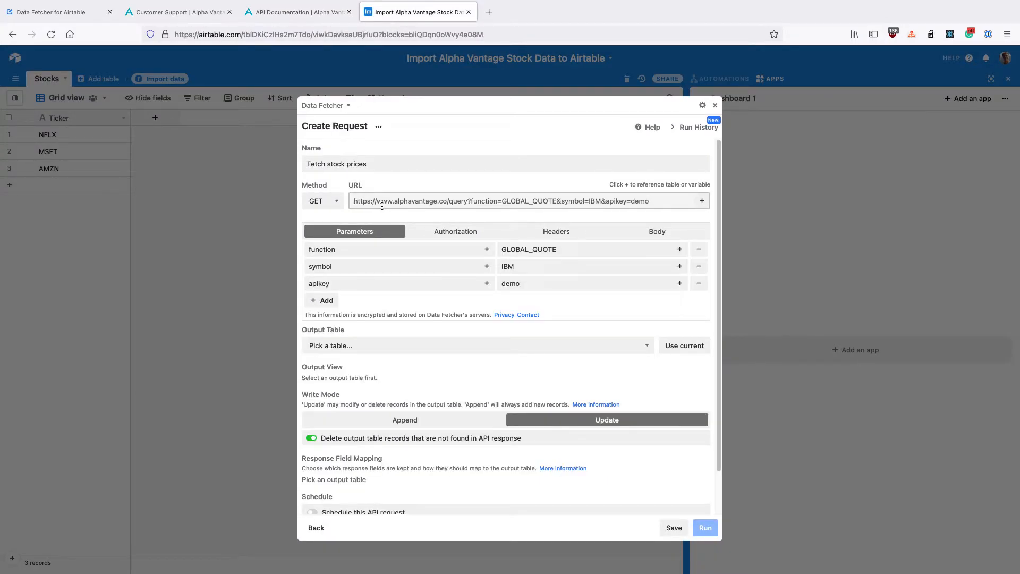
pyautogui.click(528, 201)
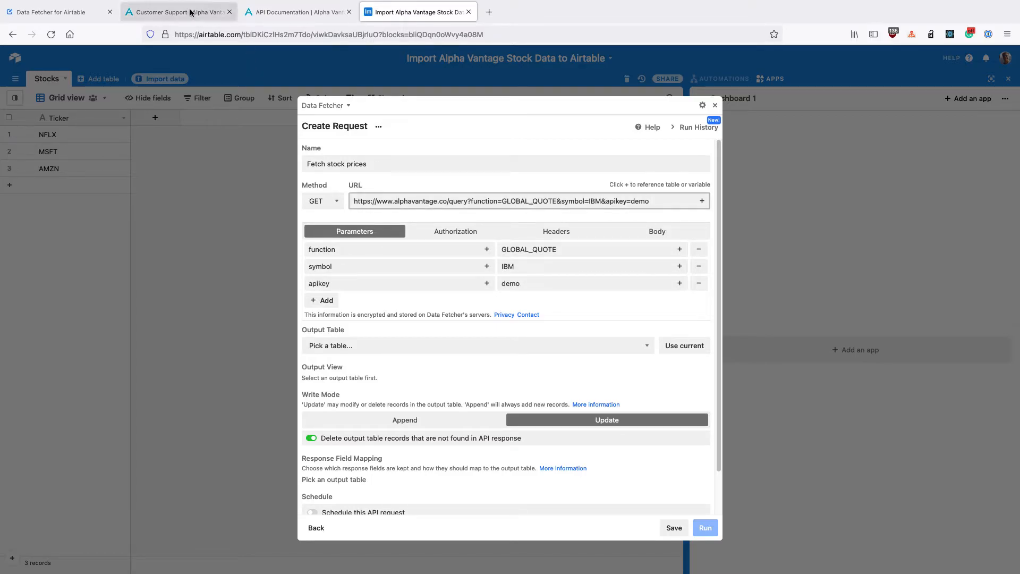
pyautogui.click(527, 200)
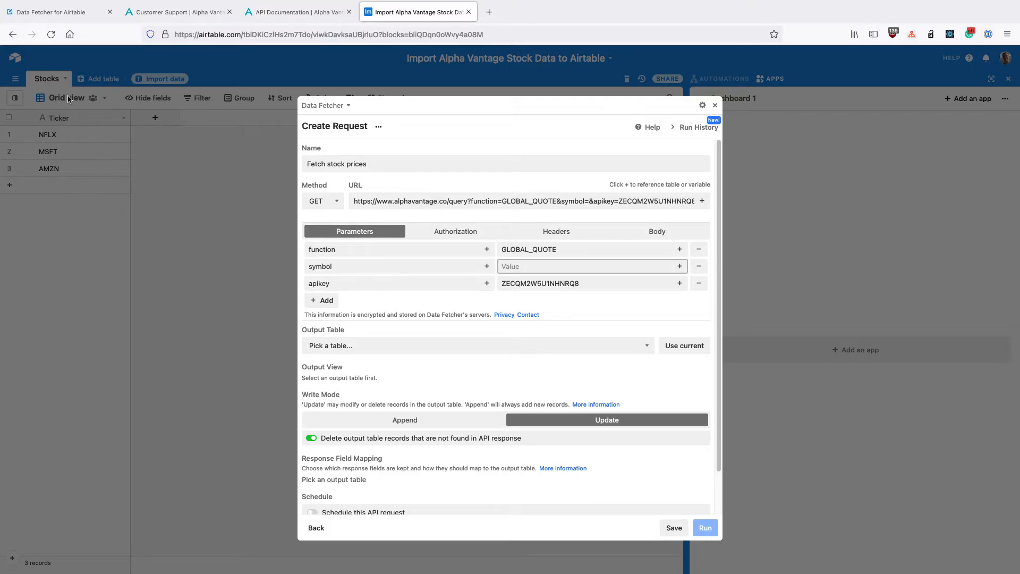
pyautogui.moveTo(679, 266)
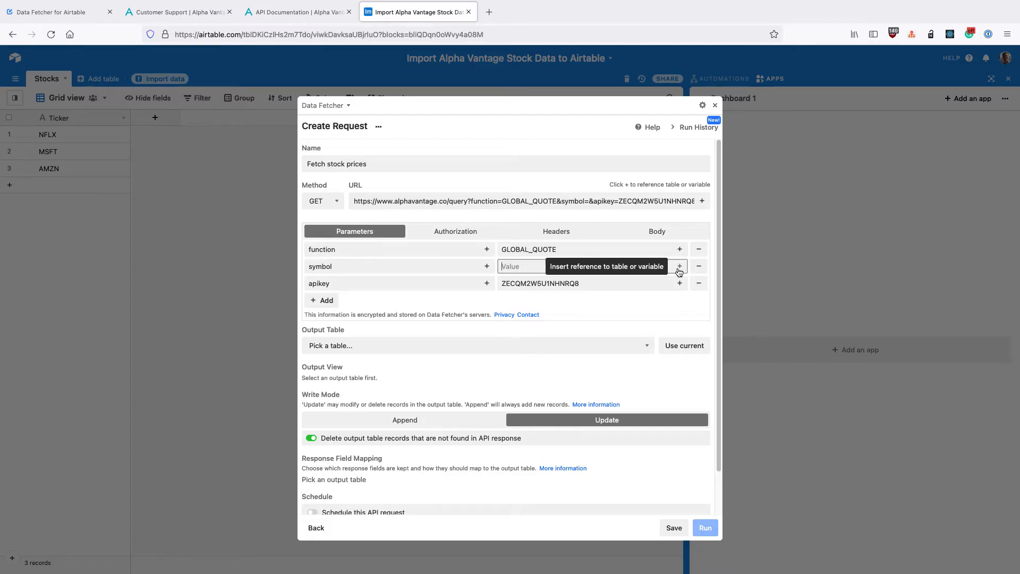
# Step: Set the symbol parameter value to a reference to the Stocks table's Ticker field
pyautogui.click(679, 266)
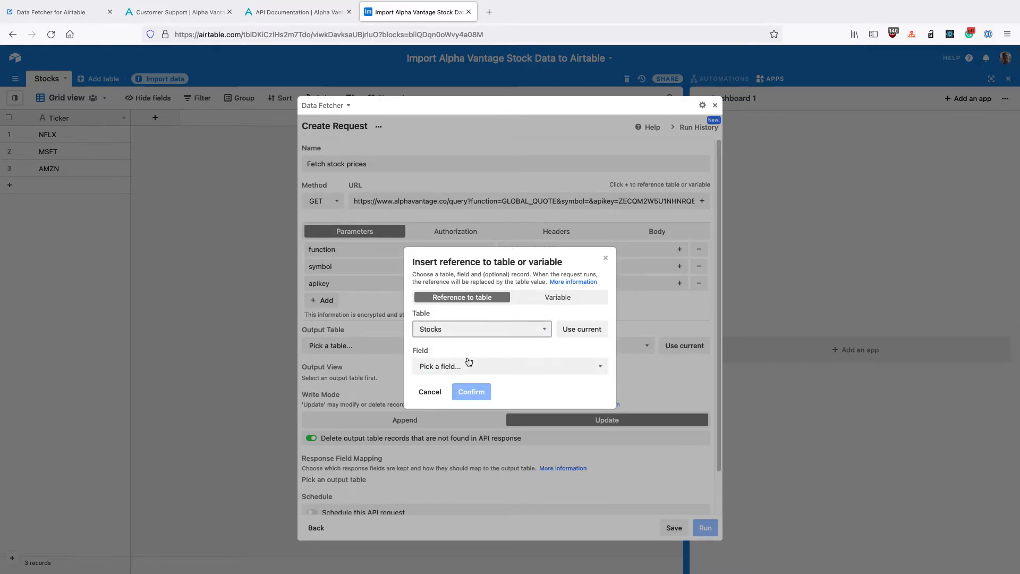
pyautogui.click(509, 366)
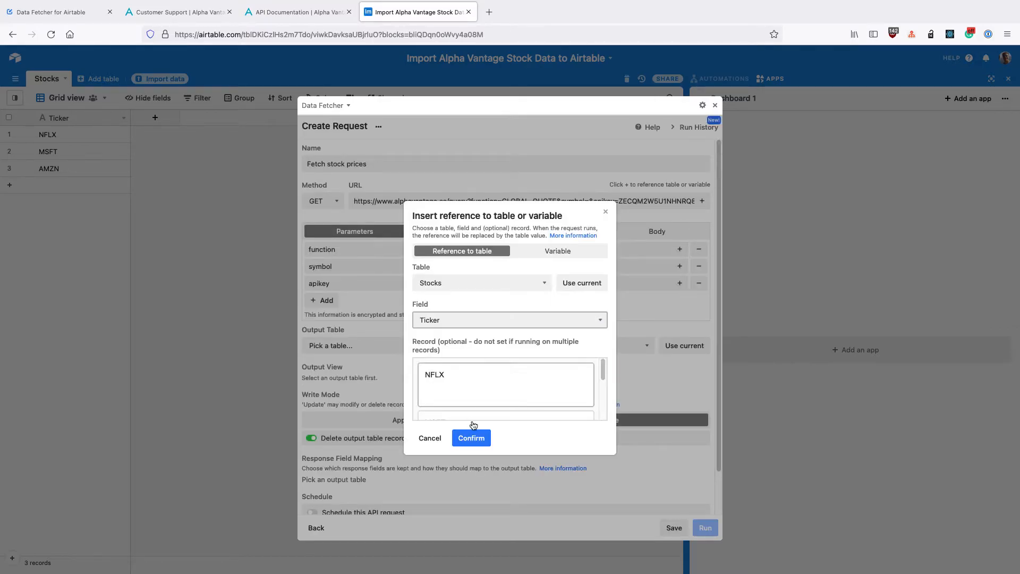
pyautogui.click(471, 438)
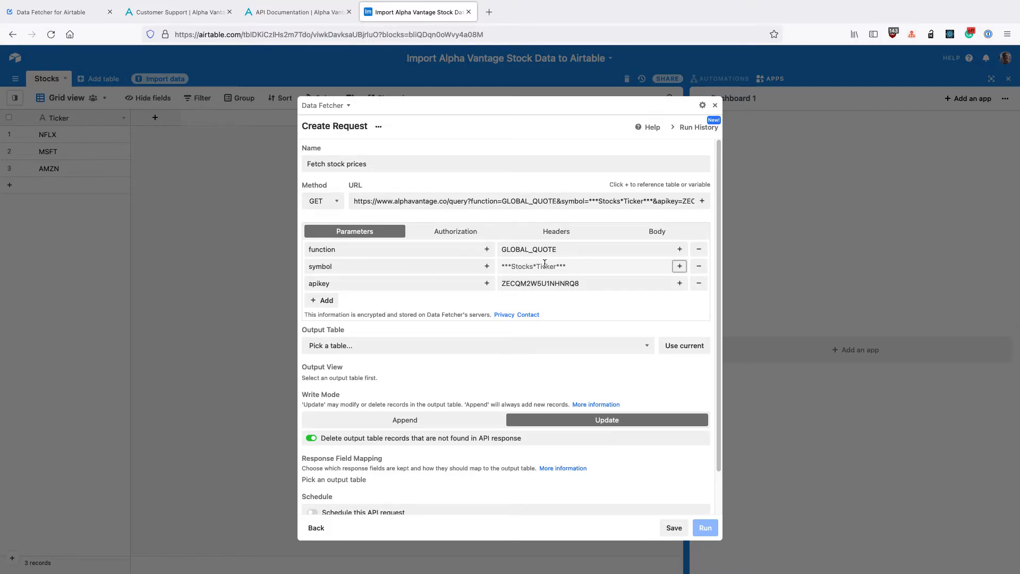
pyautogui.moveTo(121, 151)
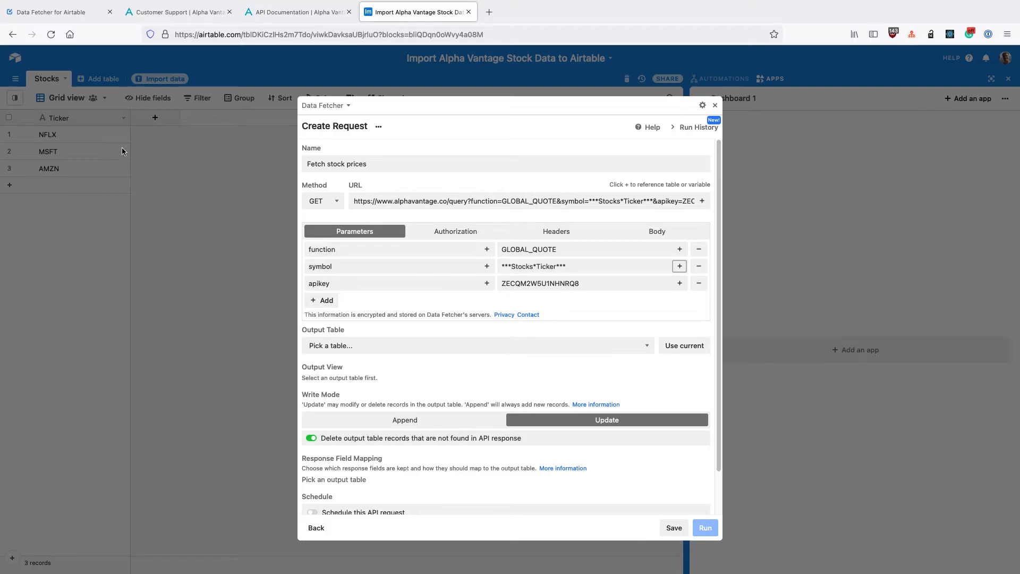
pyautogui.moveTo(415, 272)
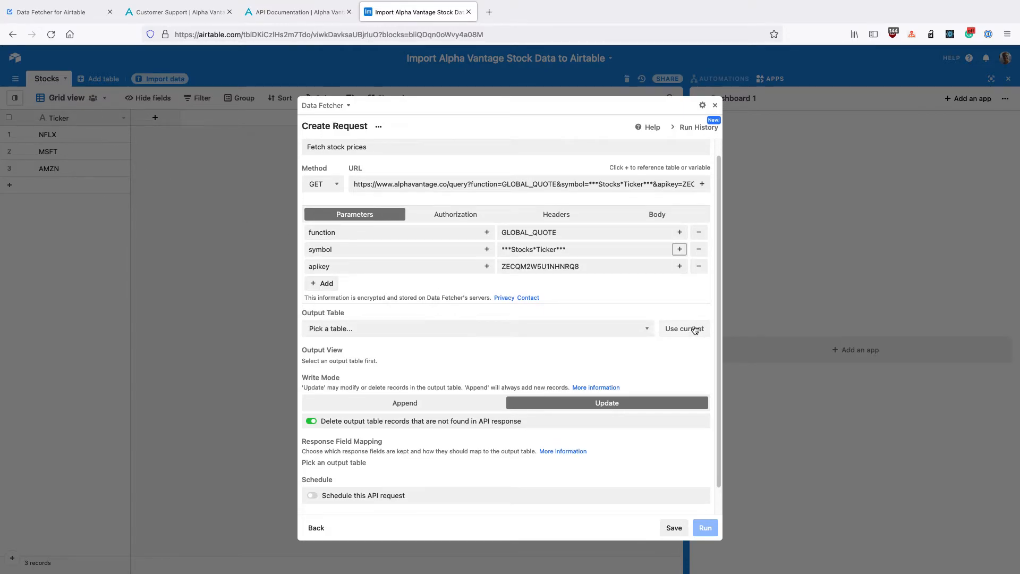
pyautogui.moveTo(679, 331)
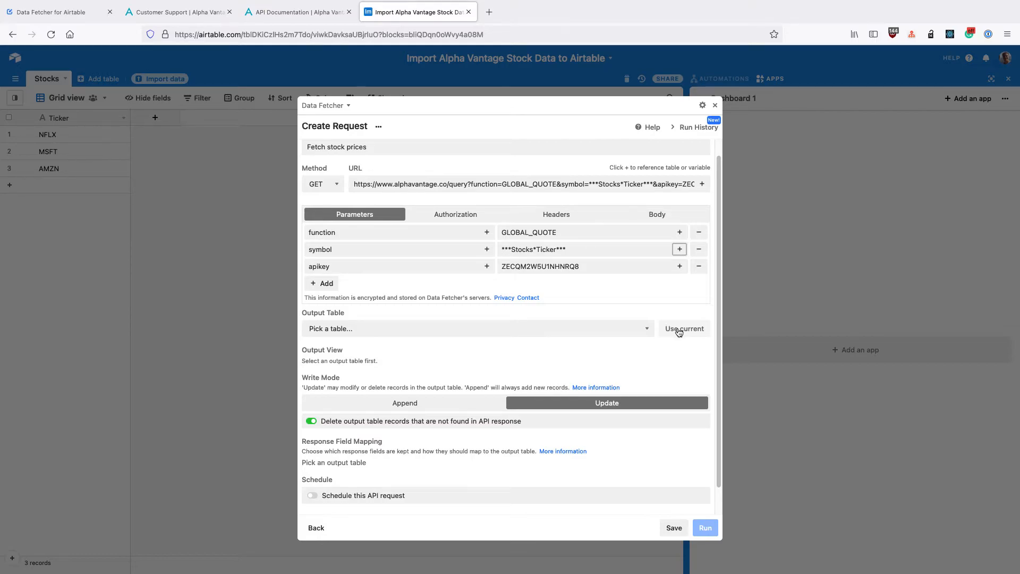
# Step: Send the request's output to the current Stocks table and Grid view
pyautogui.click(684, 328)
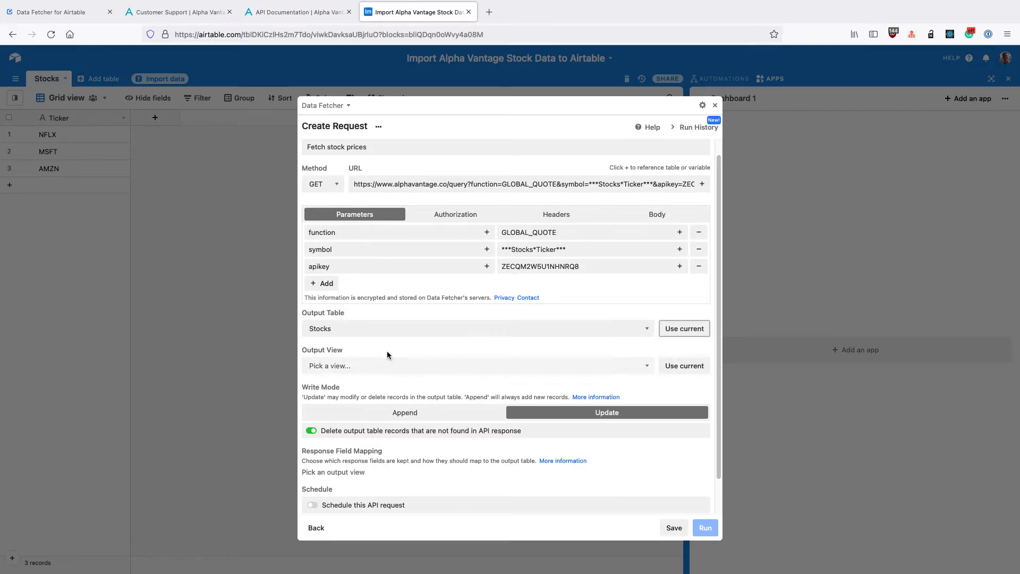
pyautogui.click(683, 365)
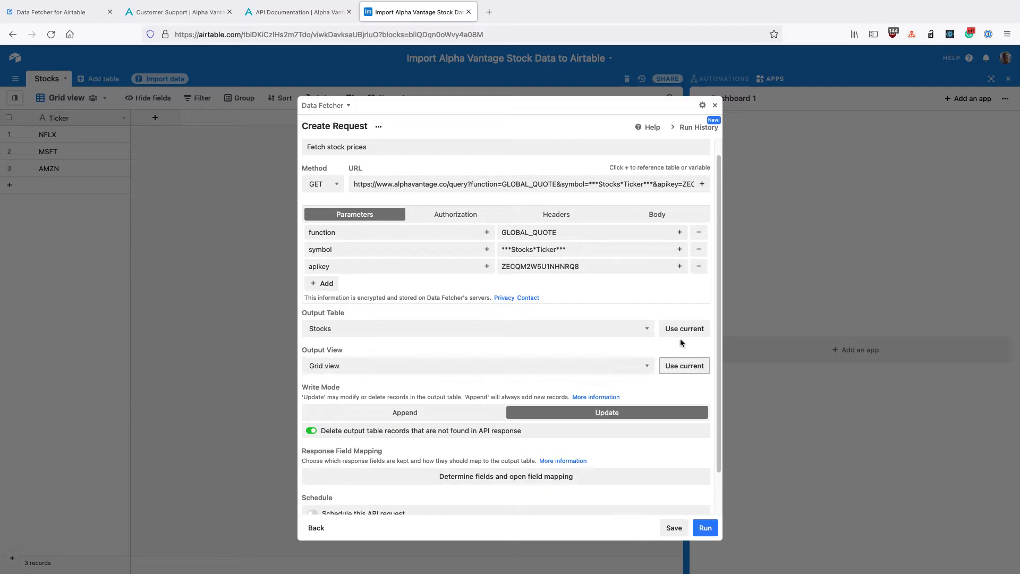
pyautogui.scroll(-3)
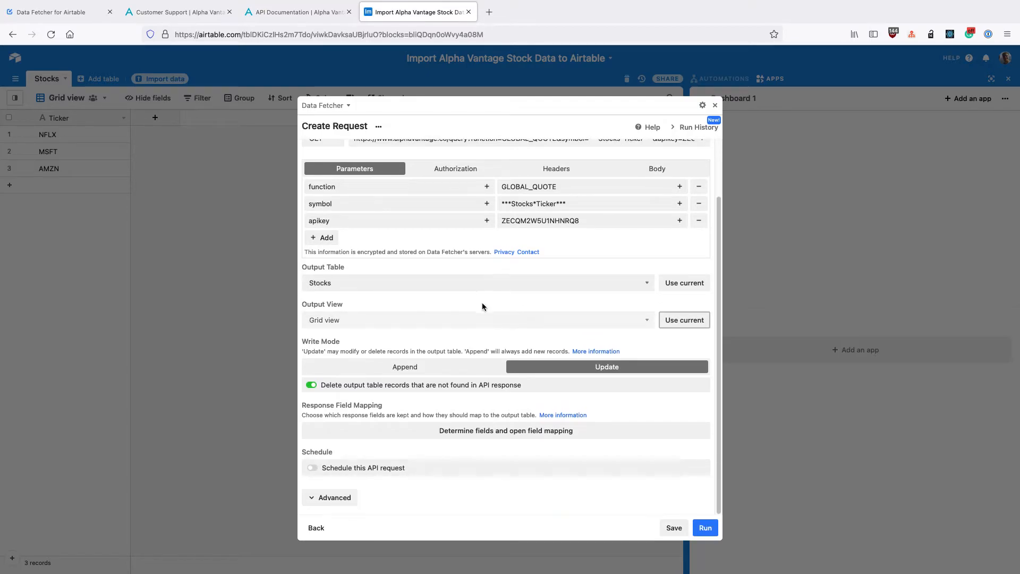
# Step: Under Advanced, run the request on every record in the Stocks Grid view
pyautogui.click(333, 498)
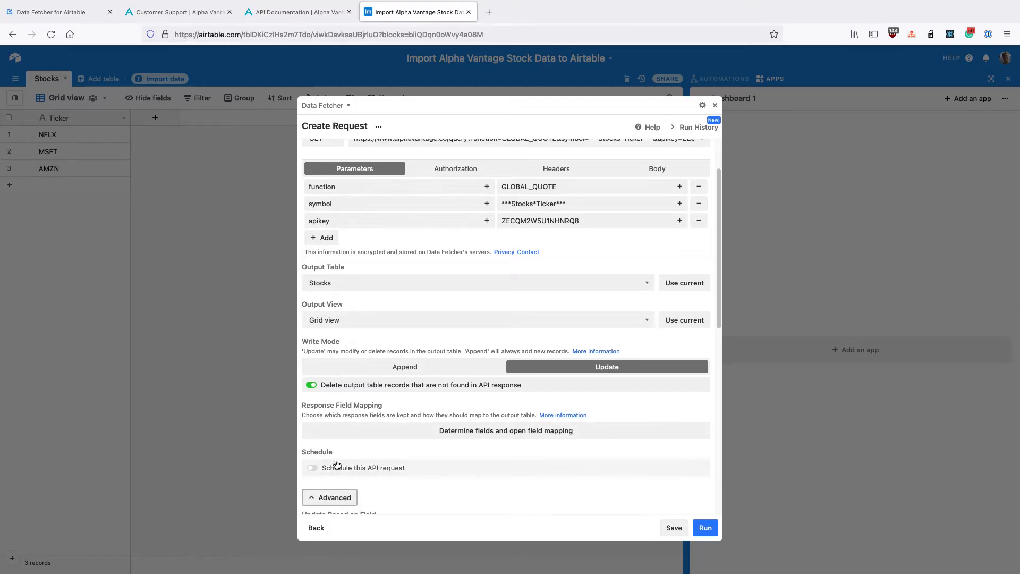
pyautogui.scroll(-3)
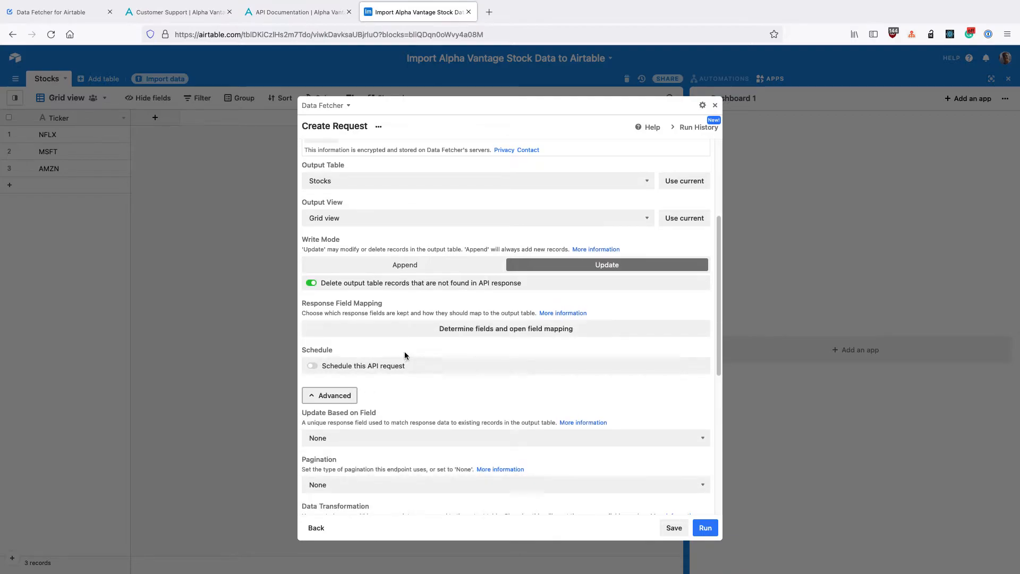
pyautogui.scroll(-3)
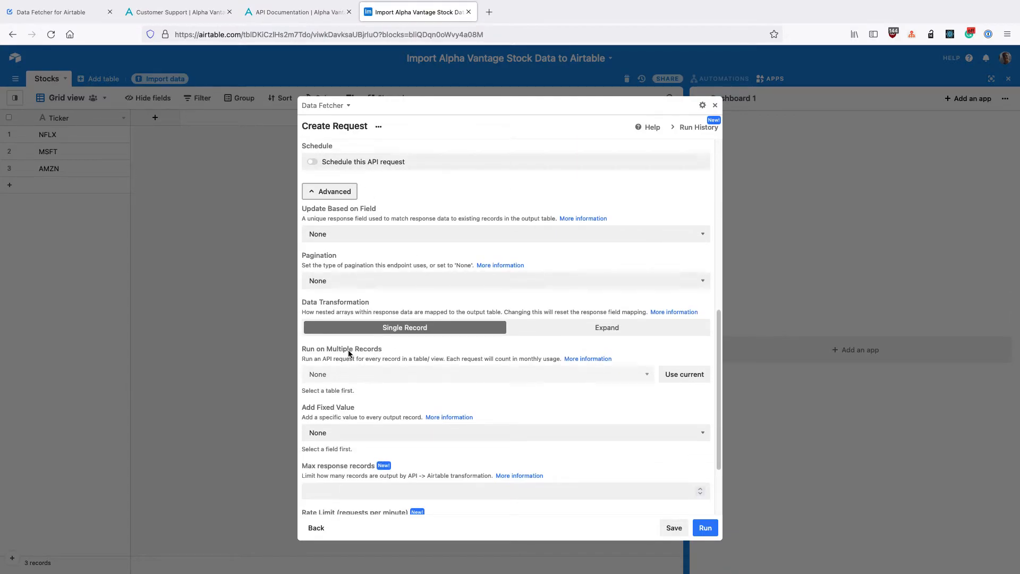
pyautogui.click(684, 374)
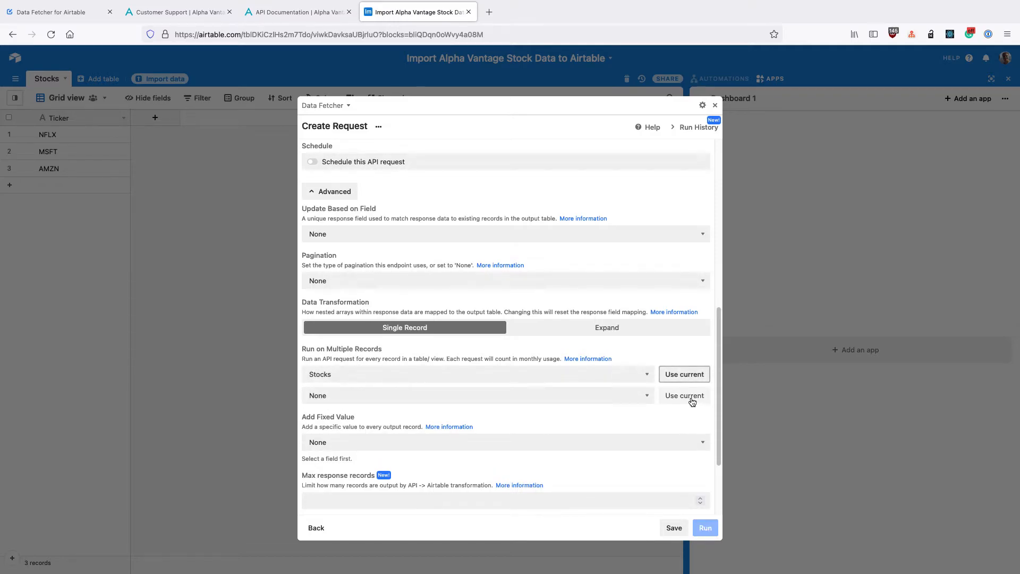
pyautogui.click(684, 395)
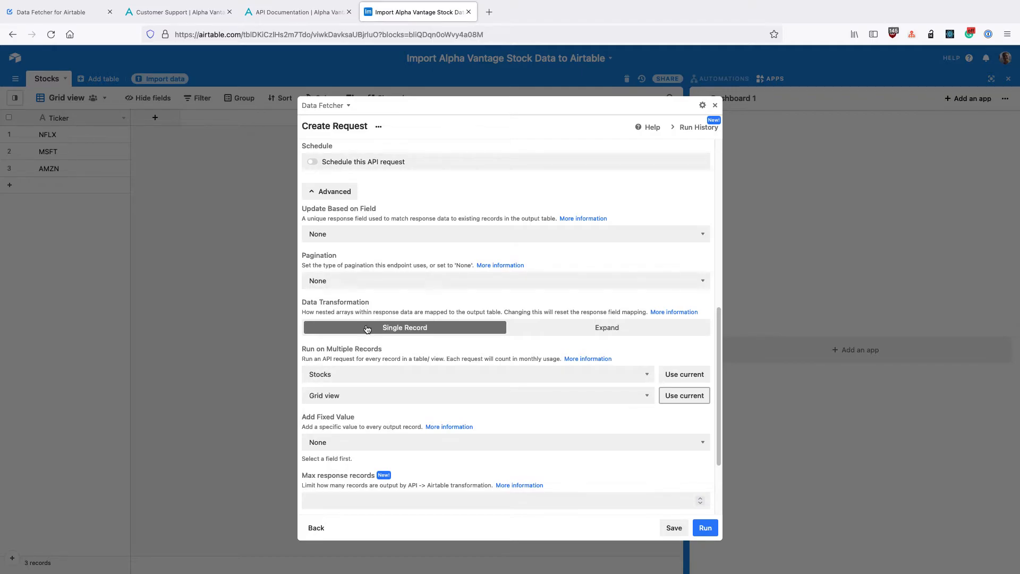
pyautogui.moveTo(58, 122)
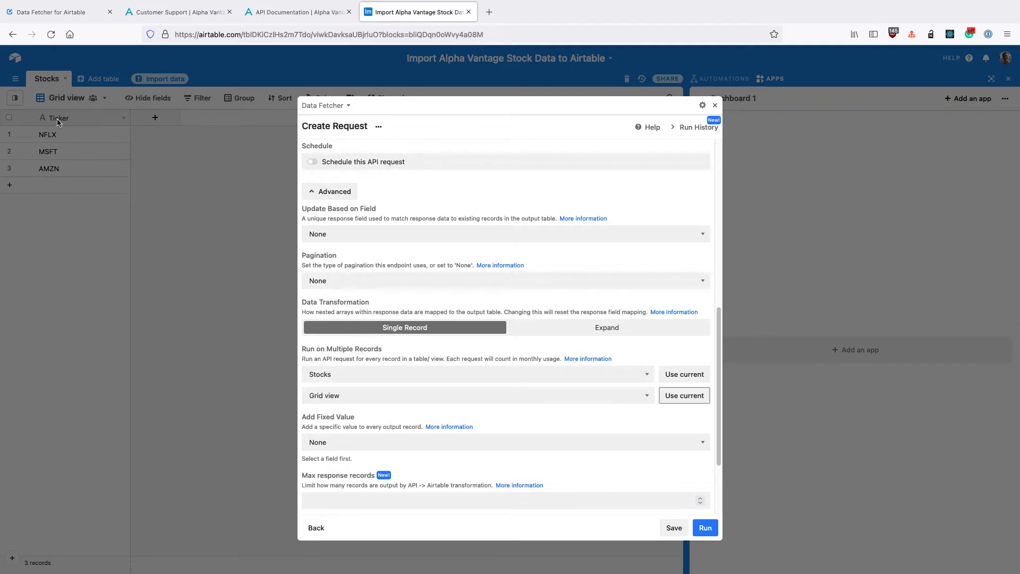
pyautogui.scroll(-3)
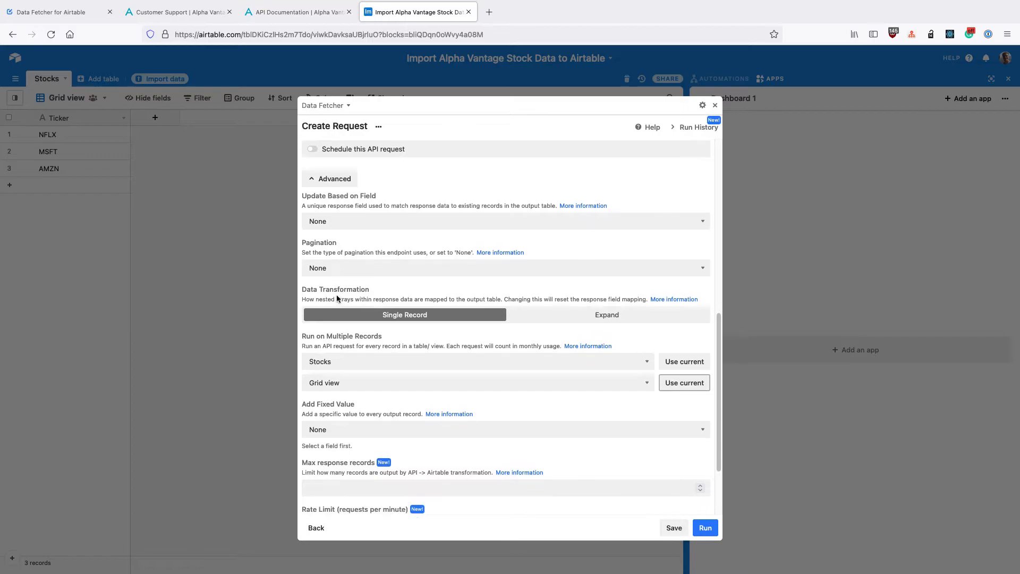
pyautogui.scroll(-3)
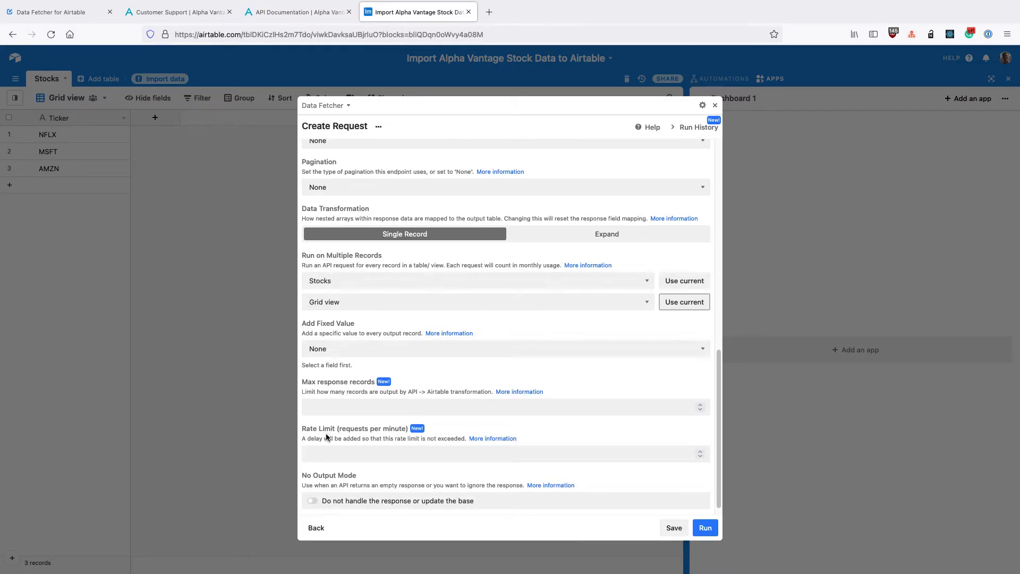
pyautogui.moveTo(358, 431)
pyautogui.write('5')
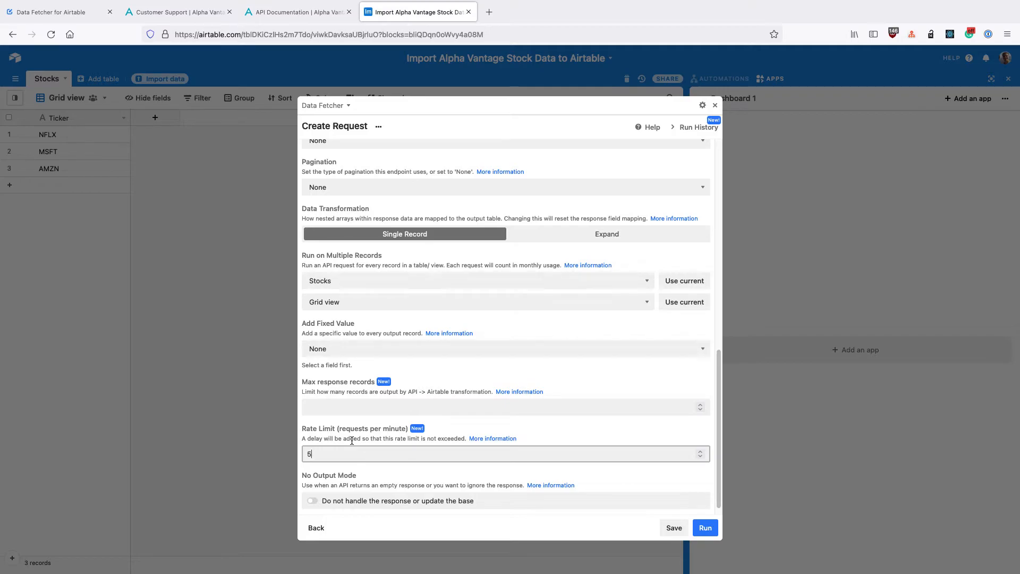
pyautogui.moveTo(485, 250)
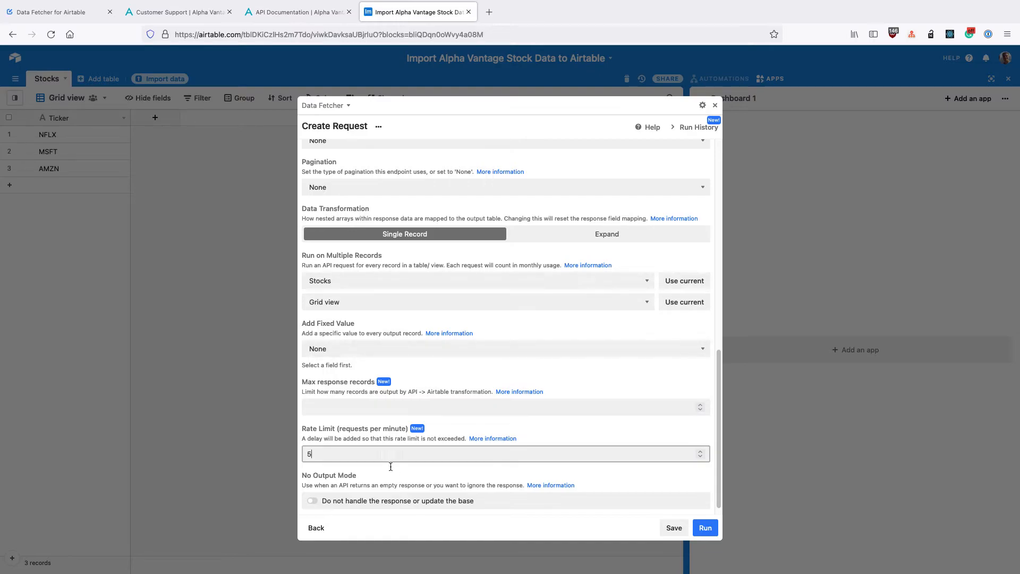
pyautogui.moveTo(383, 405)
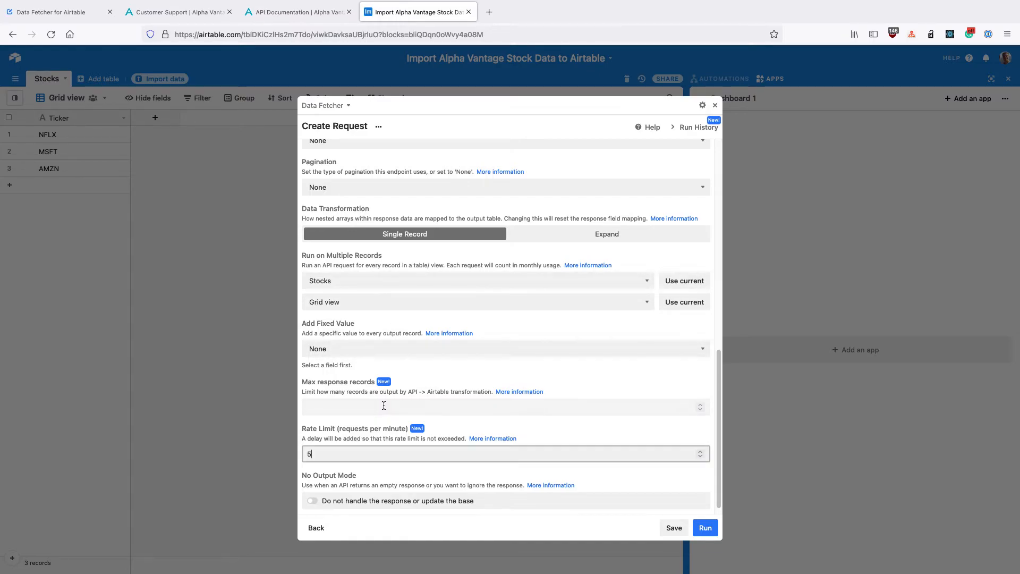
# Step: Scroll back up through Advanced settings with the rate limit at 5 requests per minute
pyautogui.scroll(3)
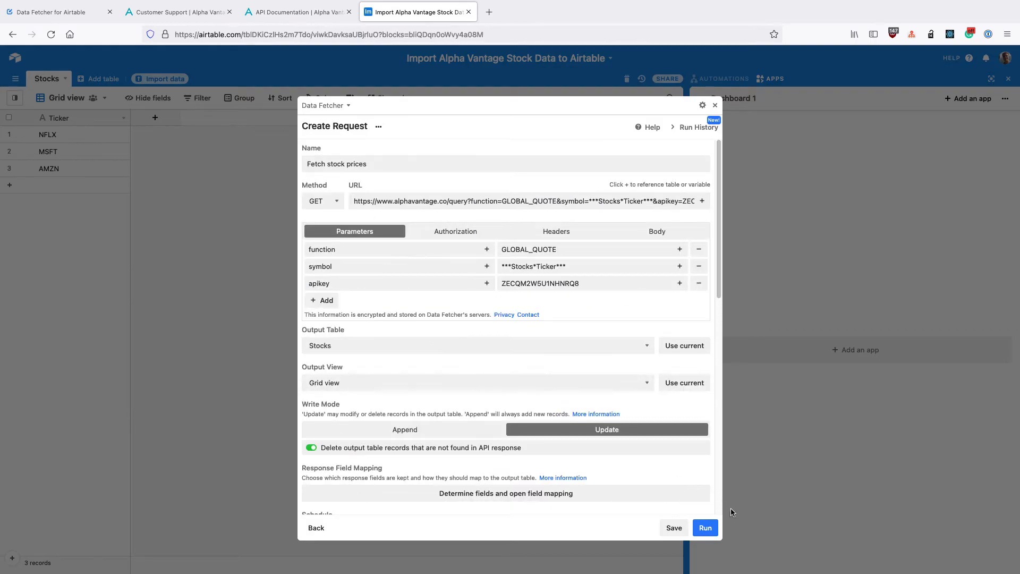
# Step: Run the request, permanently hiding the update-mode warning, so Data Fetcher determines the response fields
pyautogui.click(705, 528)
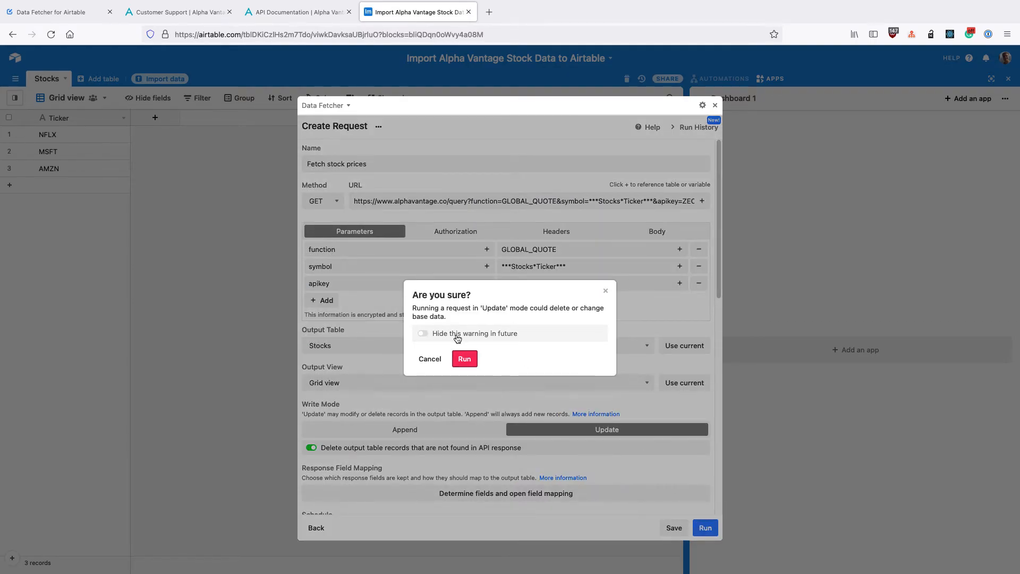
pyautogui.click(421, 333)
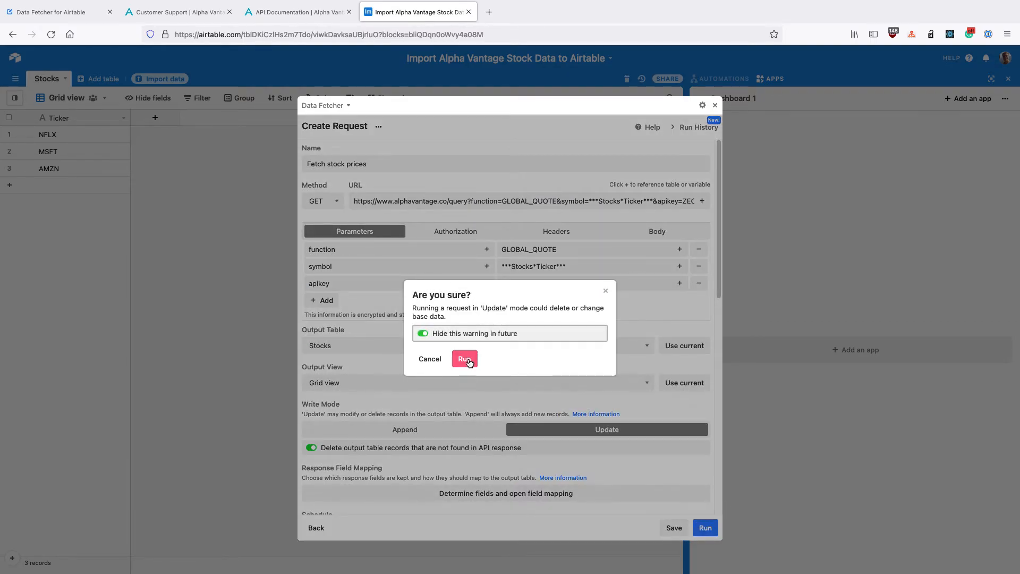
pyautogui.click(464, 359)
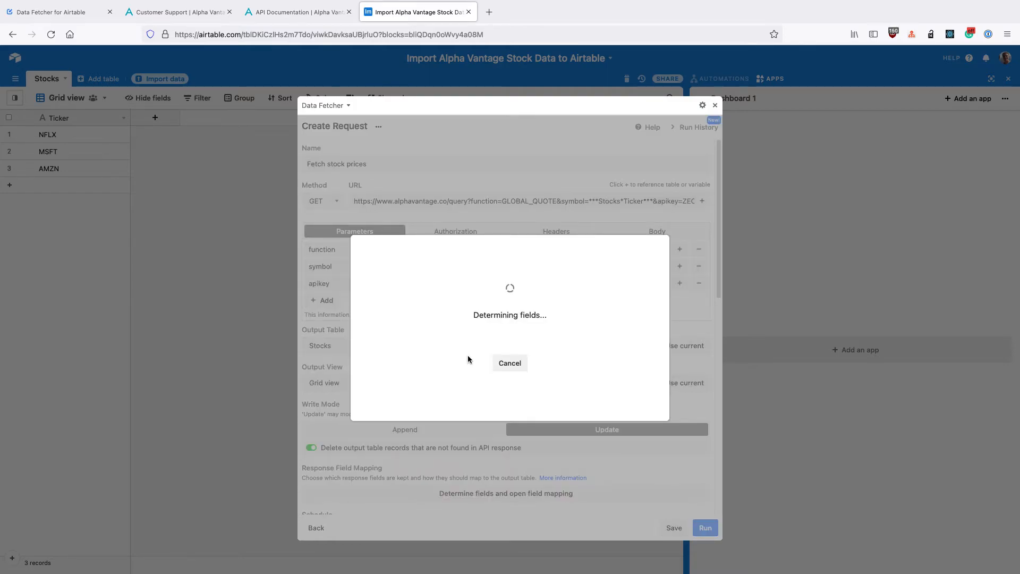
pyautogui.moveTo(470, 351)
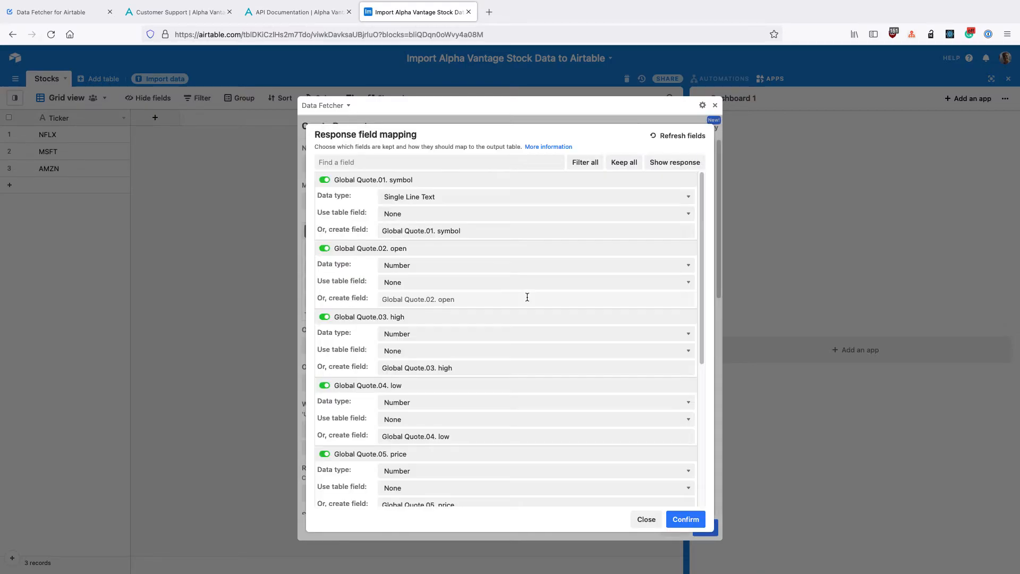
pyautogui.moveTo(365, 193)
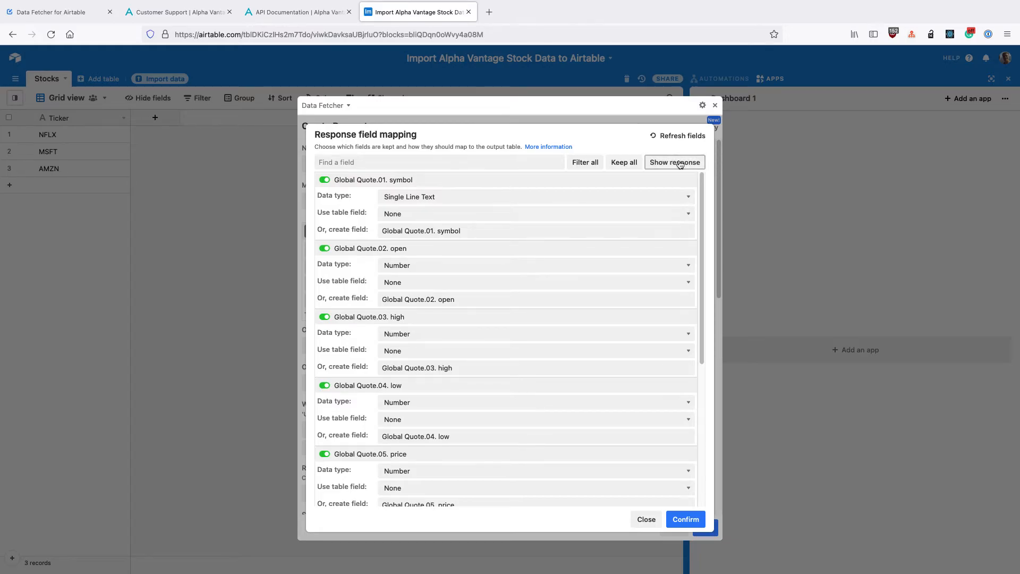
# Step: Show the raw response and map 05. price as a currency field named Price
pyautogui.click(675, 162)
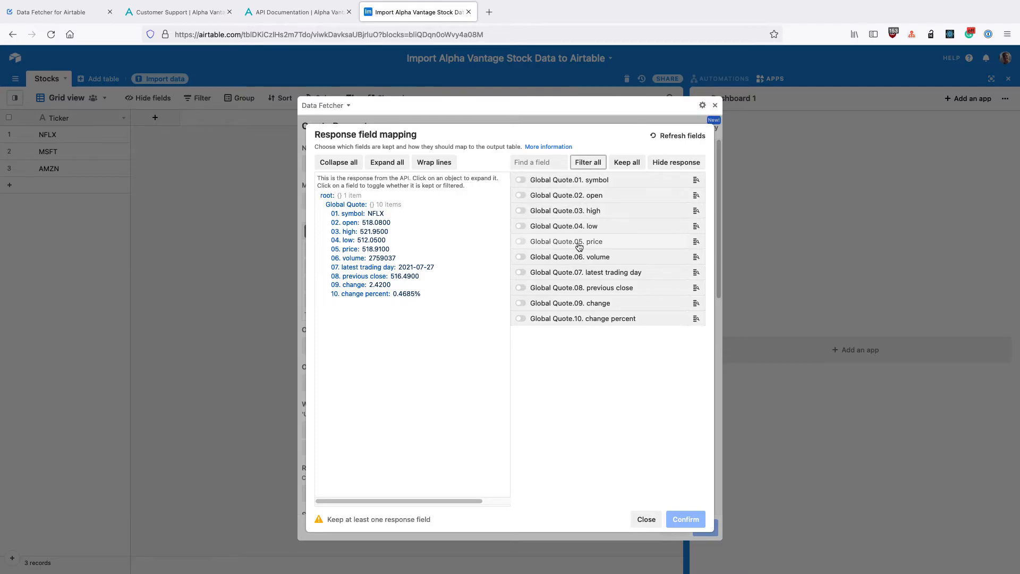
pyautogui.click(520, 241)
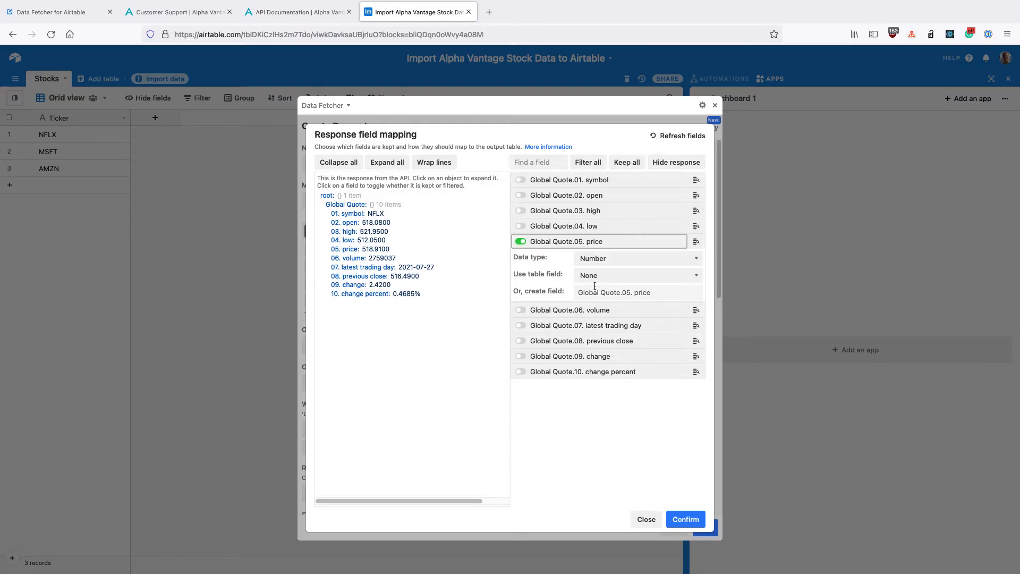
pyautogui.click(637, 258)
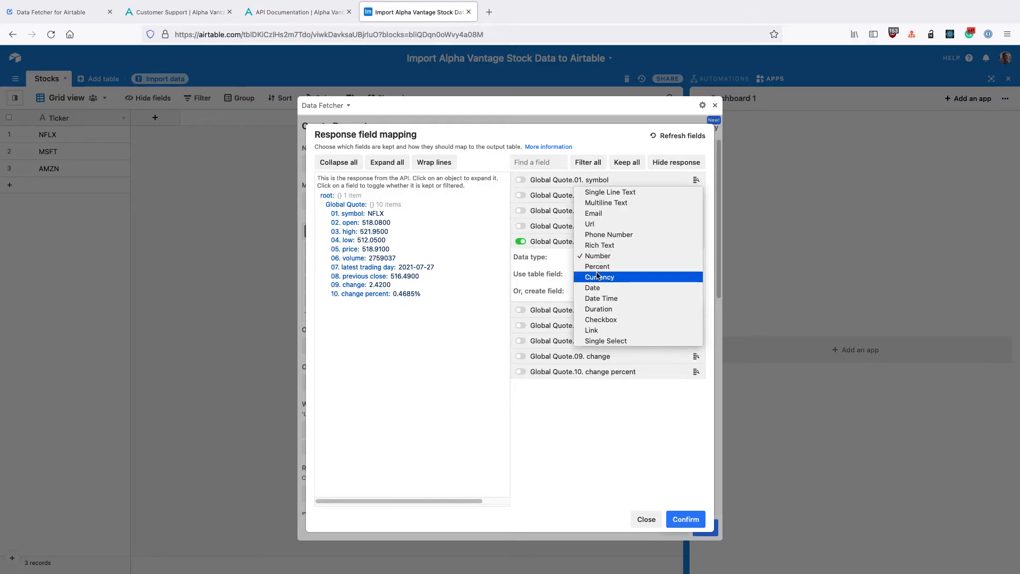
pyautogui.click(600, 277)
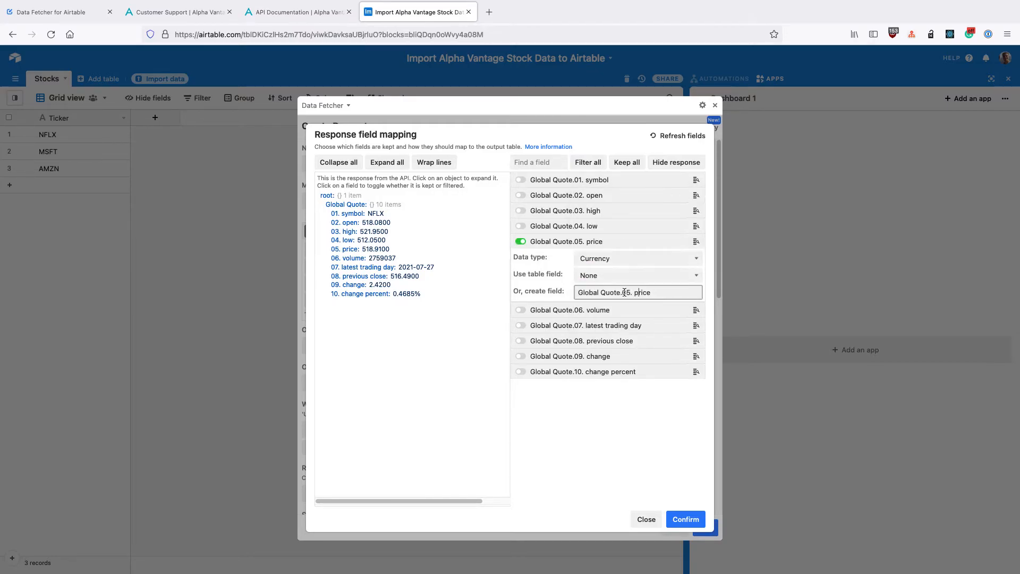
pyautogui.write('Price')
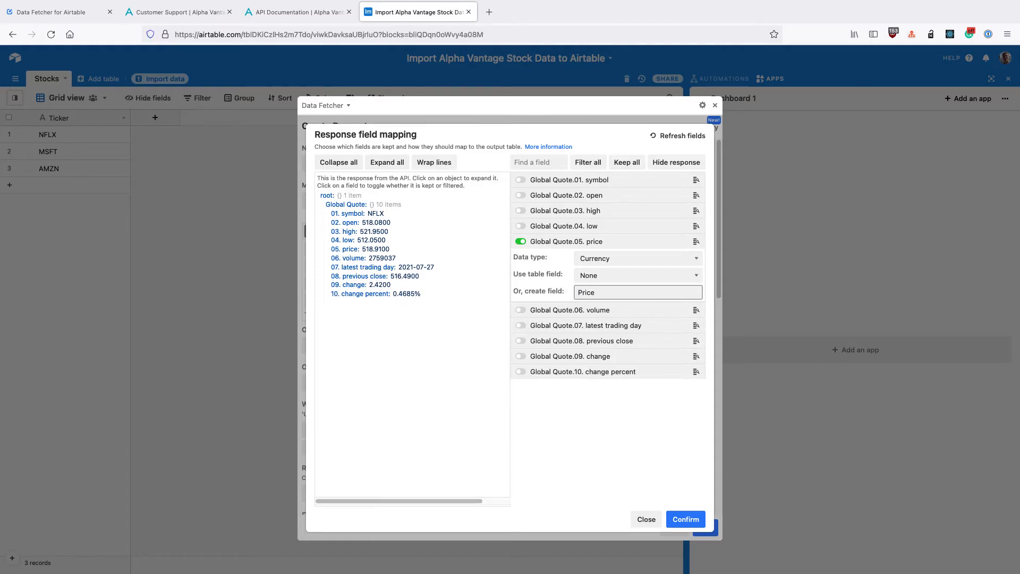
pyautogui.click(637, 292)
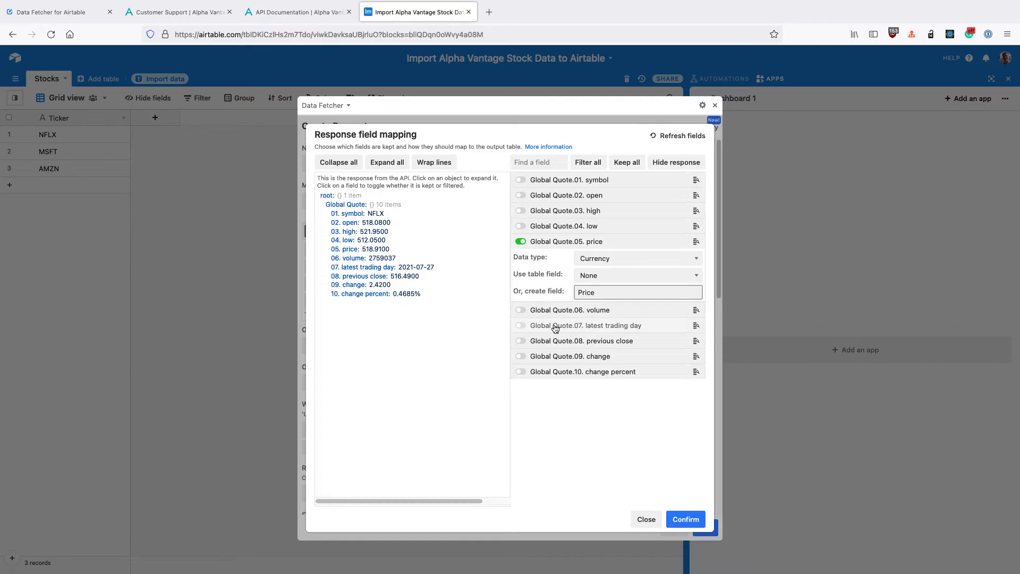
# Step: Map 07. latest trading day as a date field named Last Updated and confirm the mapping
pyautogui.click(521, 325)
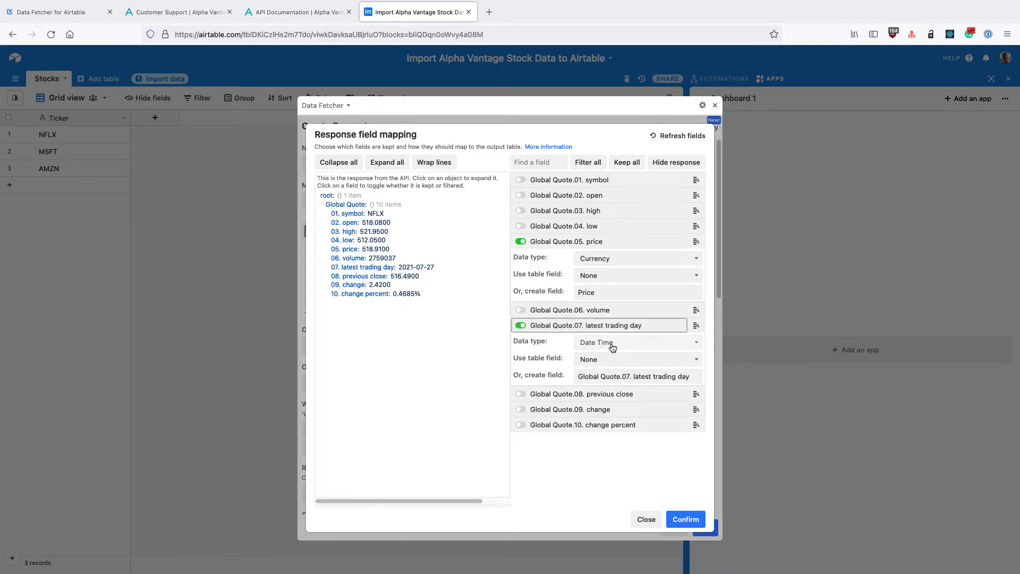
pyautogui.click(637, 341)
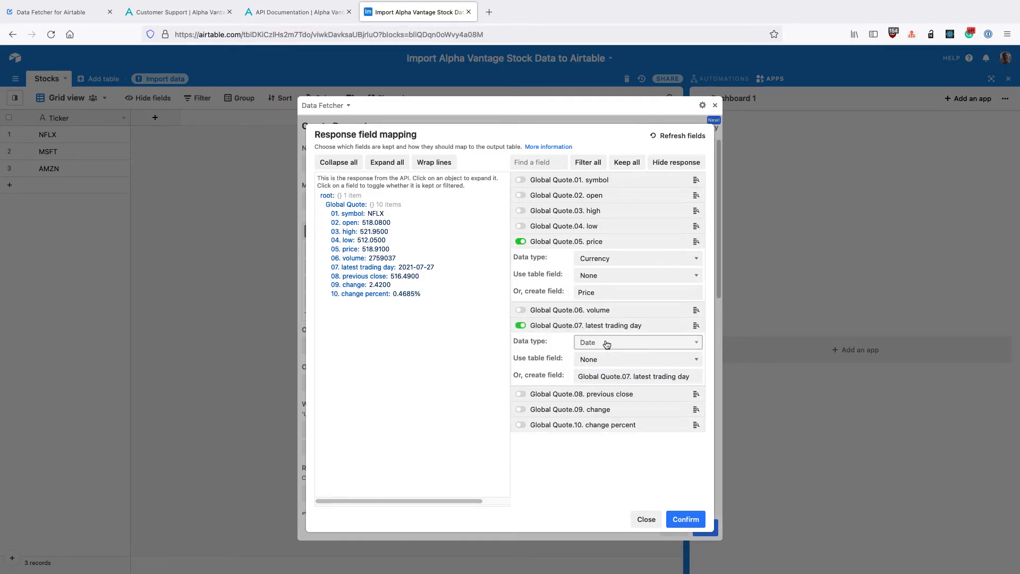
pyautogui.click(634, 376)
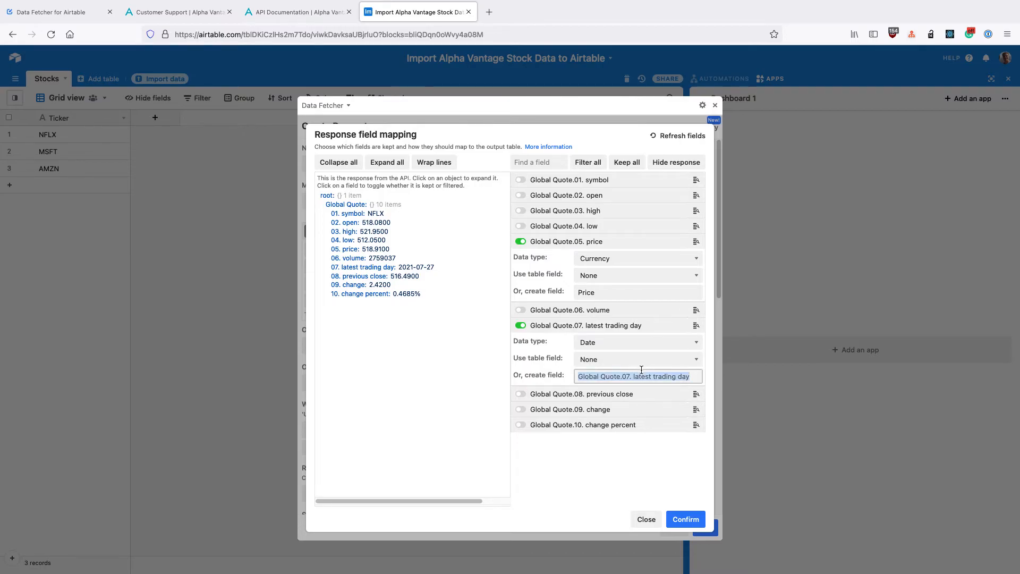
pyautogui.write('Last Updated')
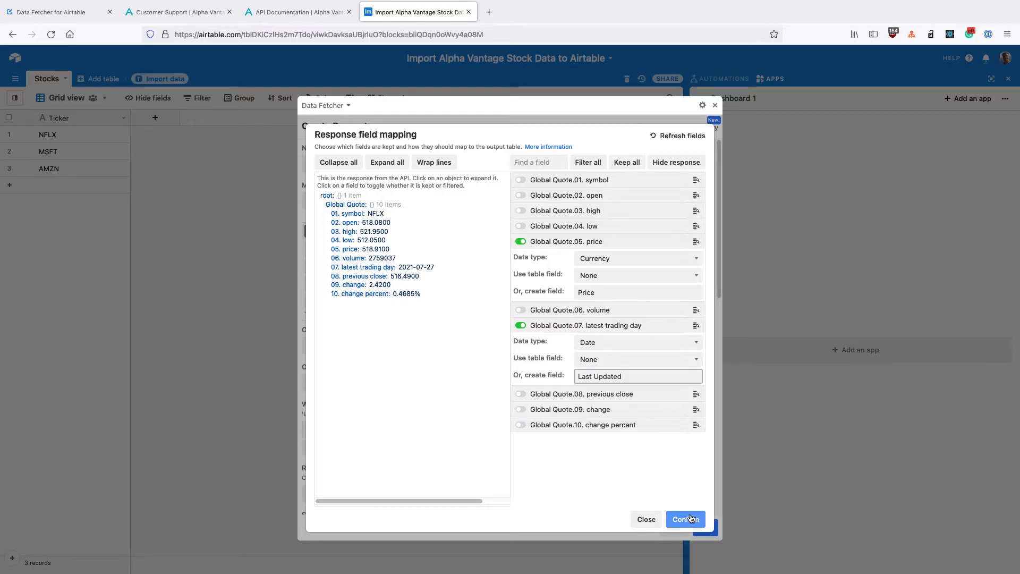
pyautogui.click(685, 518)
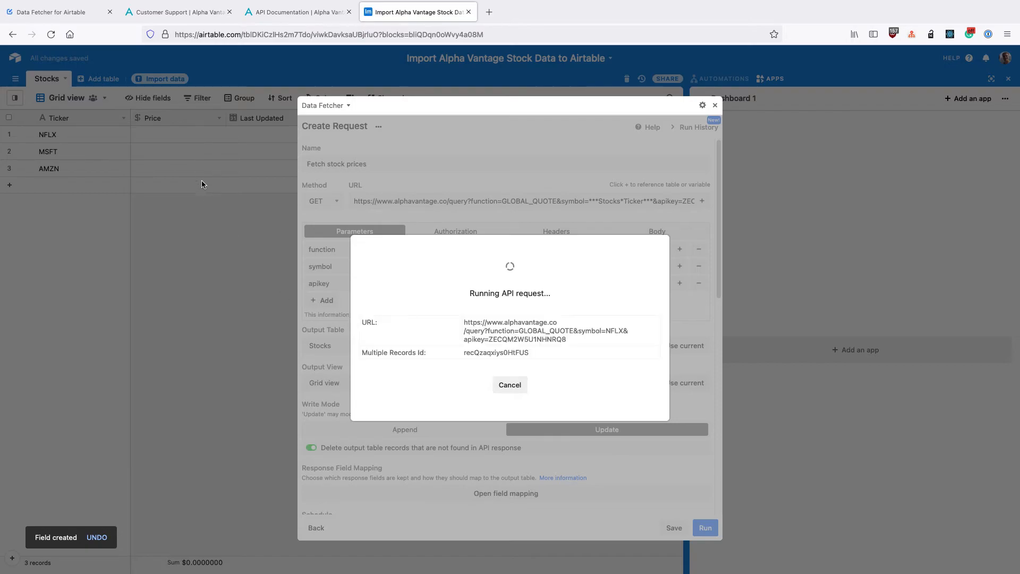
pyautogui.moveTo(155, 133)
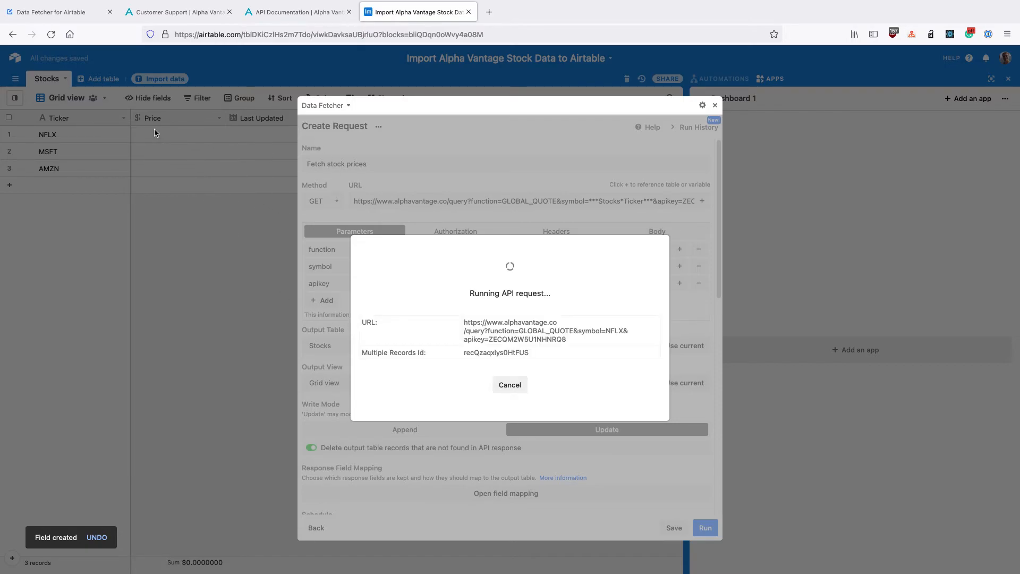
pyautogui.moveTo(230, 122)
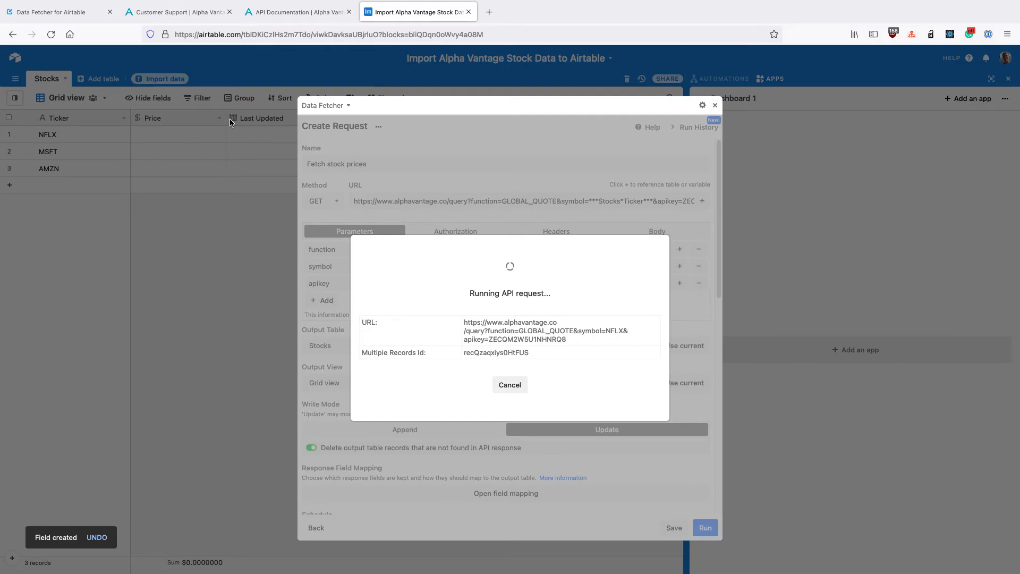
pyautogui.moveTo(137, 133)
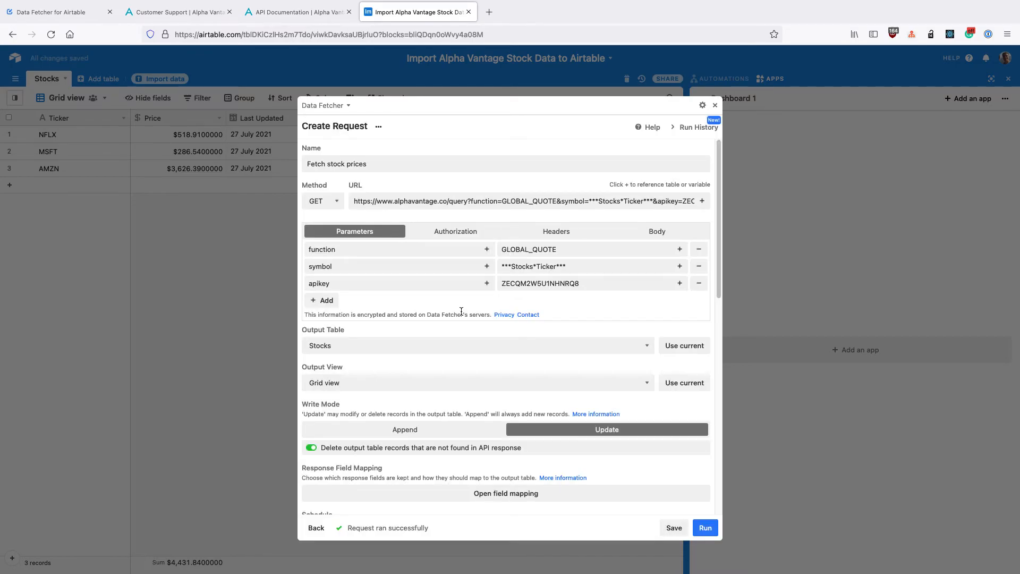
pyautogui.moveTo(658, 487)
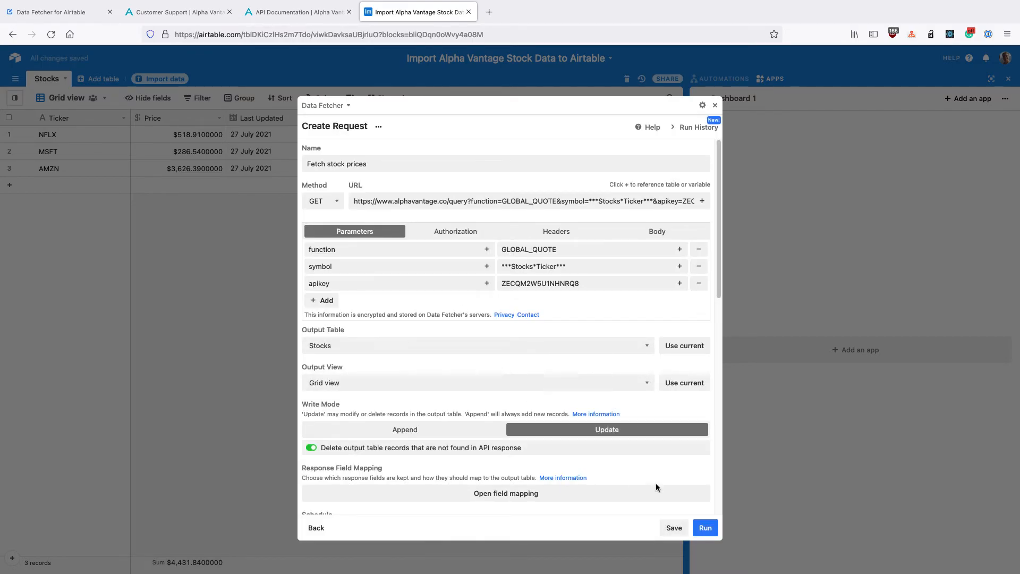
# Step: Collapse the full-screen Data Fetcher app back into the dashboard sidebar
pyautogui.click(705, 528)
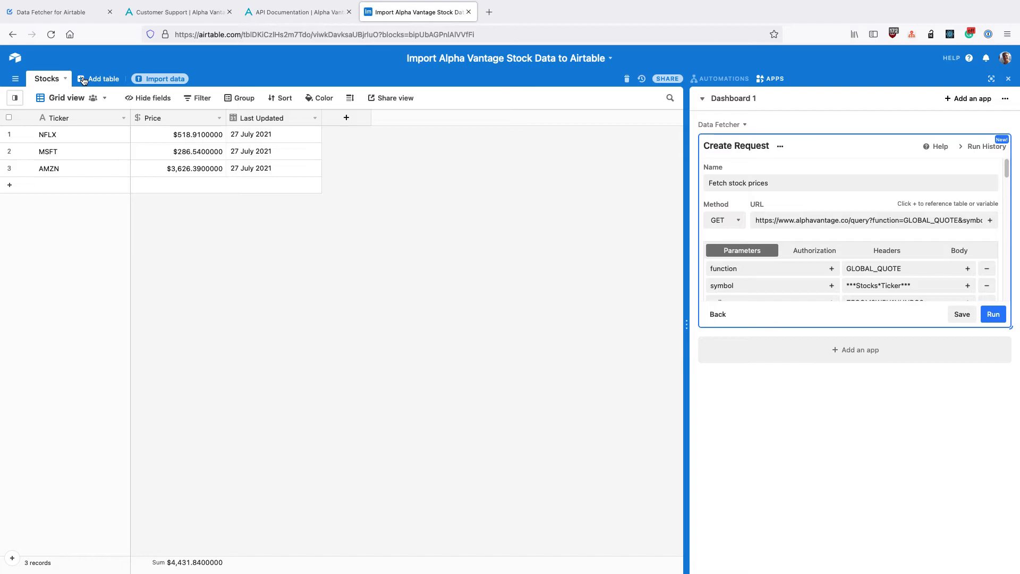
# Step: Add a Portfolio table with an autonumber Id primary field and delete Notes
pyautogui.click(102, 79)
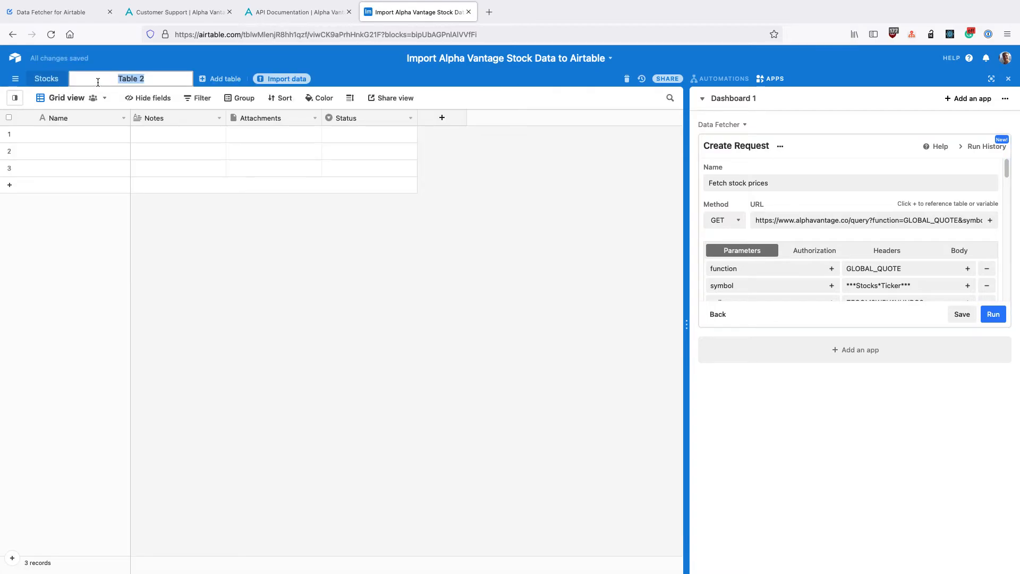
pyautogui.write('Portfolio')
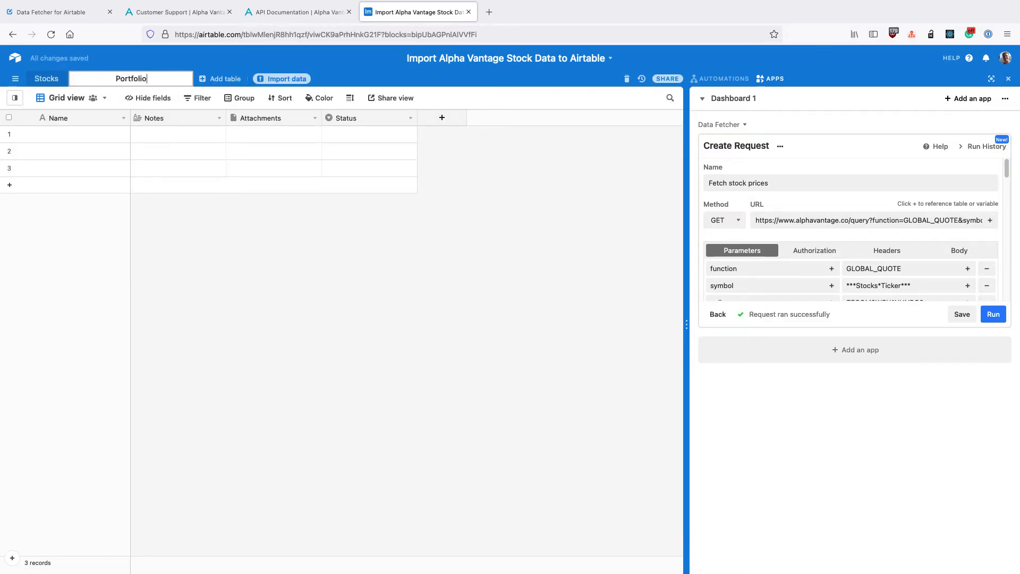
pyautogui.click(82, 118)
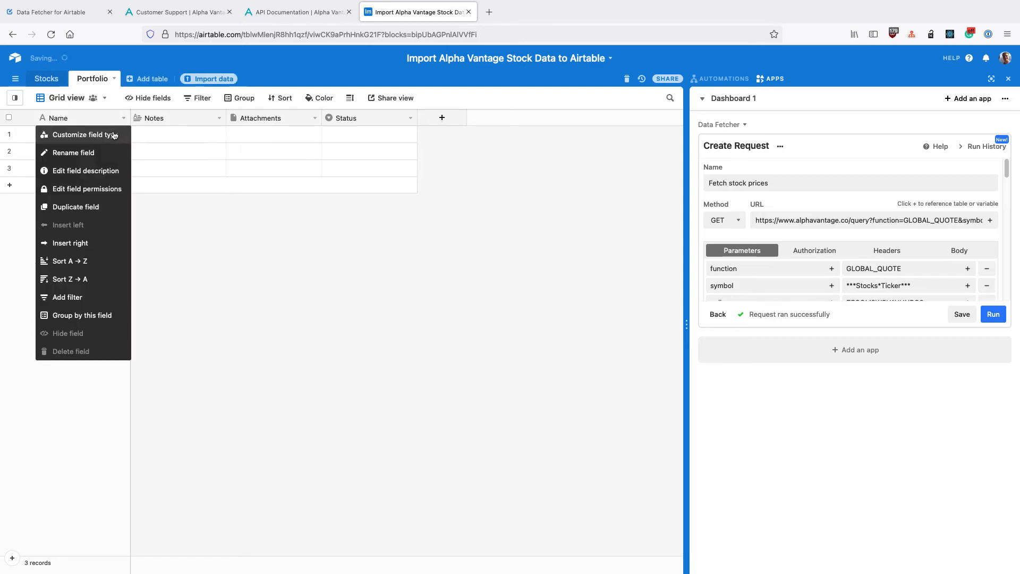
pyautogui.click(80, 134)
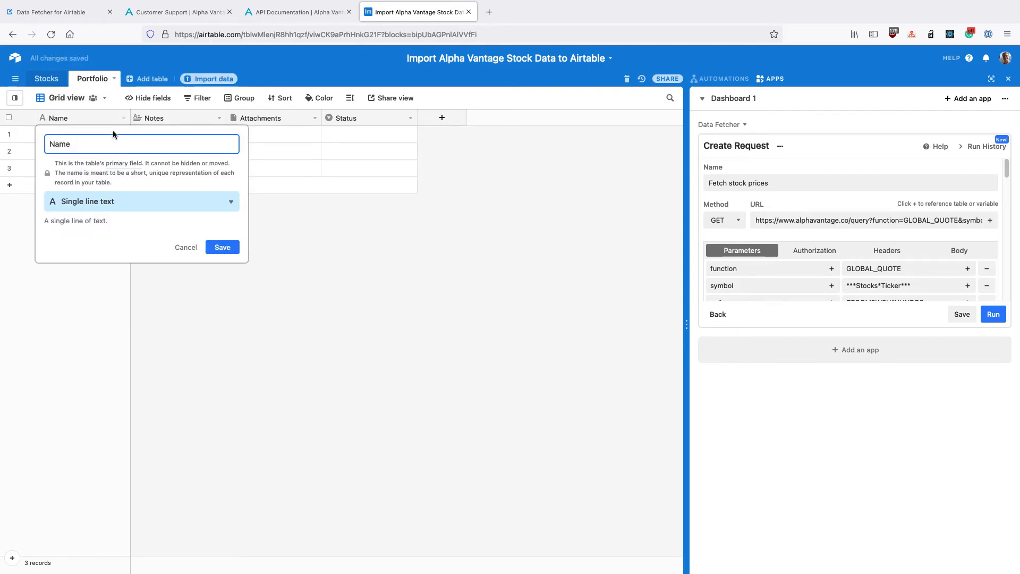
pyautogui.click(141, 201)
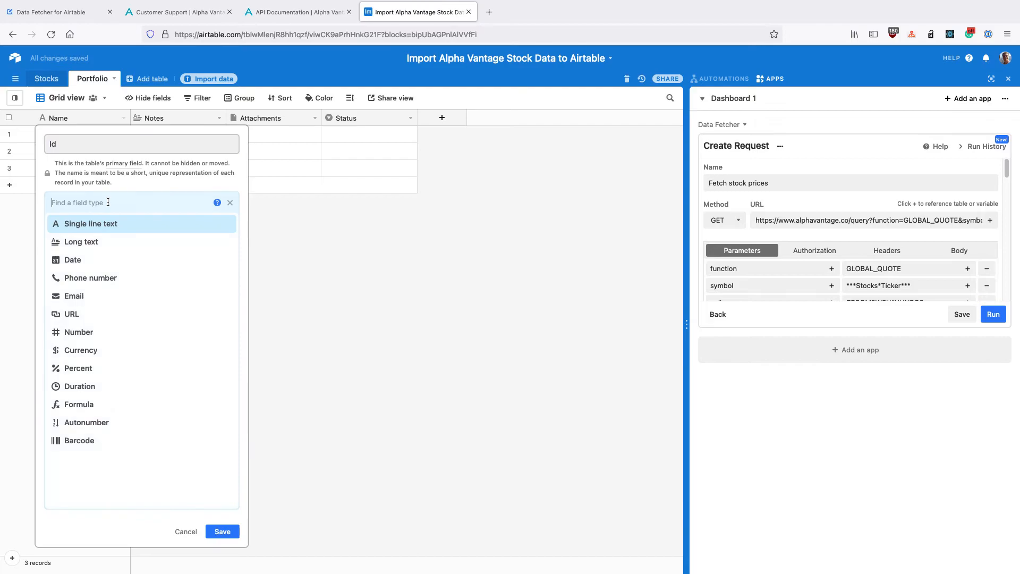
pyautogui.click(86, 422)
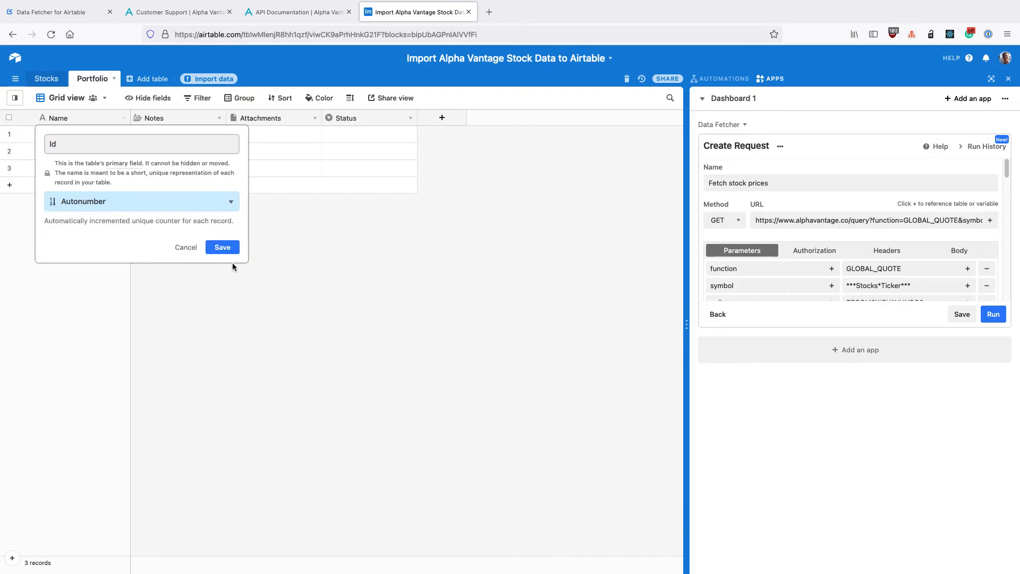
pyautogui.click(222, 246)
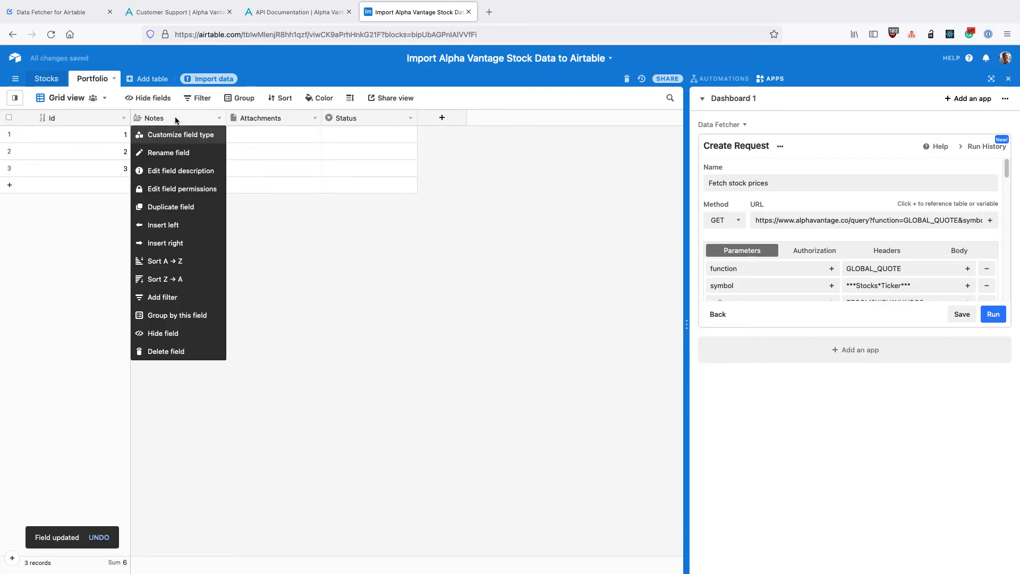
pyautogui.click(167, 351)
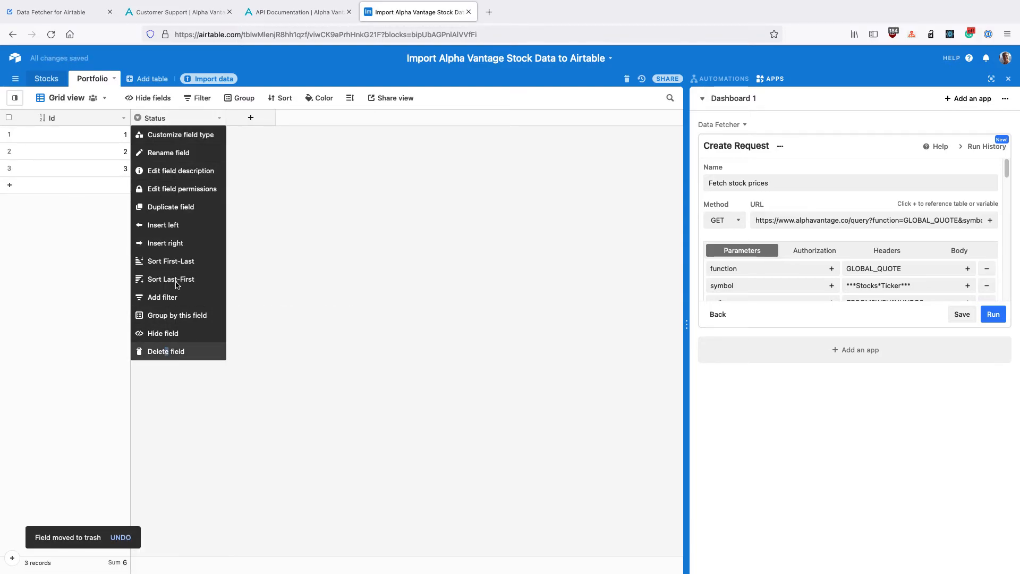
# Step: Remove Status, then add a single-record Stock link to Stocks and a Balance number field
pyautogui.click(251, 118)
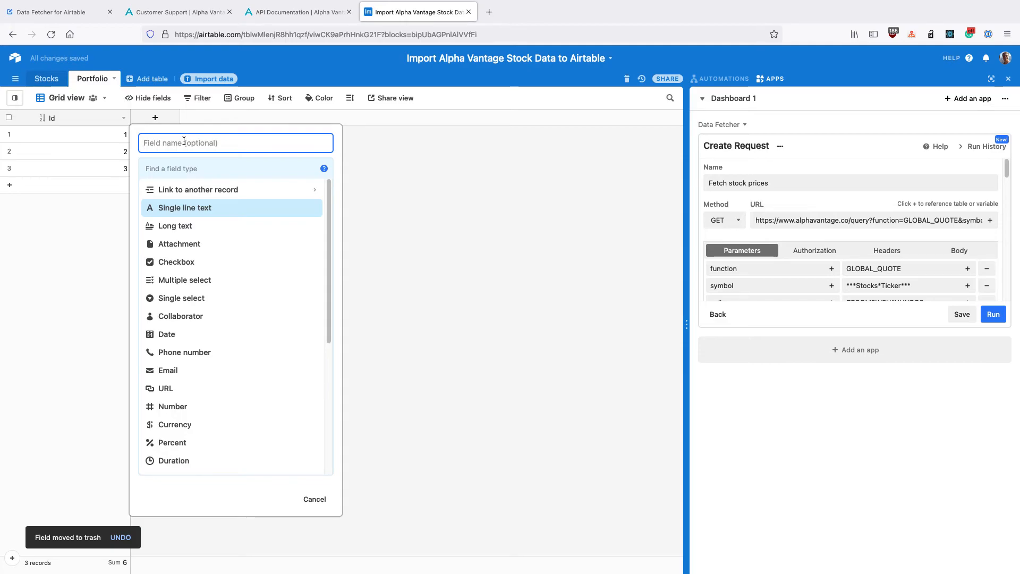
pyautogui.write('Stock')
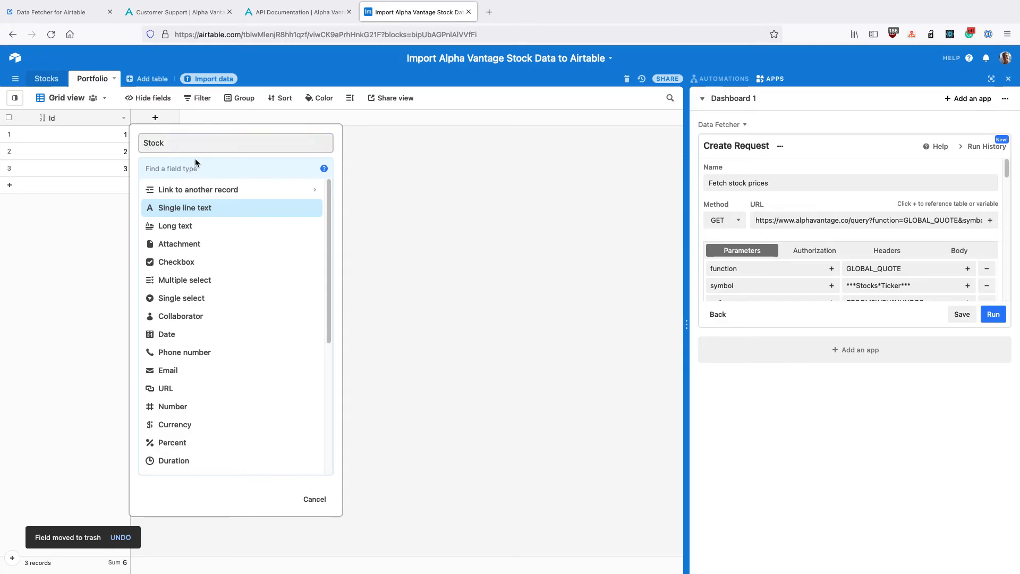
pyautogui.click(199, 189)
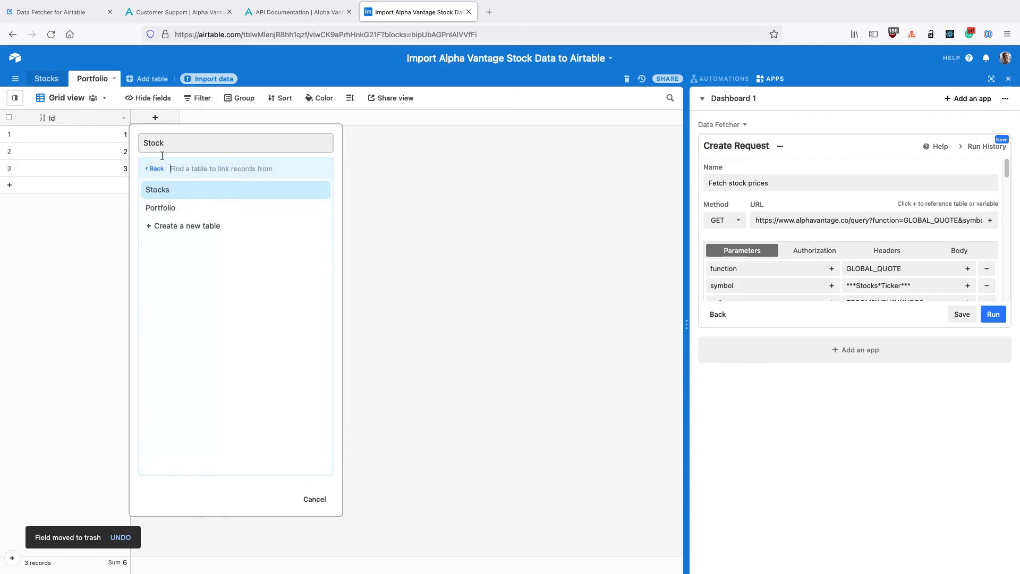
pyautogui.click(157, 189)
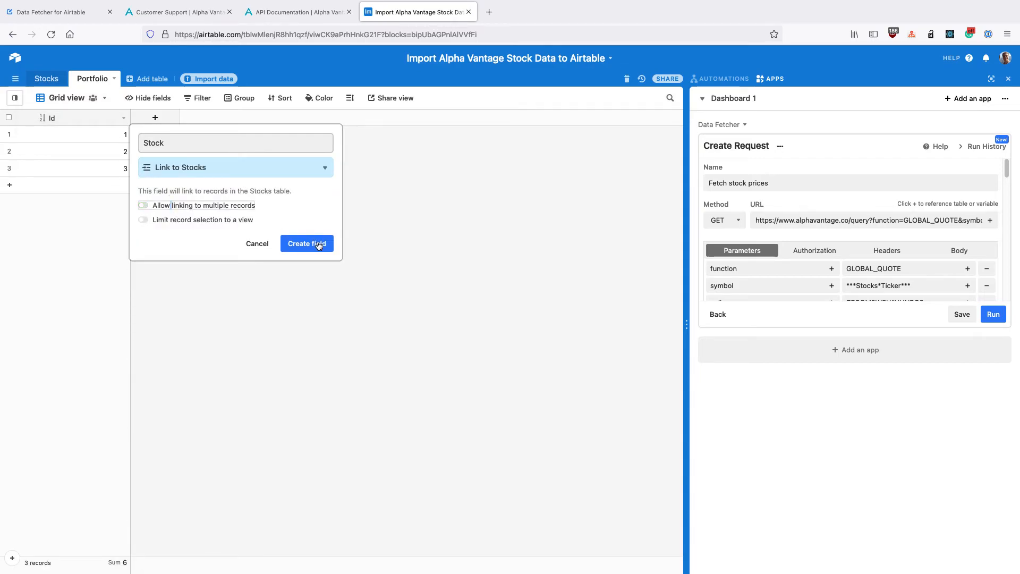
pyautogui.click(306, 243)
pyautogui.write('numb')
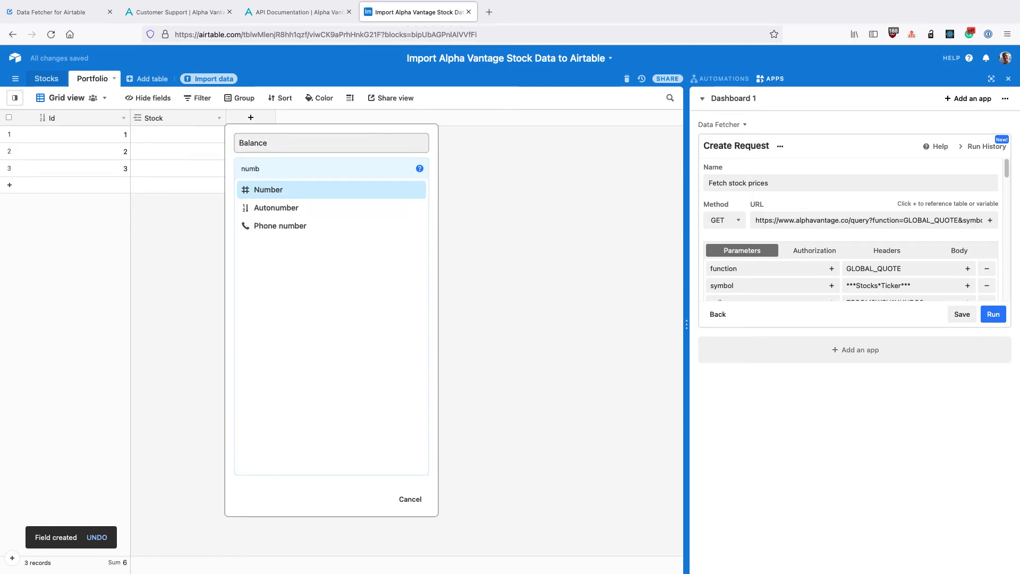
pyautogui.click(268, 189)
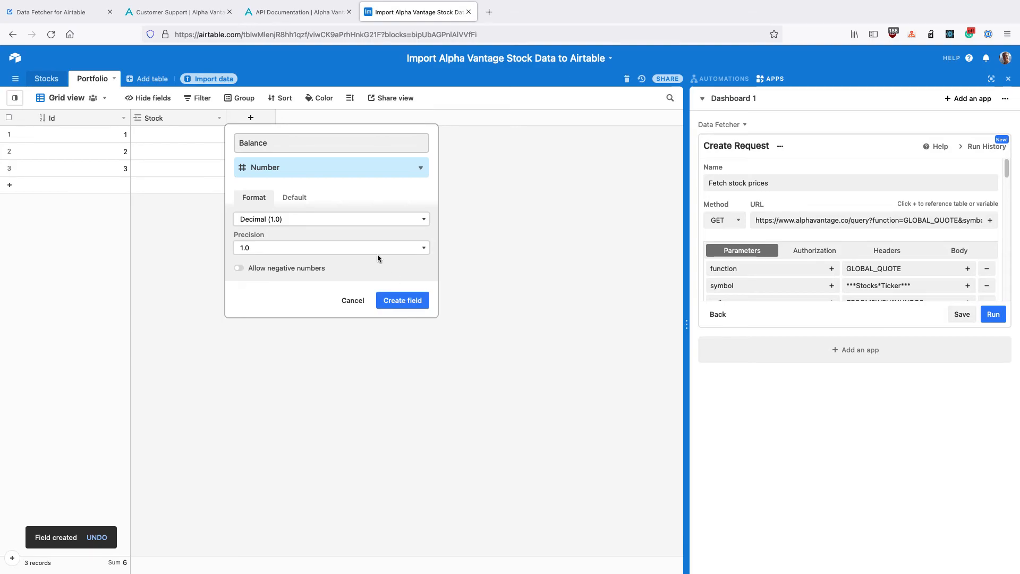
pyautogui.click(402, 299)
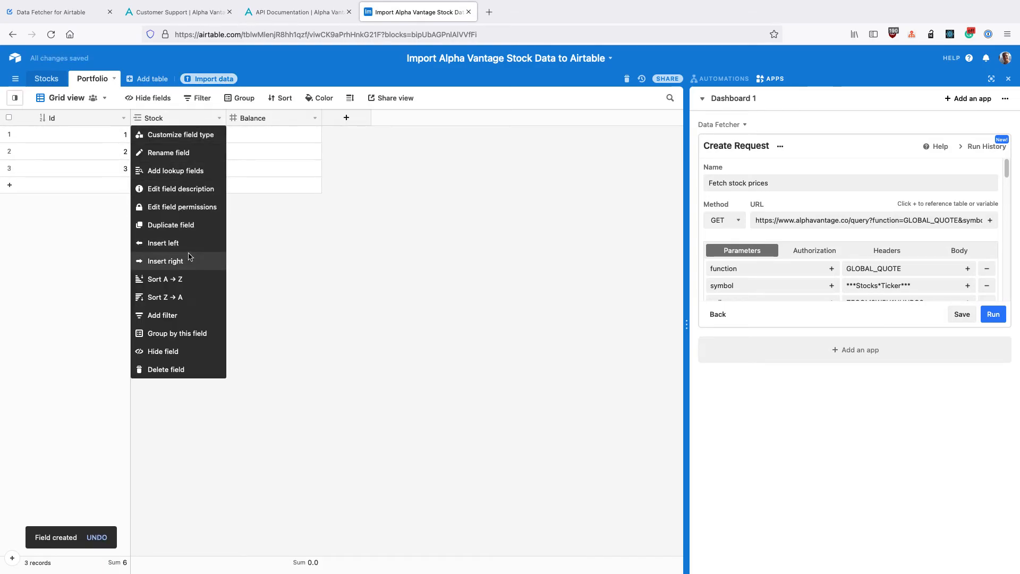
# Step: Insert a Price lookup field after Stock pulling the linked stock's Price
pyautogui.click(165, 261)
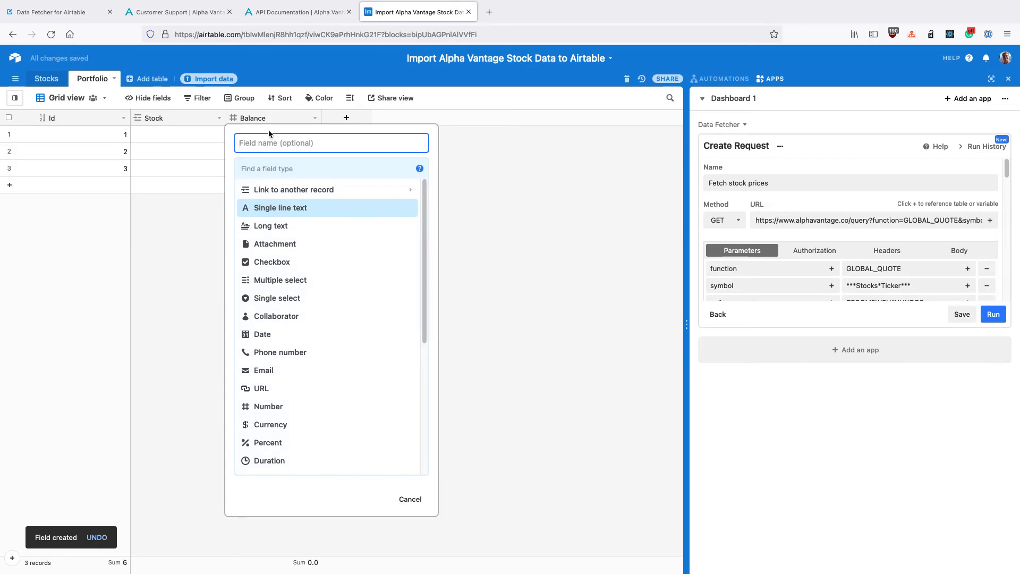
pyautogui.write('Price')
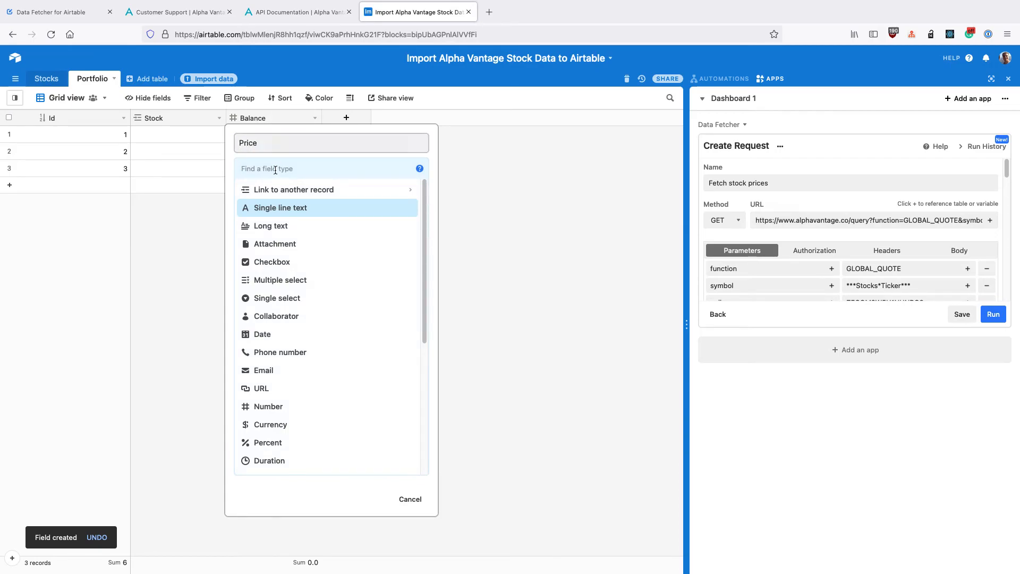
pyautogui.write('look')
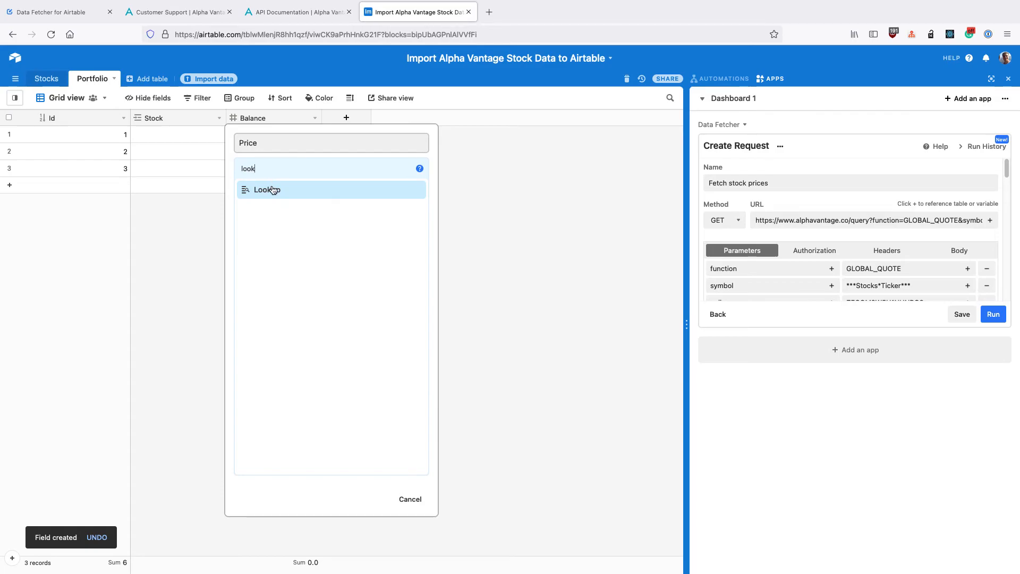
pyautogui.click(266, 189)
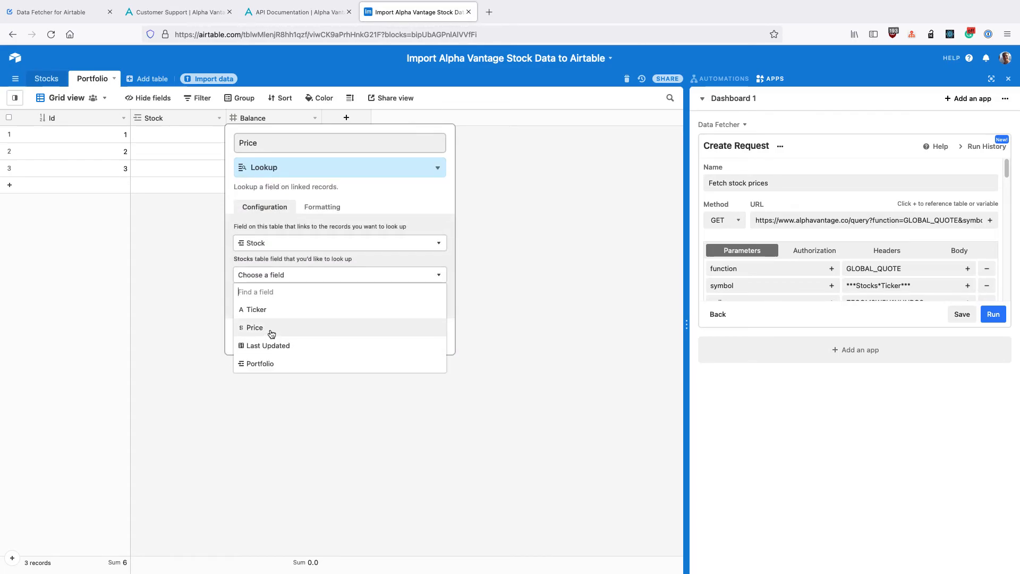
pyautogui.click(254, 327)
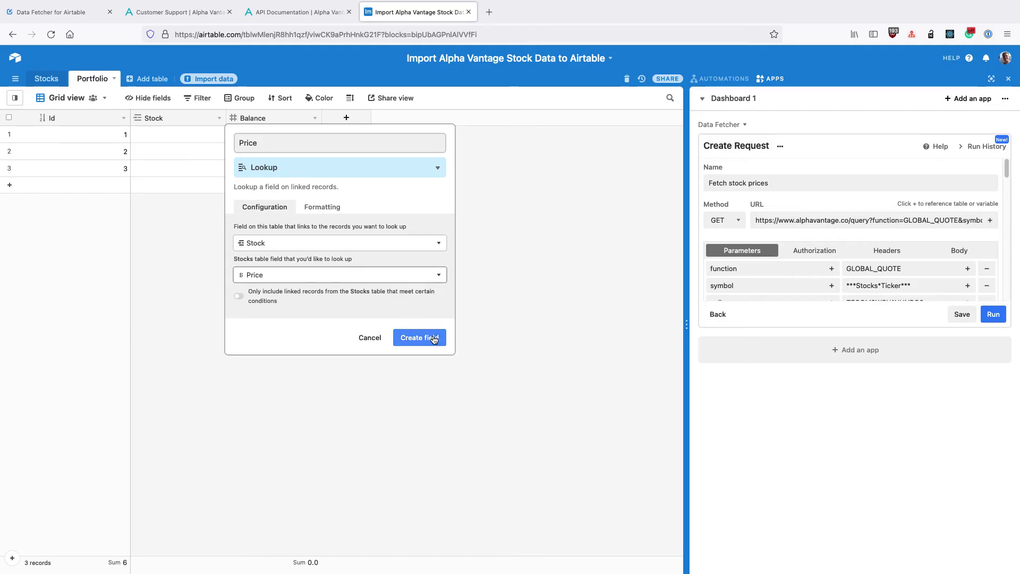
pyautogui.click(420, 338)
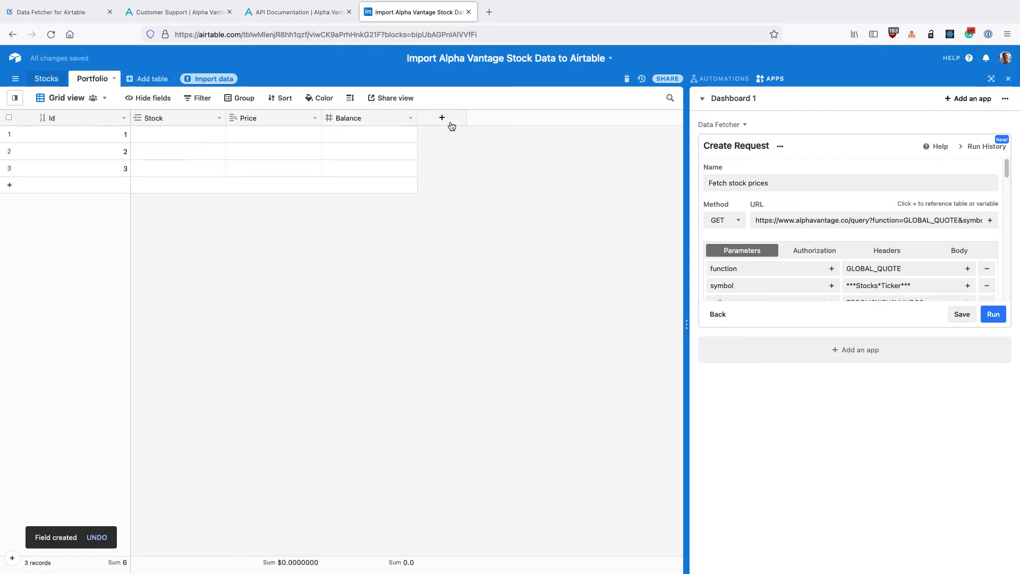
# Step: Add a Value formula field =Price*Balance formatted as currency with four decimals ($1.0000)
pyautogui.click(443, 118)
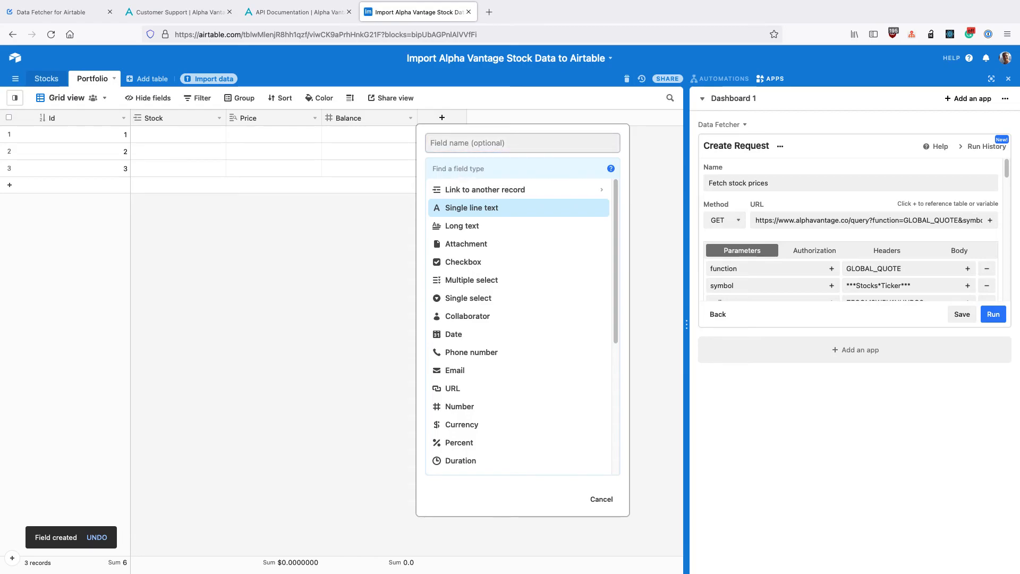
pyautogui.write('Value')
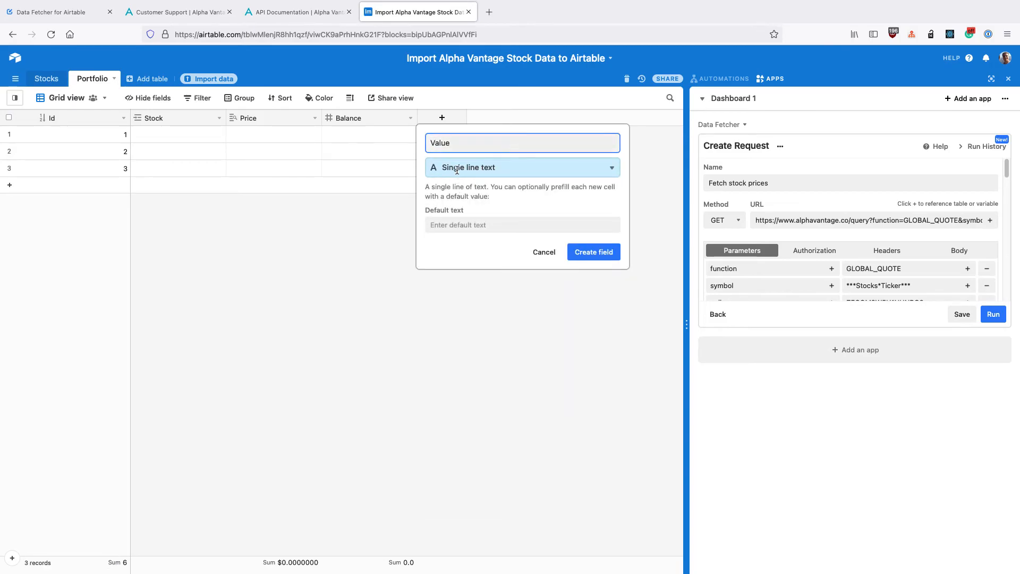
pyautogui.click(520, 167)
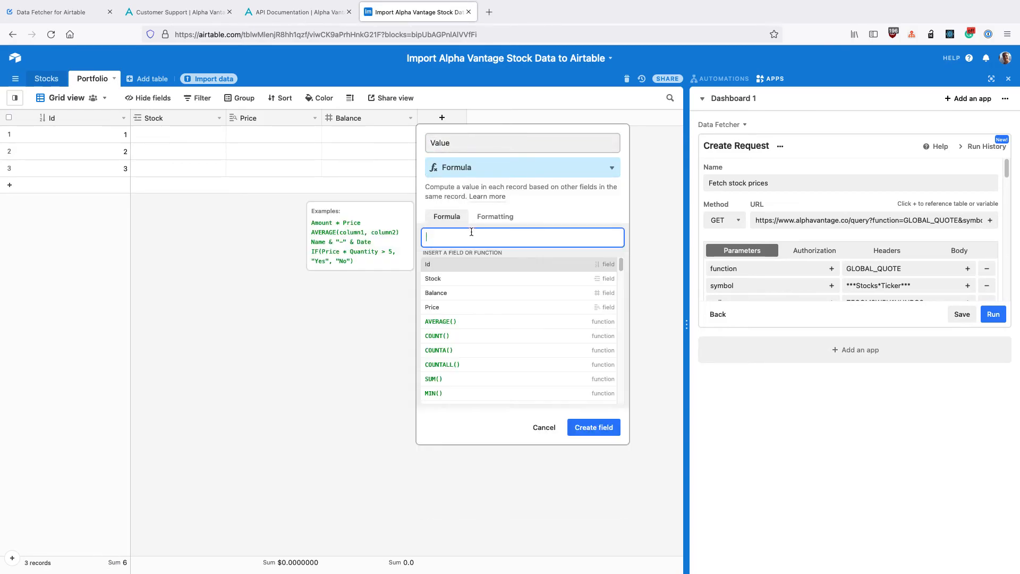
pyautogui.write('=')
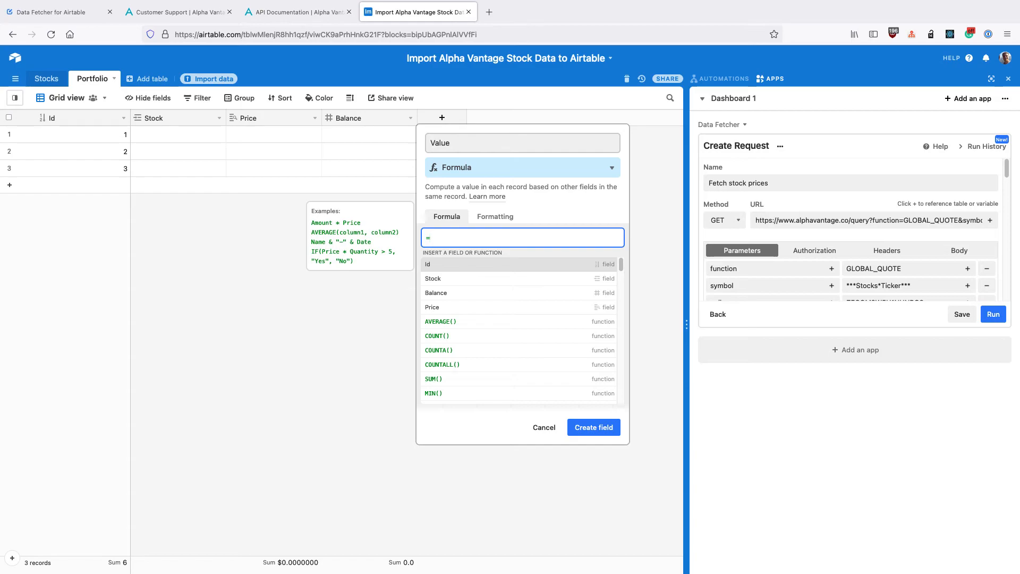
pyautogui.write('Price')
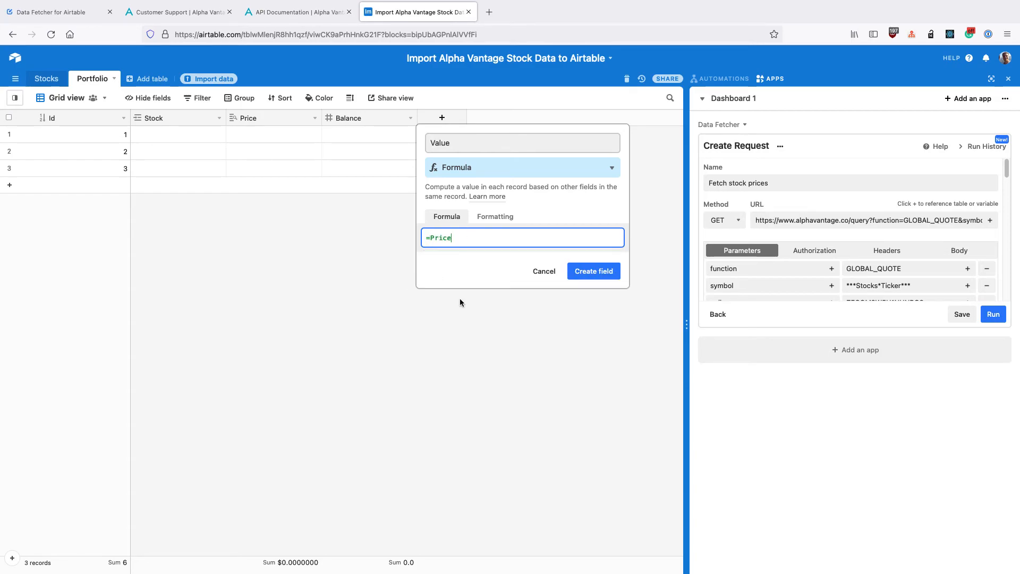
pyautogui.write('*Balance')
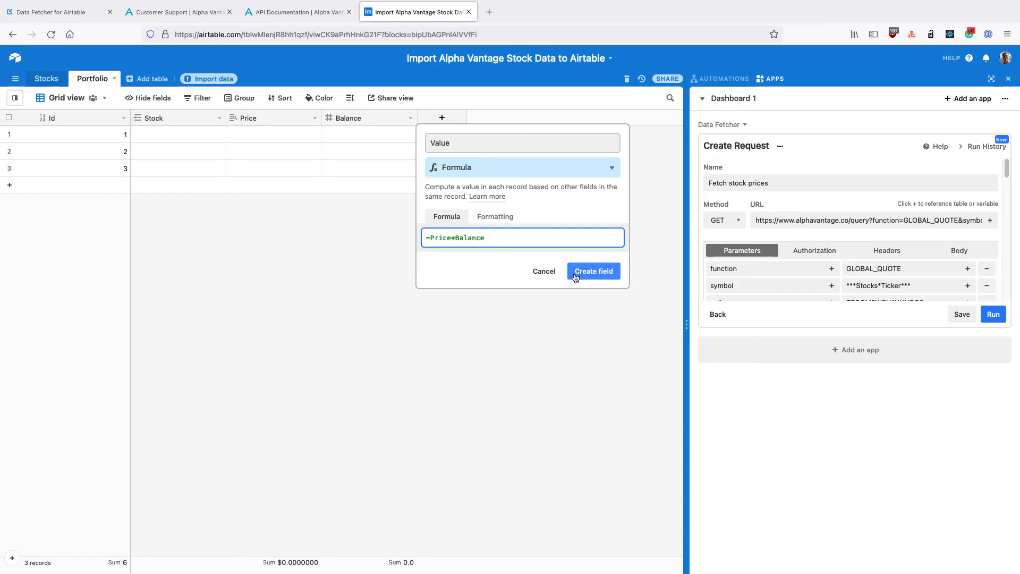
pyautogui.click(495, 216)
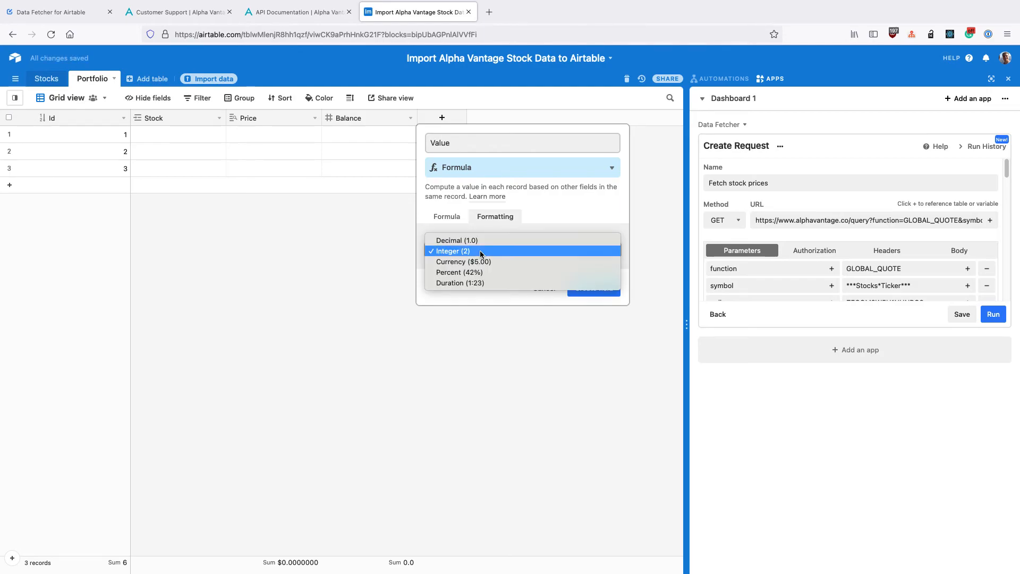
pyautogui.click(464, 261)
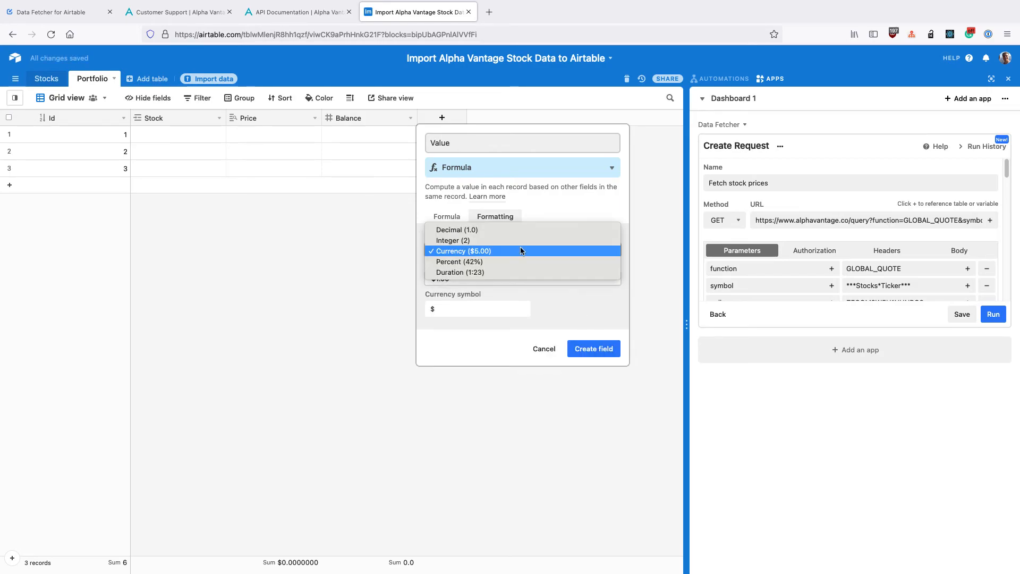
pyautogui.click(463, 251)
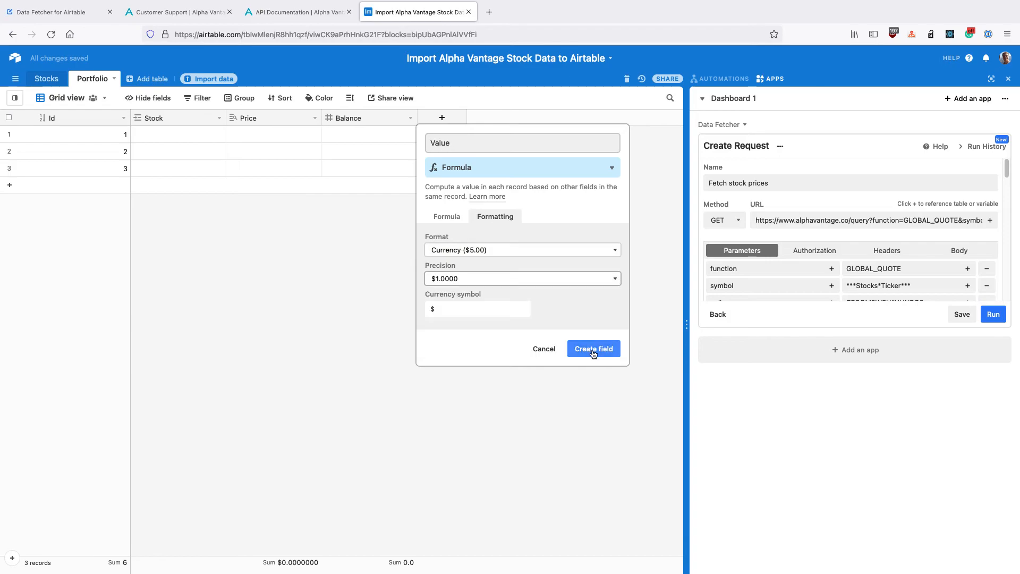
pyautogui.click(592, 348)
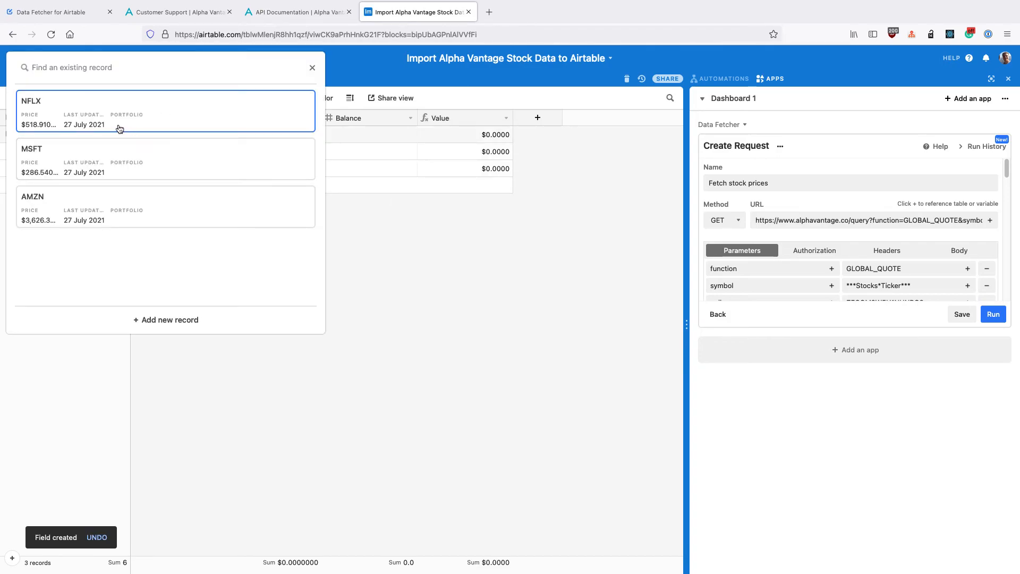
# Step: Link the first Portfolio row to the NFLX stock
pyautogui.click(166, 111)
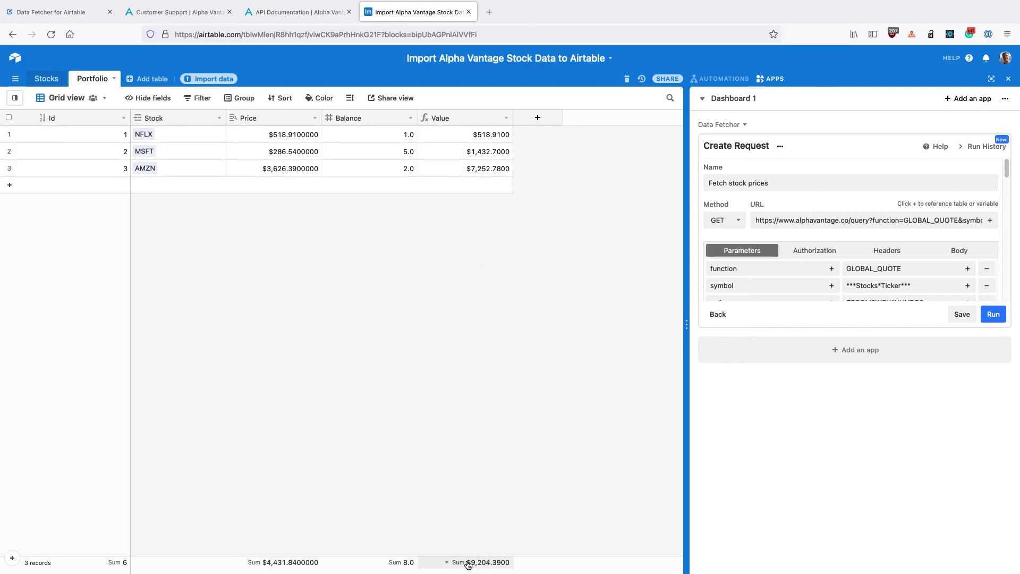
pyautogui.moveTo(641, 322)
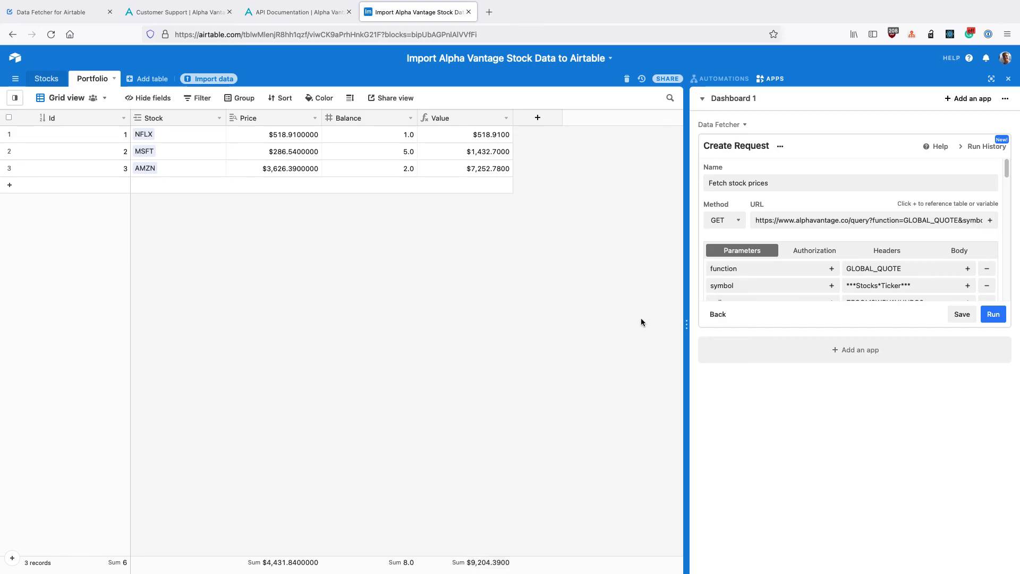
pyautogui.moveTo(46, 79)
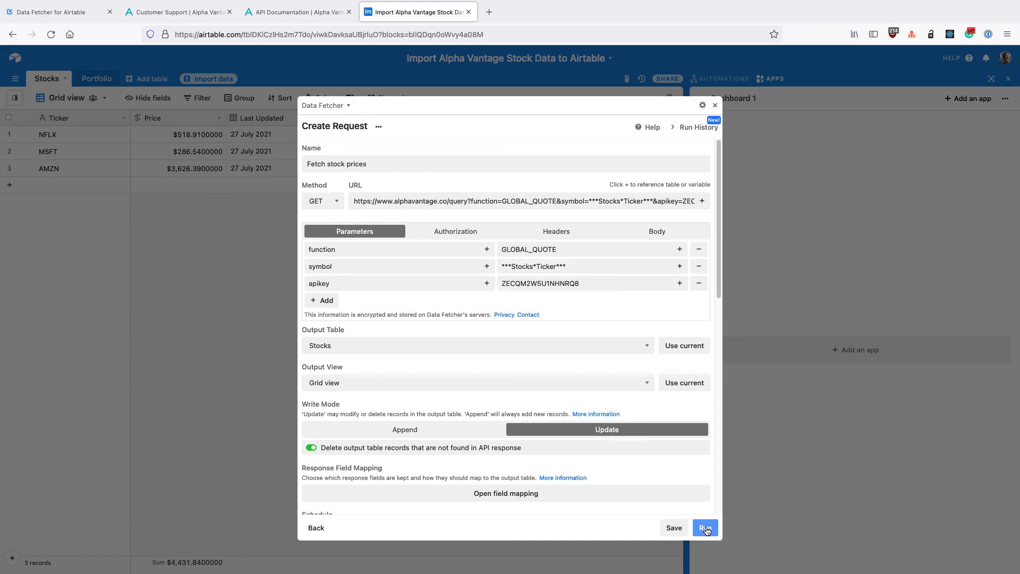
# Step: Enable scheduling for the fetch request, repeating every day with Friday excluded
pyautogui.scroll(-3)
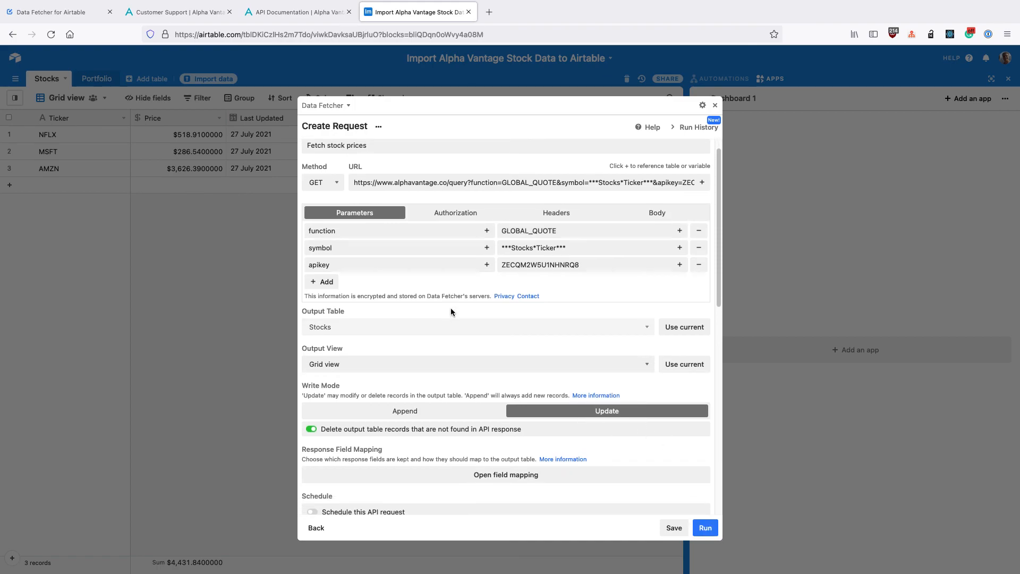
pyautogui.scroll(-3)
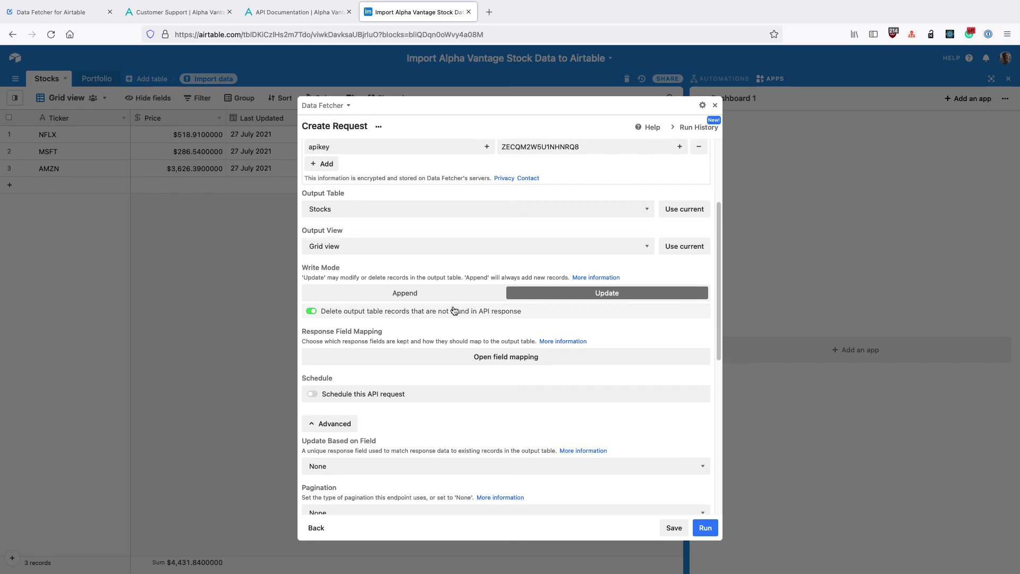
pyautogui.scroll(-3)
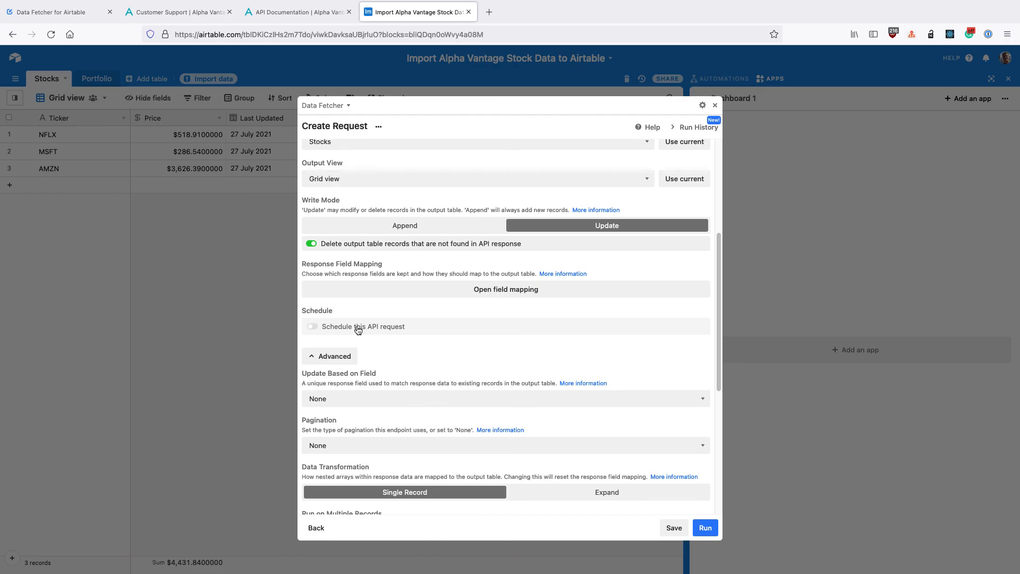
pyautogui.click(312, 327)
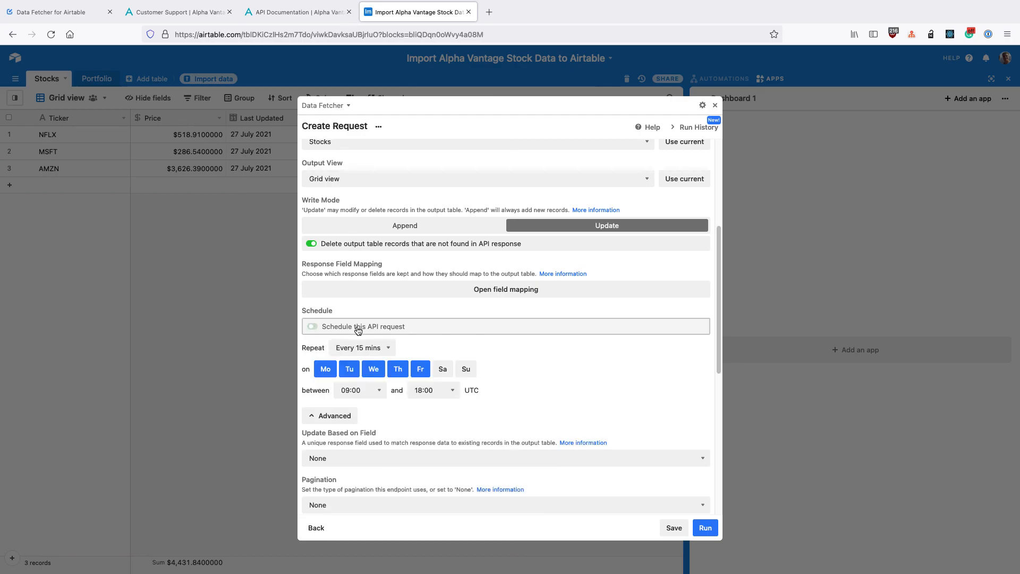
pyautogui.click(312, 327)
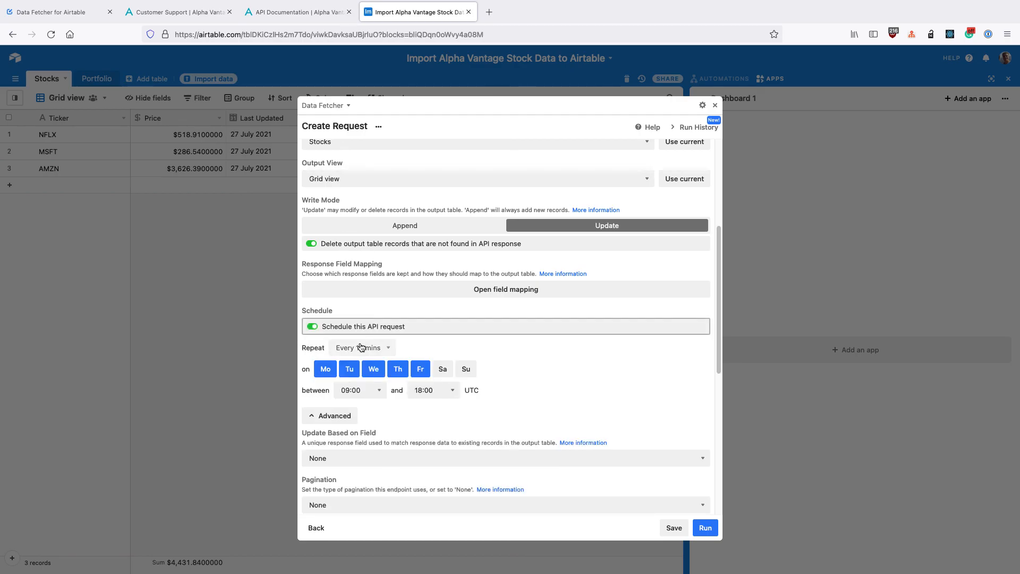
pyautogui.click(362, 347)
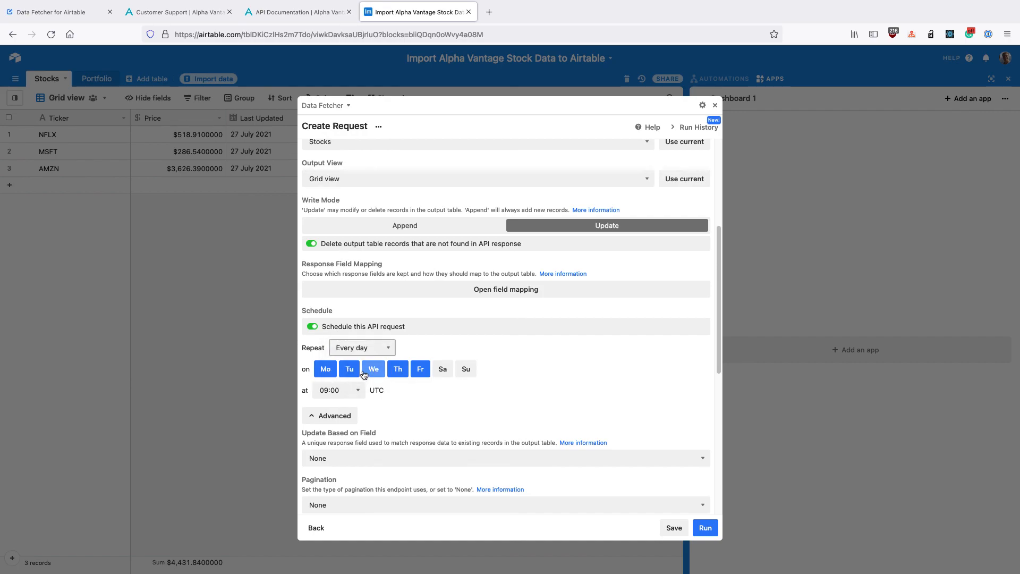
pyautogui.click(420, 368)
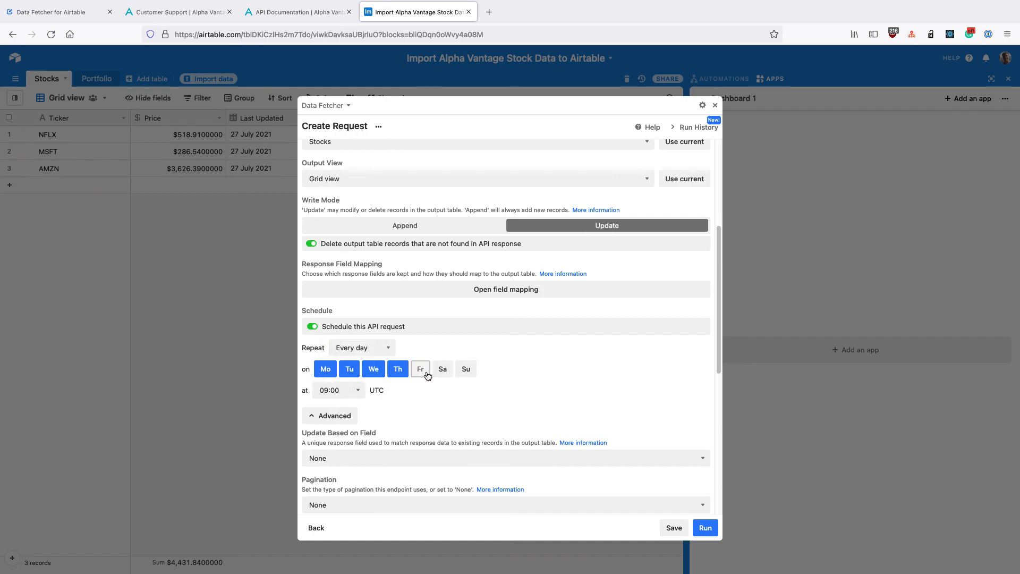